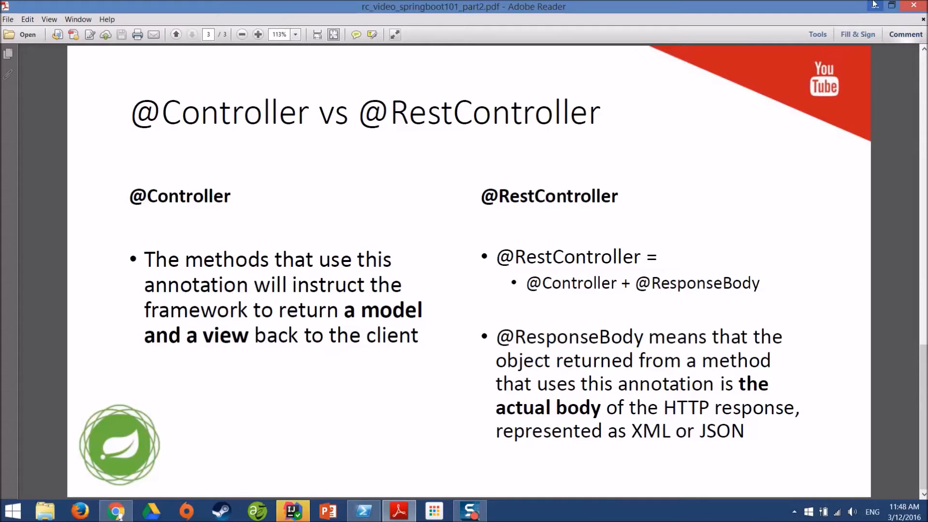
Return from the Adobe Reader slides to the IntelliJ booking project
left_click(292, 510)
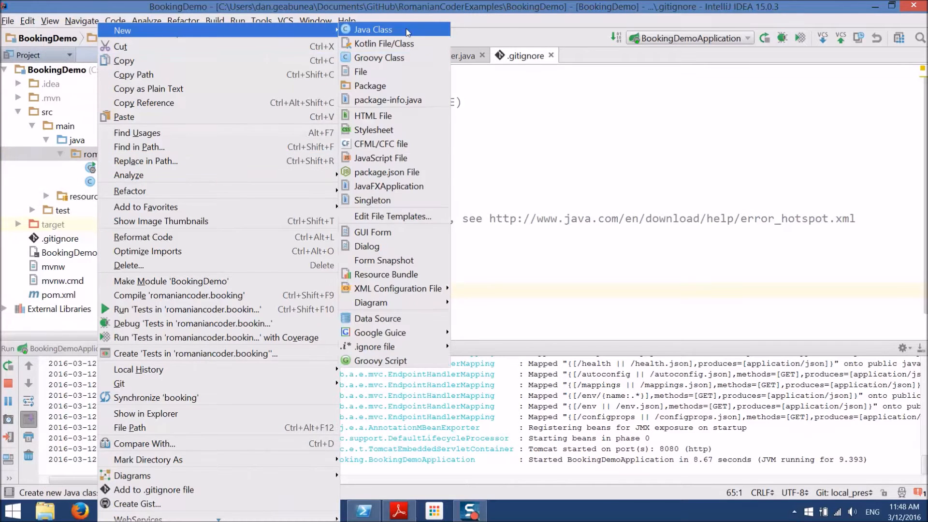
Create the HotelBooking Java class and clear its auto-generated header comment
left_click(373, 30)
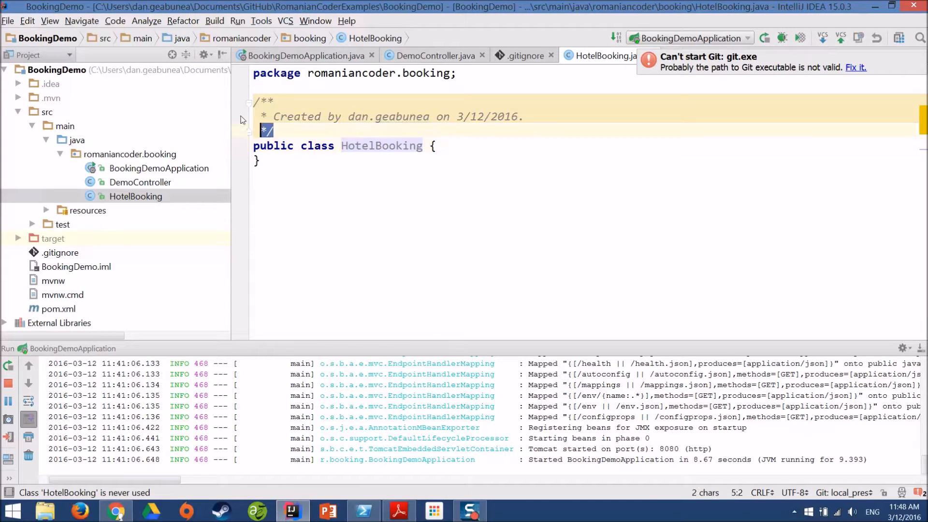
key("Delete")
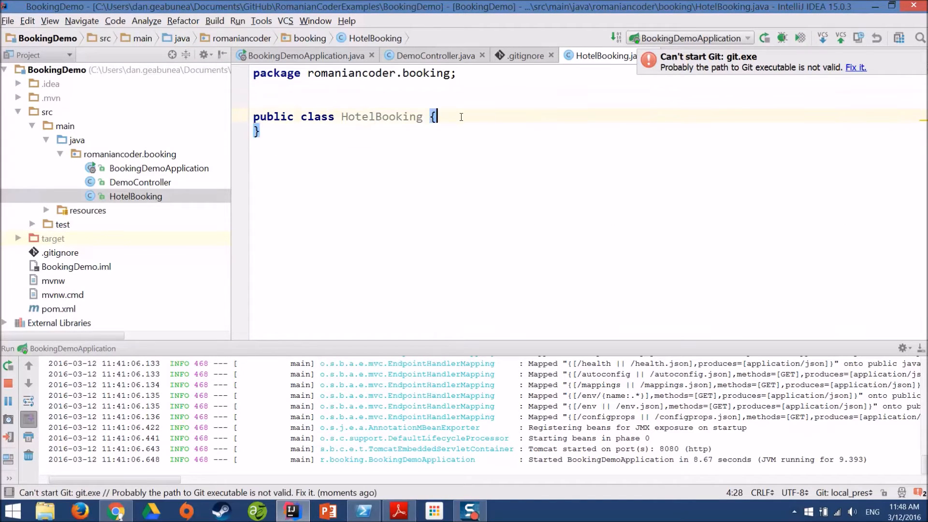
key("enter")
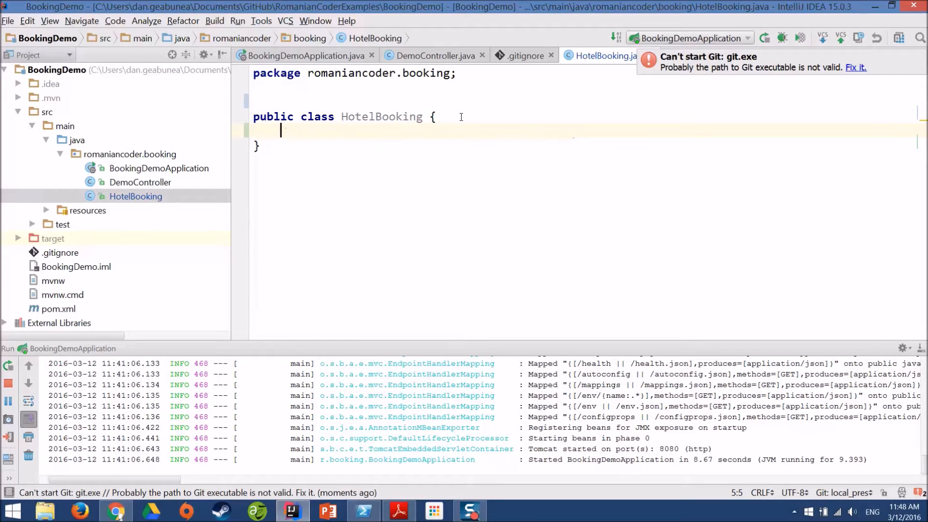
Declare private fields hotelName, pricePerNight and nbOfNights in HotelBooking
type("private String")
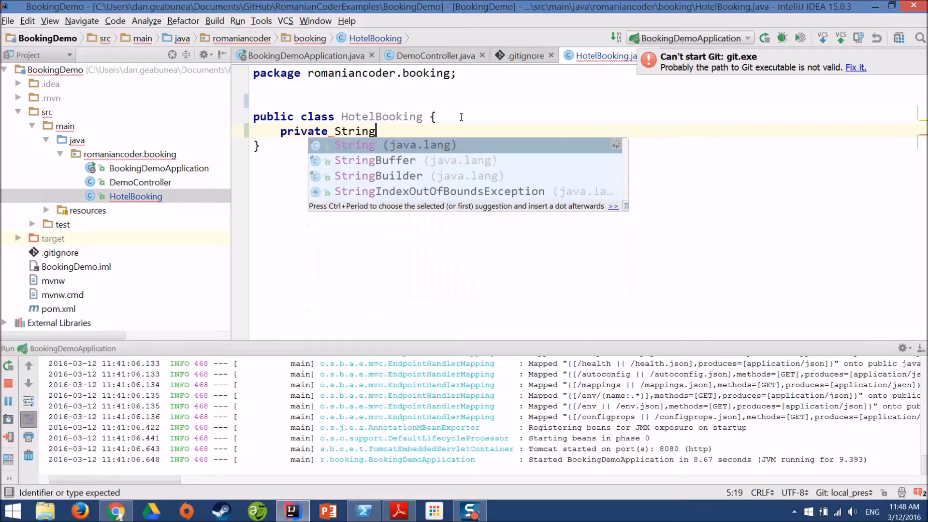
type("hotelName;")
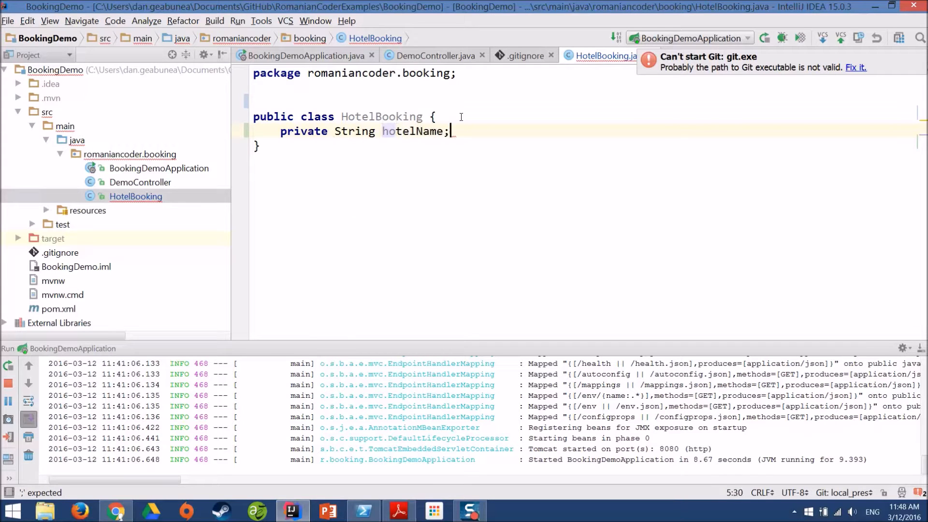
type("private double pricePer")
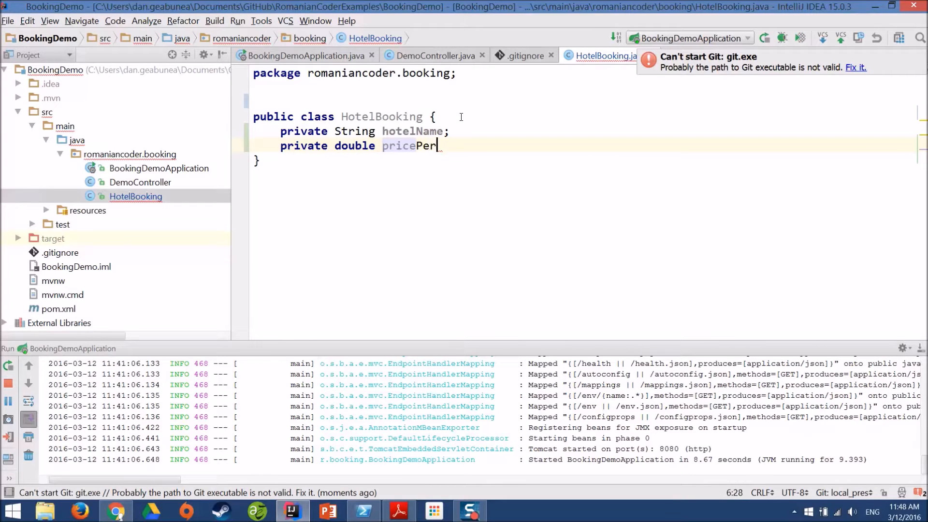
type("Night;")
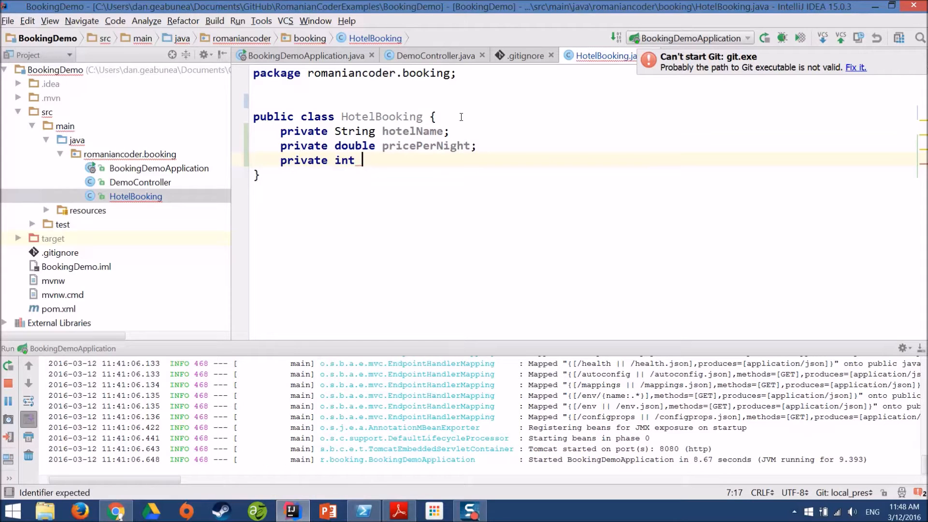
type("nb")
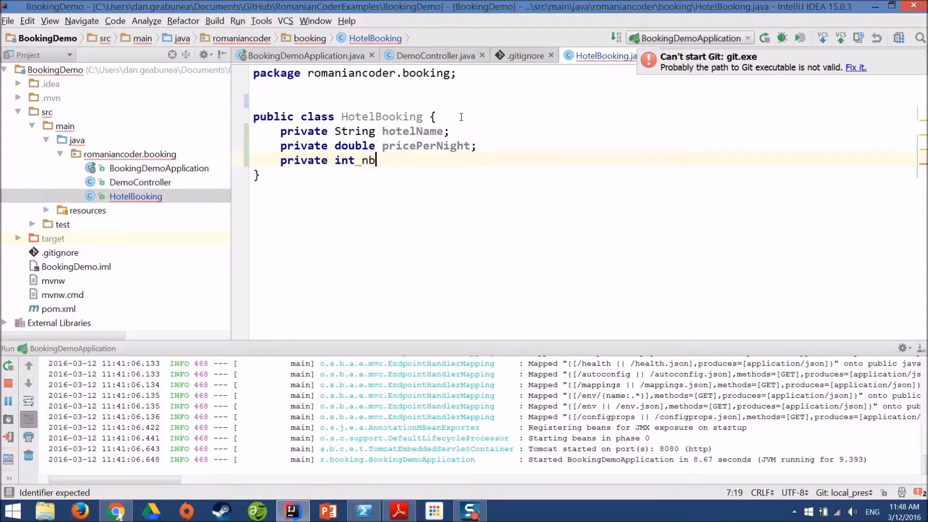
type("OfNigh")
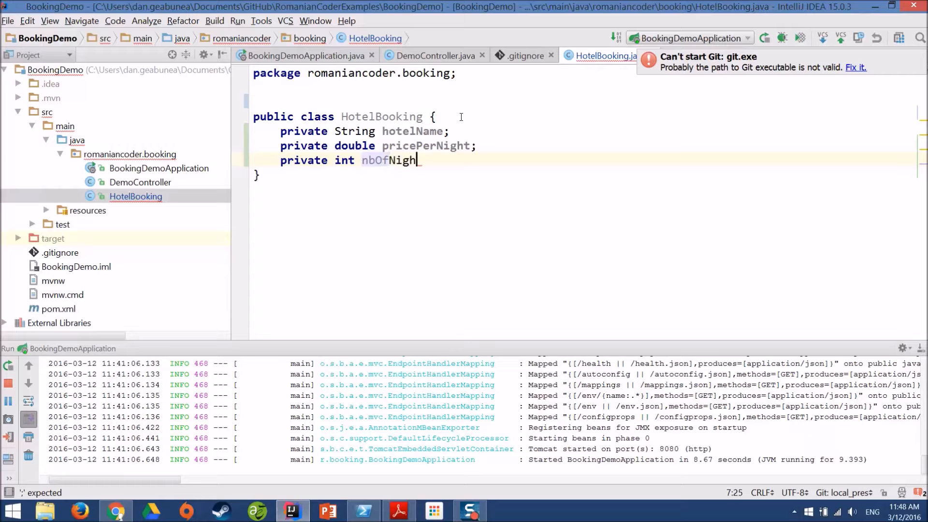
type("ts;")
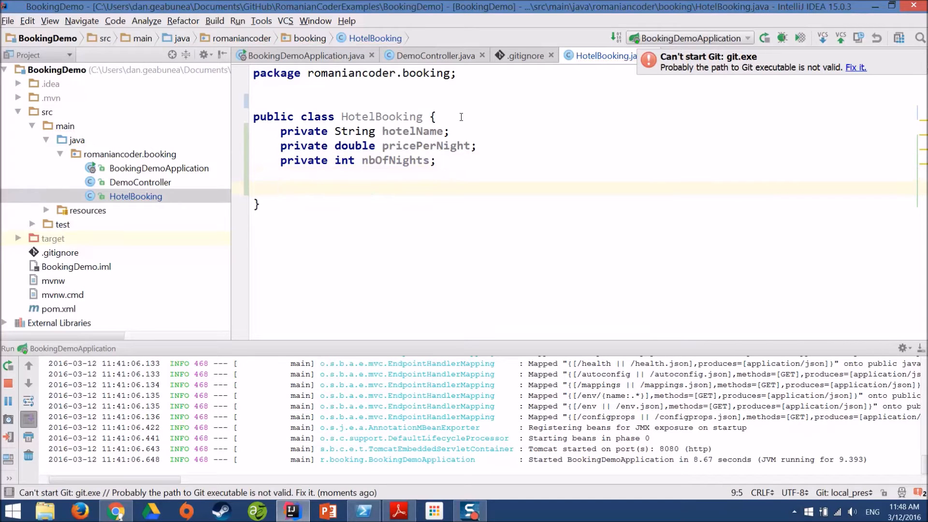
Write the HotelBooking(String, double pricePerNight, int nbOfNights) constructor and bind its parameters to the fields
type("public Ho")
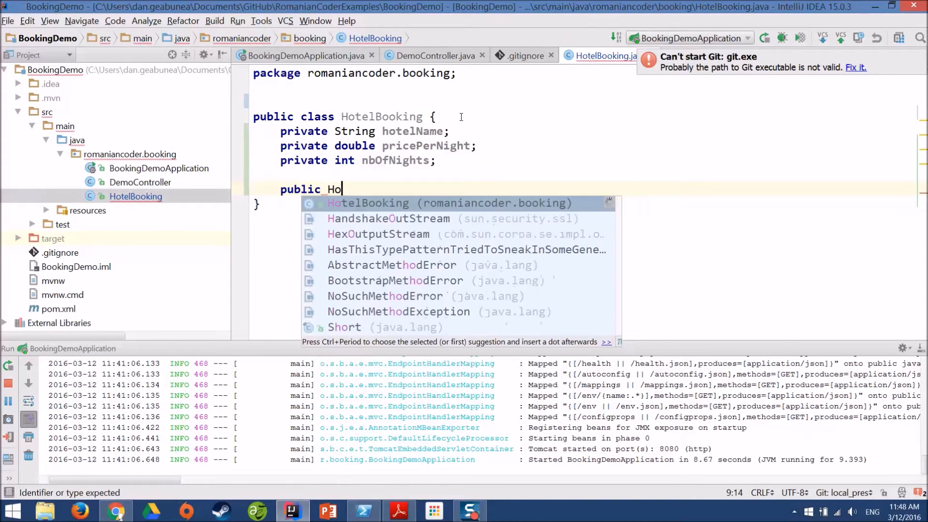
type("telBooking(String hotelName,")
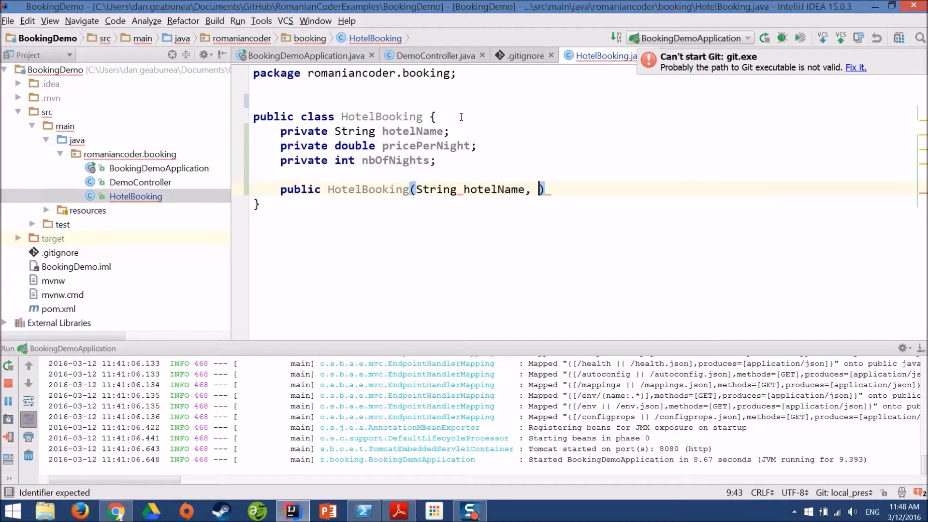
type("double")
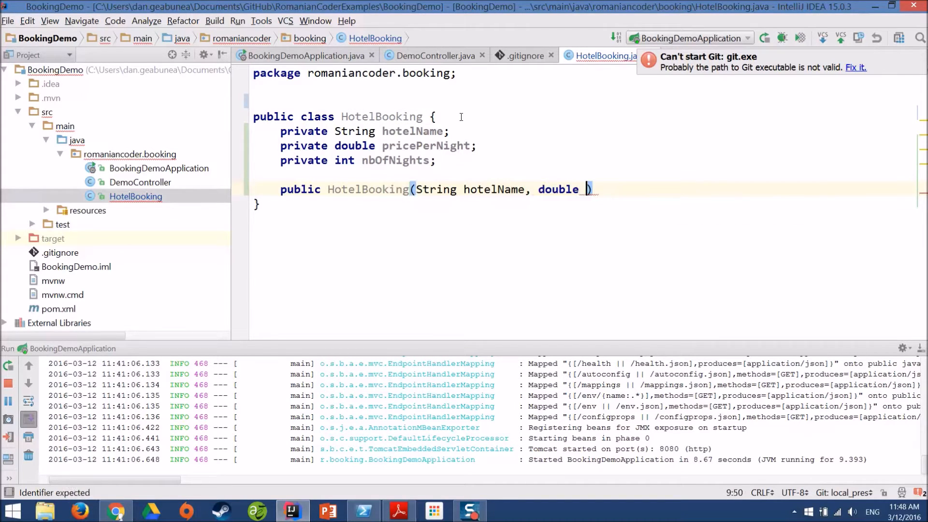
type("pricePerNight,")
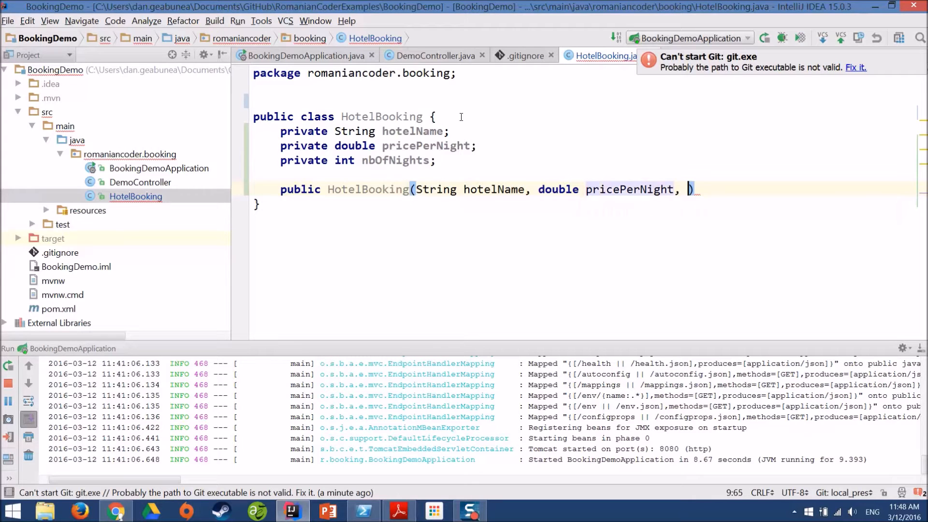
type("int")
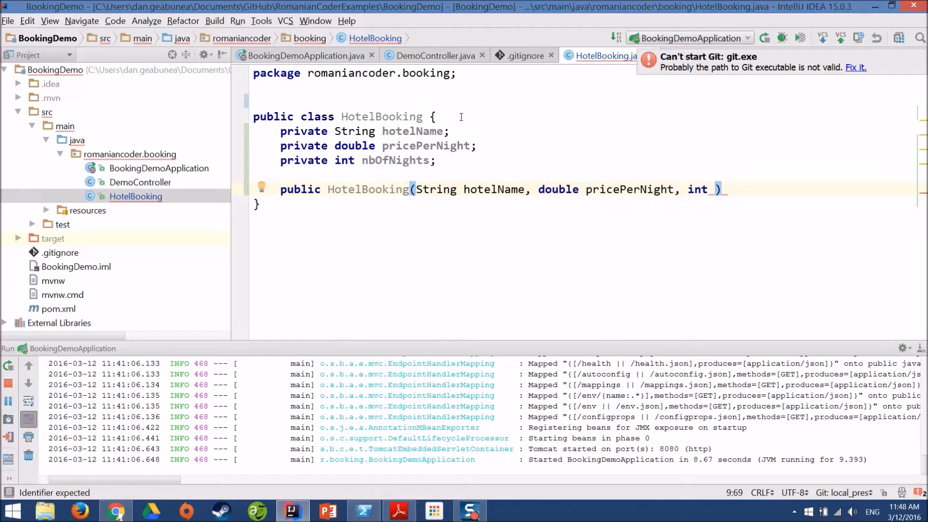
type("nbOfNights){")
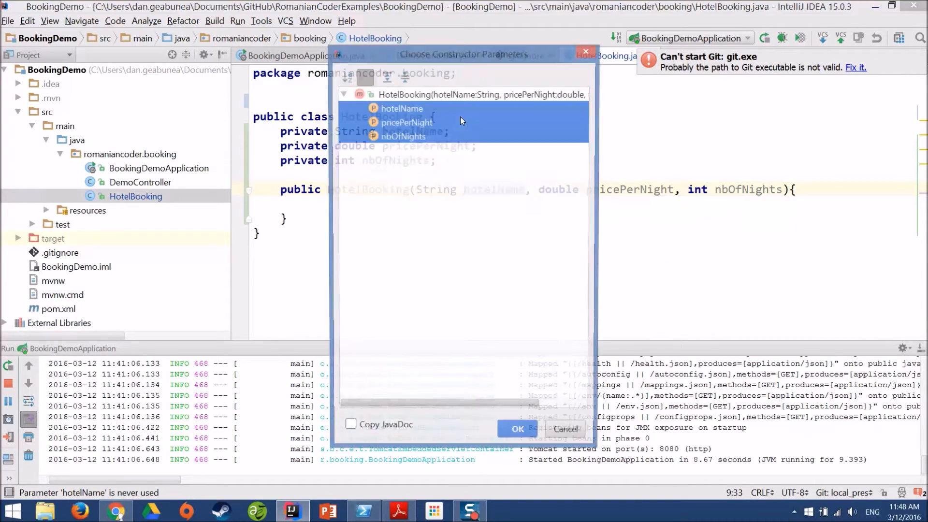
left_click(516, 428)
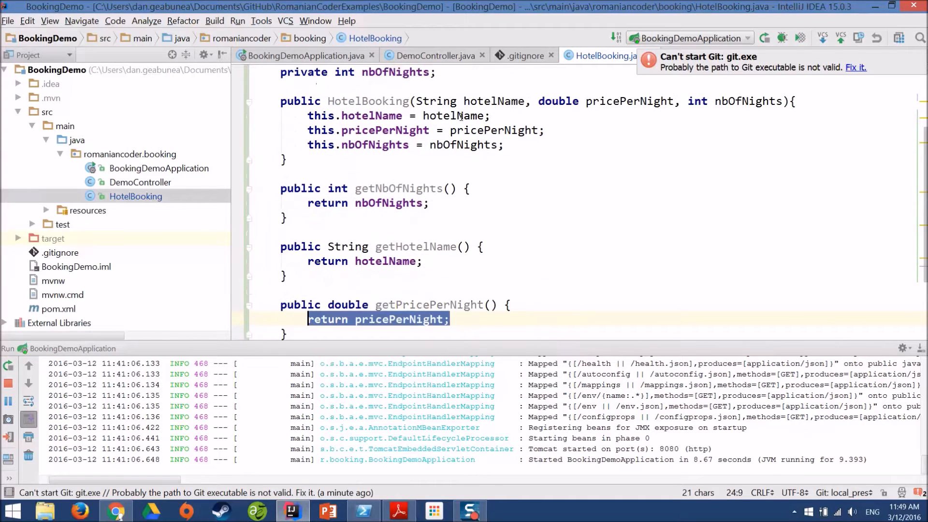
Add getTotalPrice returning pricePerNight times nbOfNights, then stop the running application
type("public")
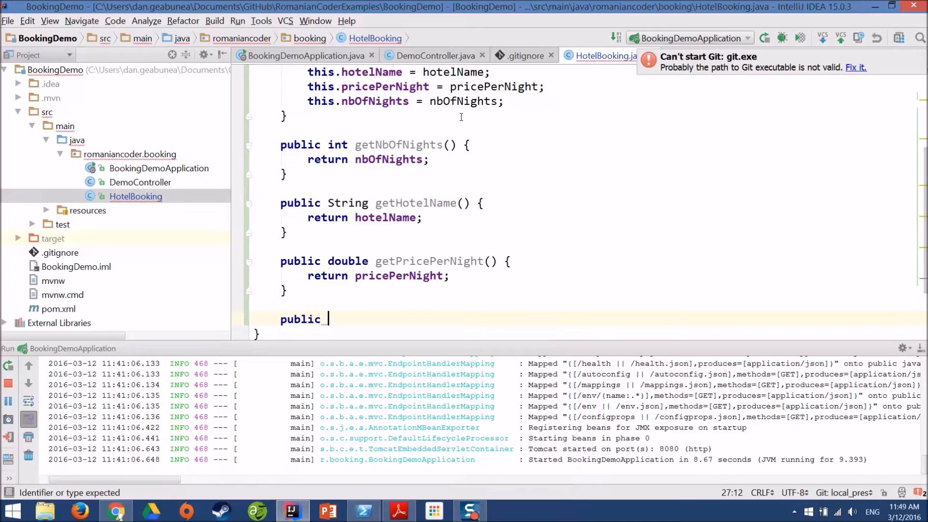
type("double")
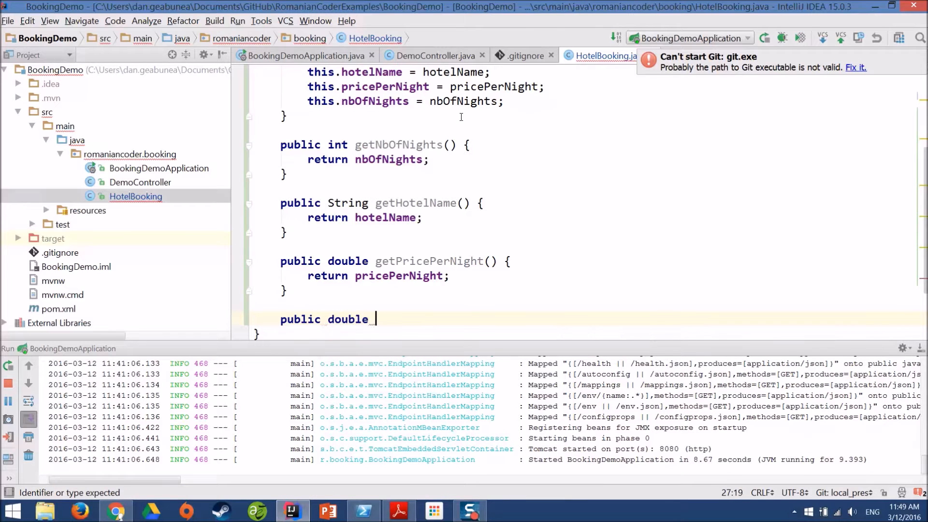
type("getTot")
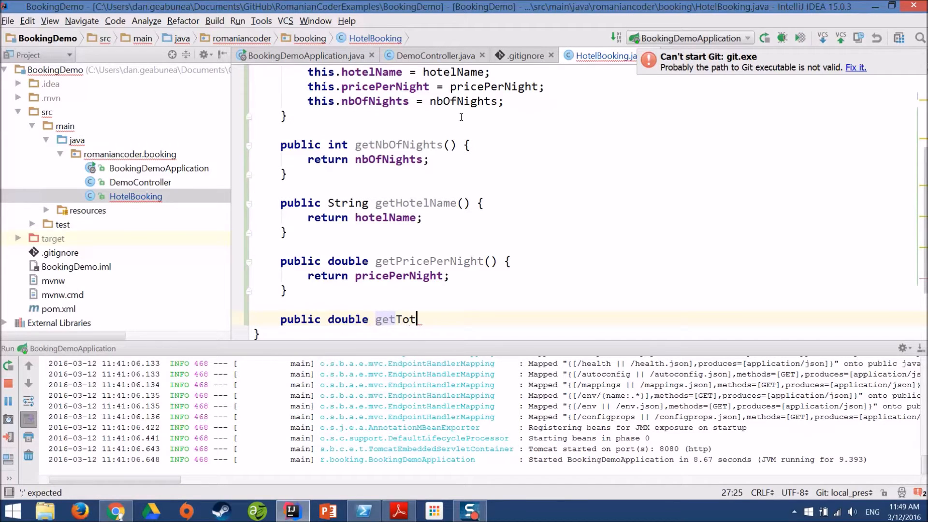
type("alPrice(){")
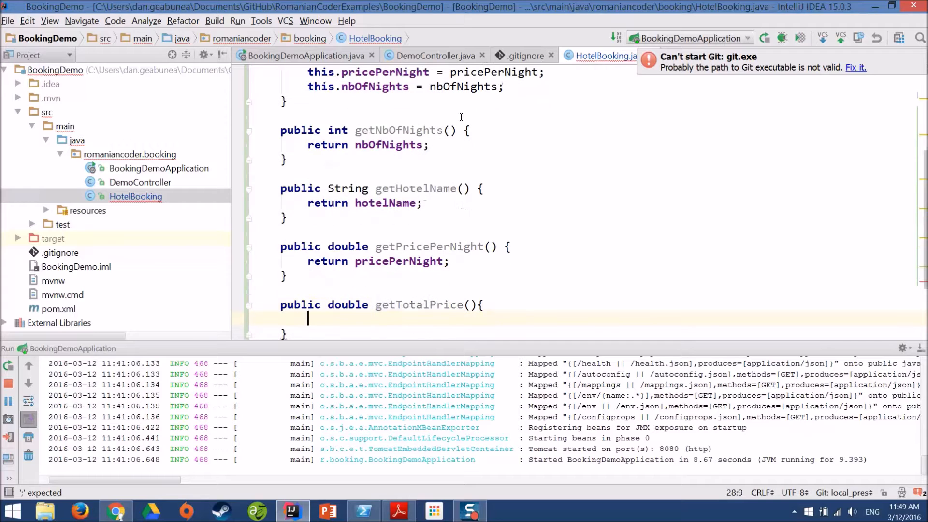
type("return")
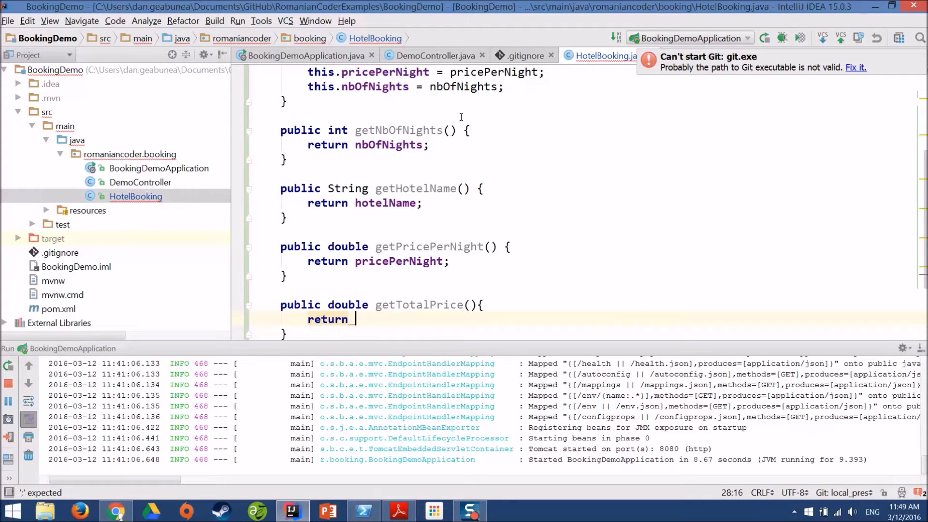
type("pricePerNight * nbOfNights;")
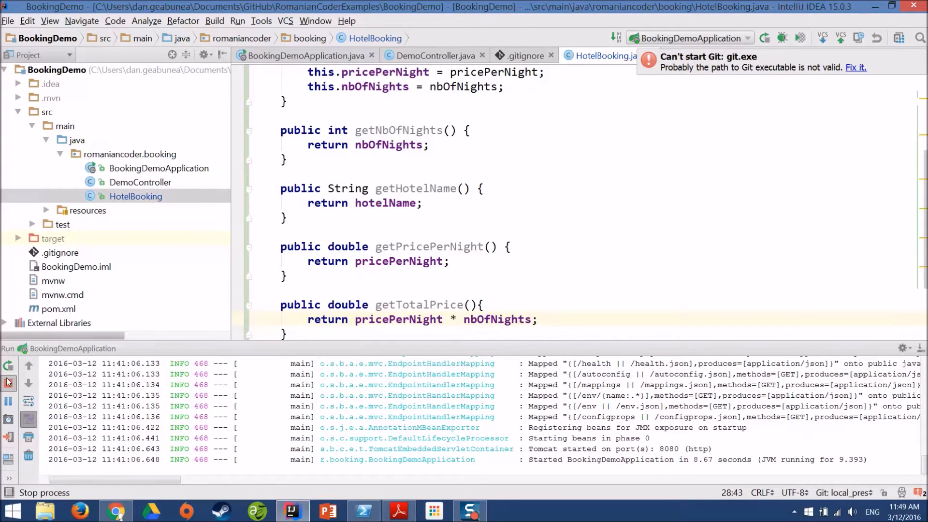
left_click(9, 383)
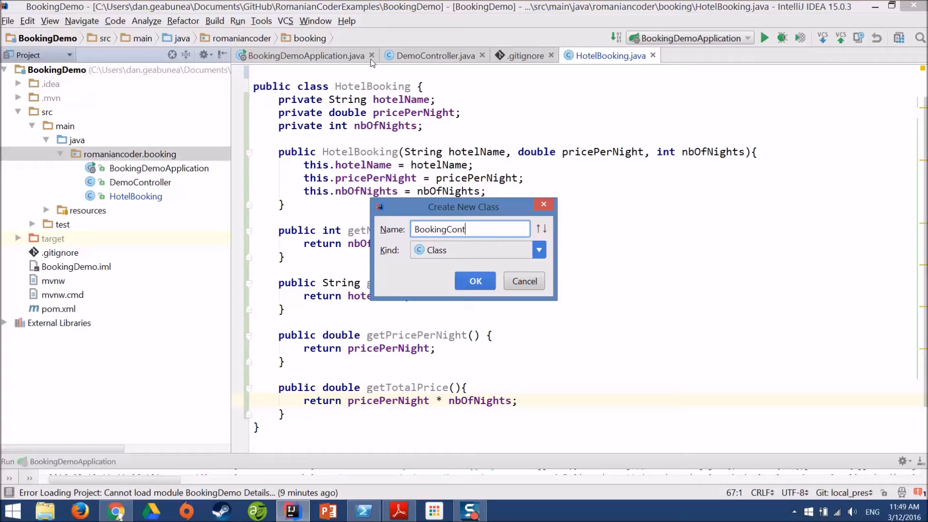
left_click(475, 281)
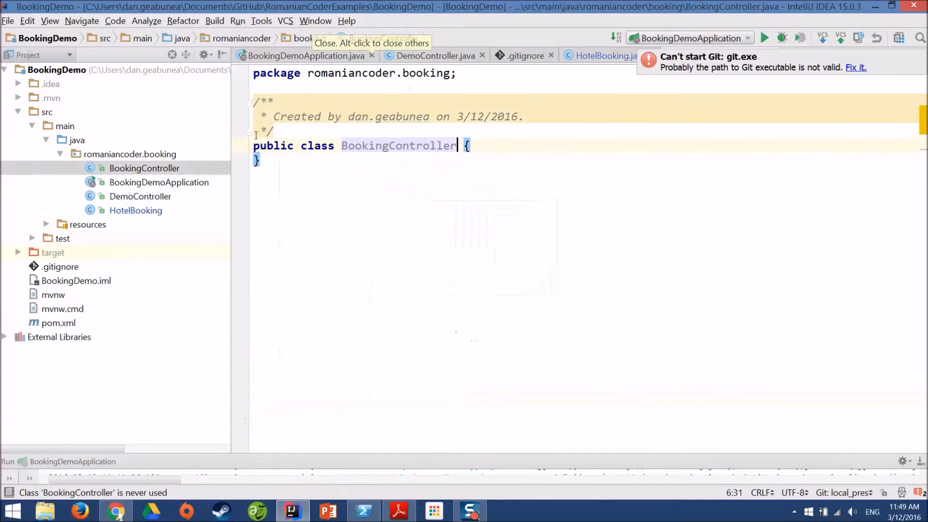
type("@Re")
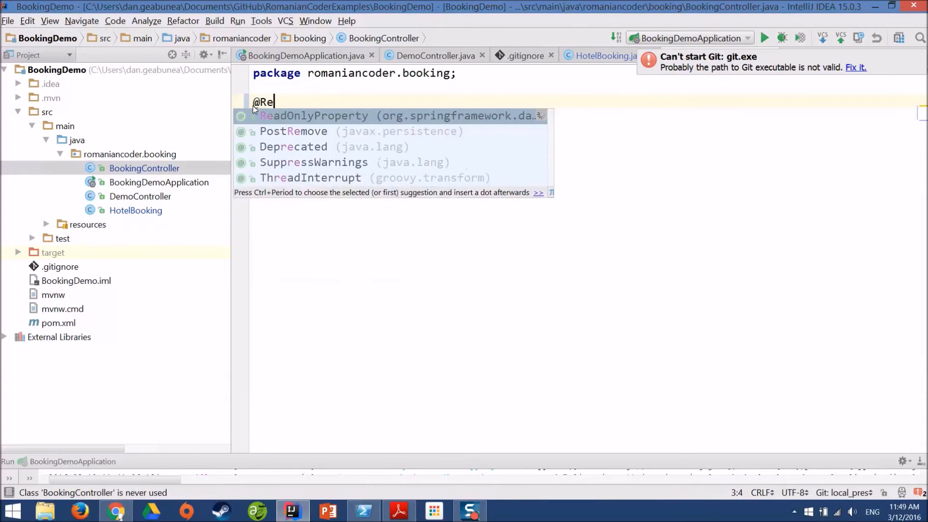
type("RestController")
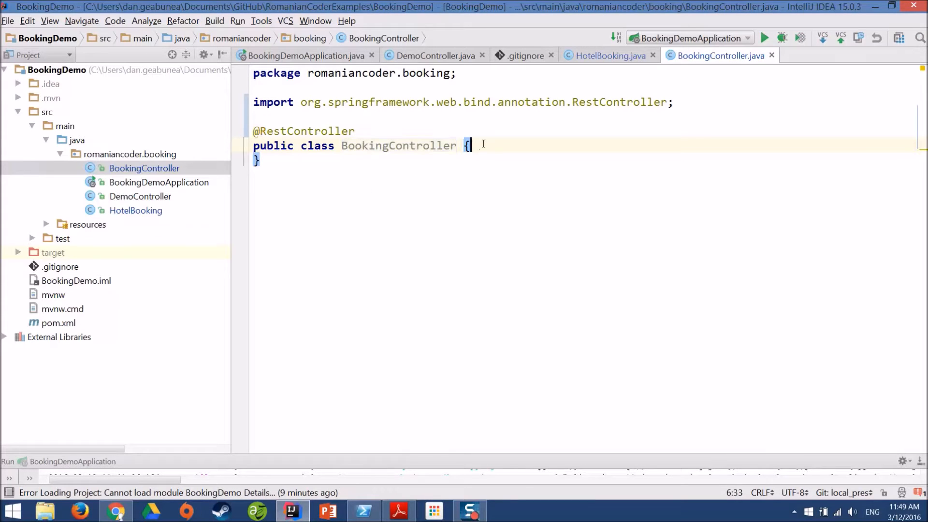
key("enter")
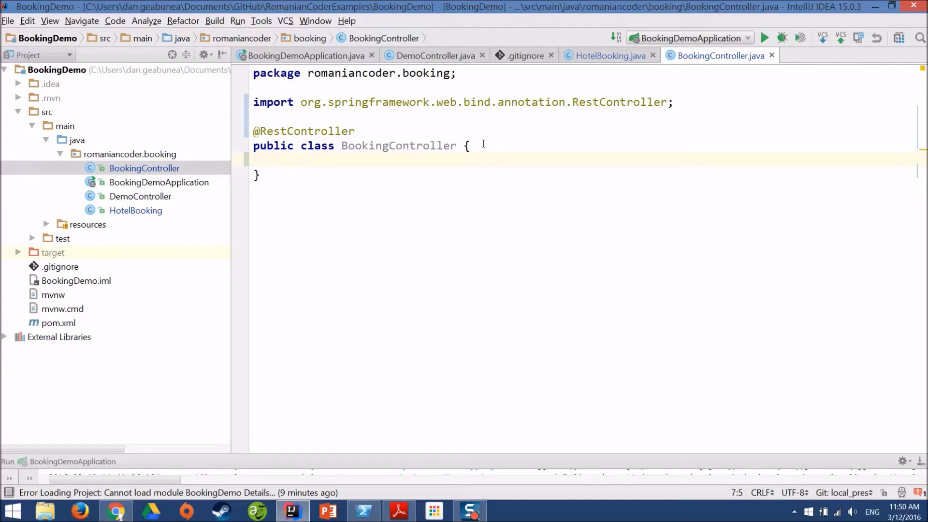
Declare a private List<HotelBooking> bookings field and a BookingController constructor initialising it
type("private")
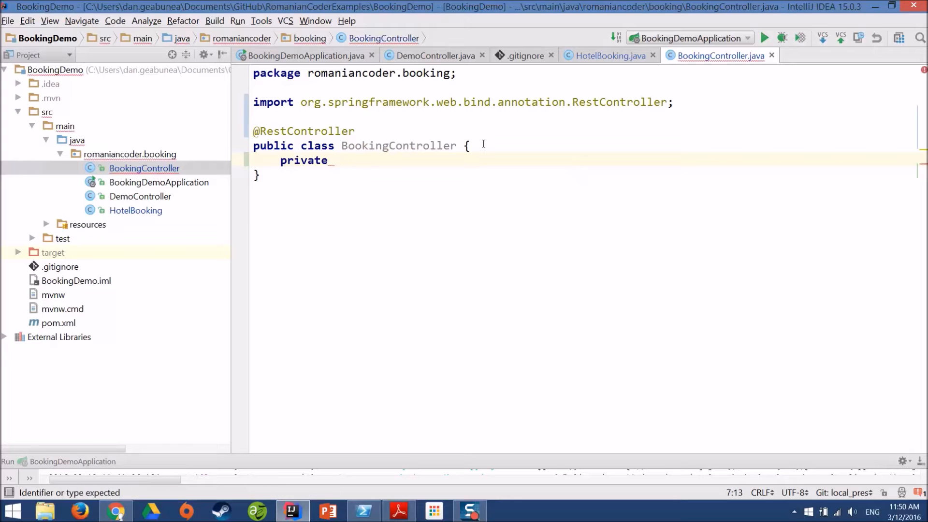
type("List")
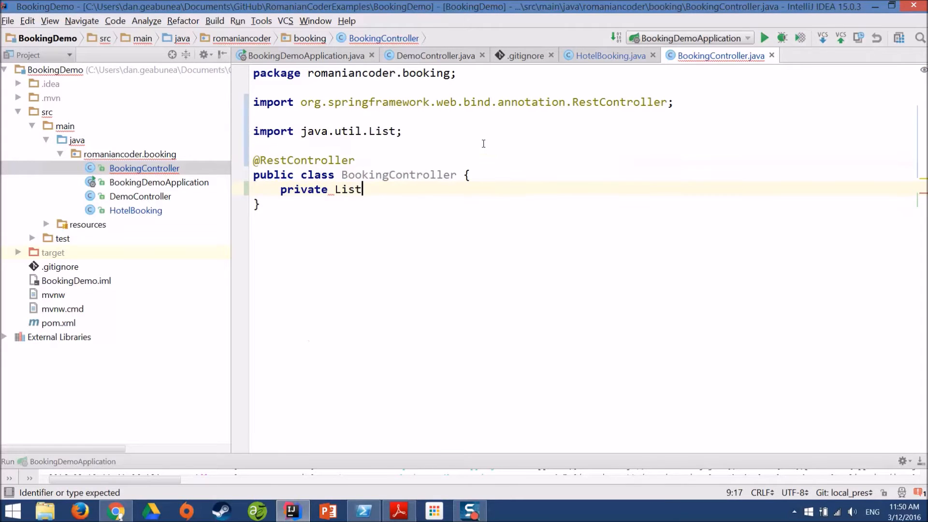
type("<HotelBooking>;")
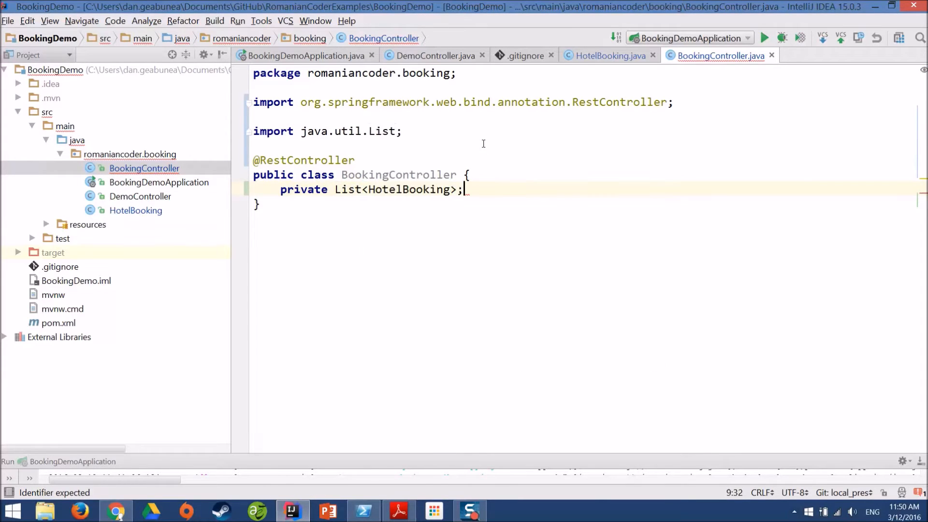
type("public")
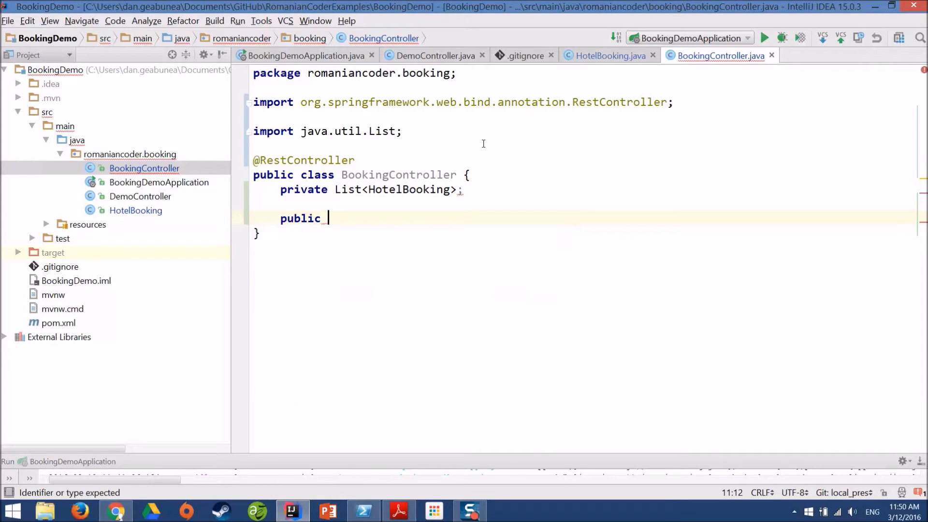
type("BookingController(){")
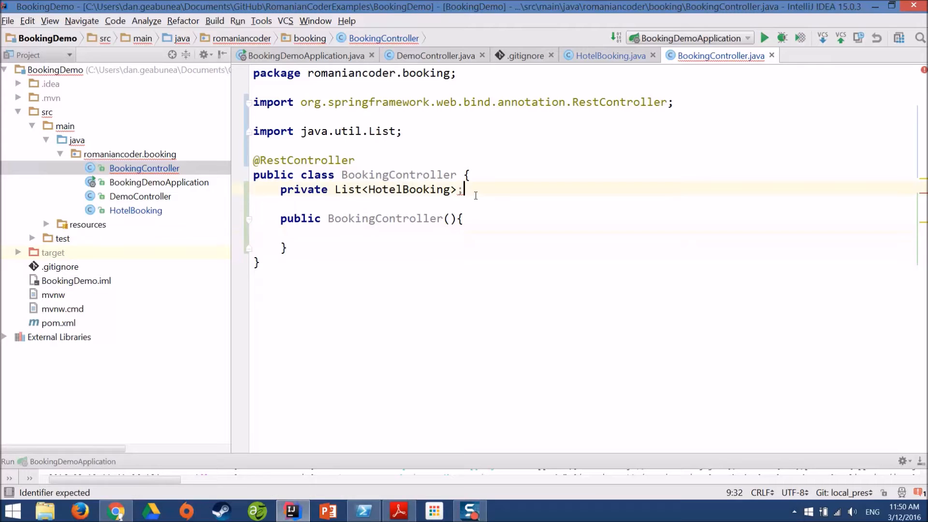
type("bookings")
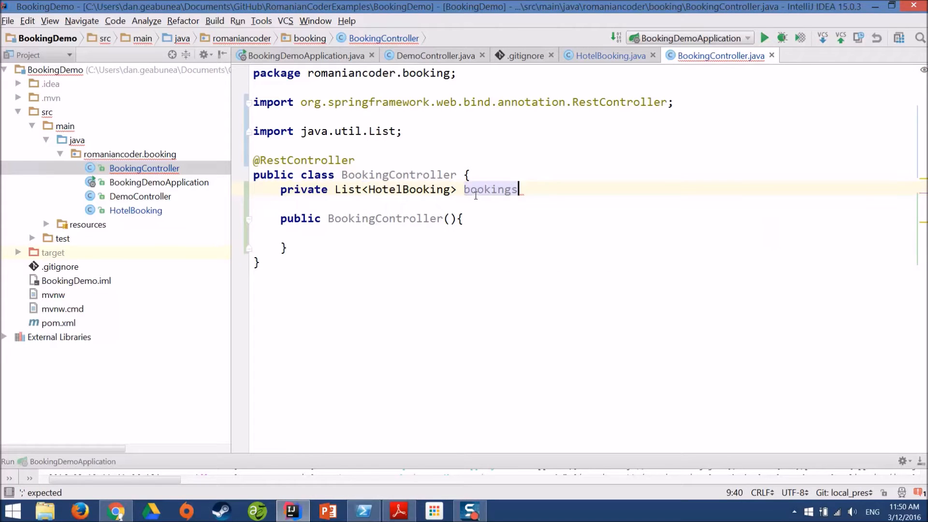
type("bookings = new ArrayList<>();")
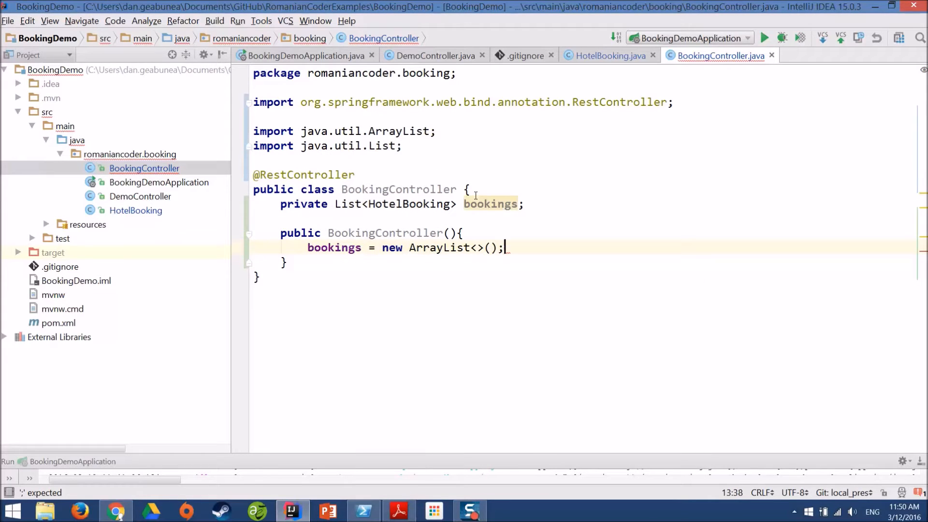
Add Marriot (200.50, 3 nights) and Ibis (90, 4 nights) bookings in the constructor
key("enter")
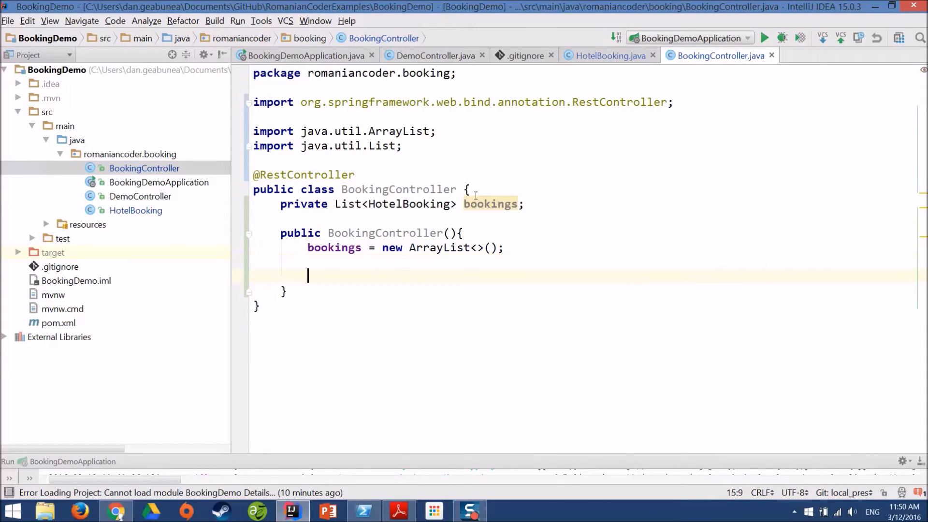
type("bookings.add(new HotelBooking(\"Marriot\",")
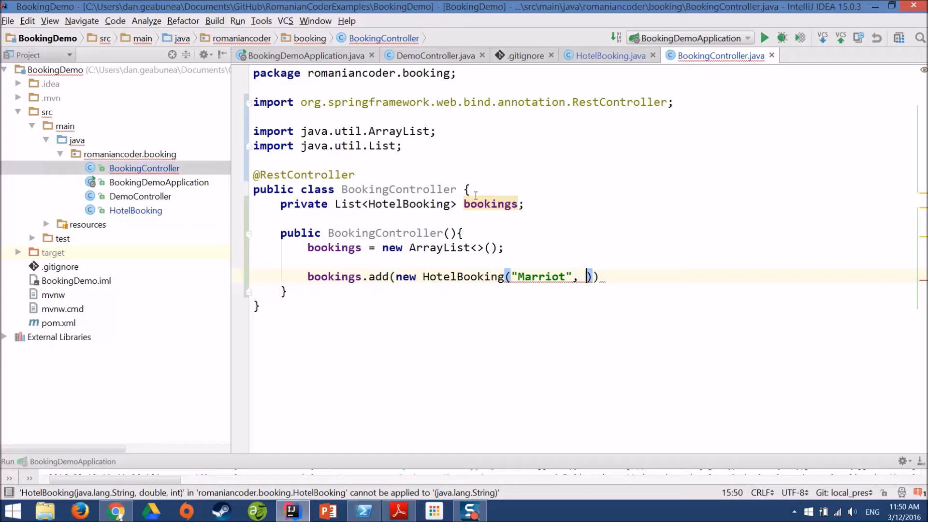
type("200.50,")
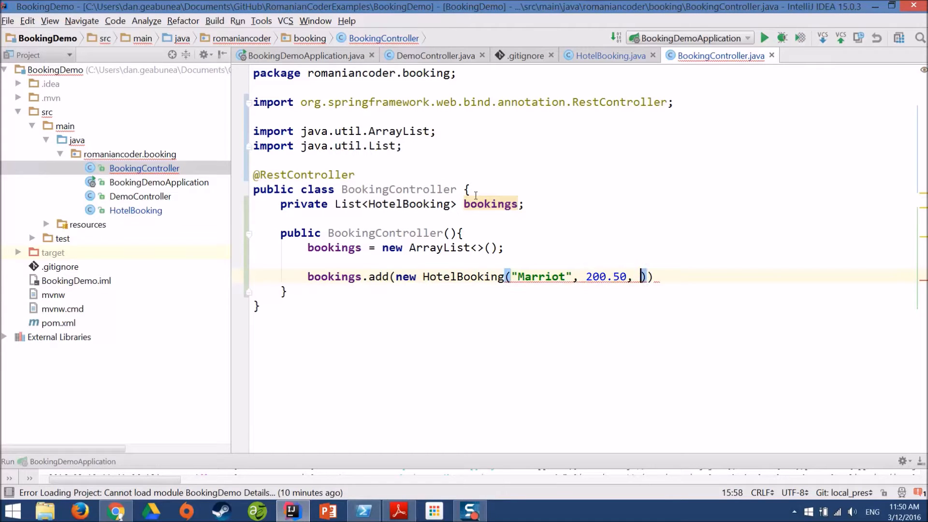
type("3));")
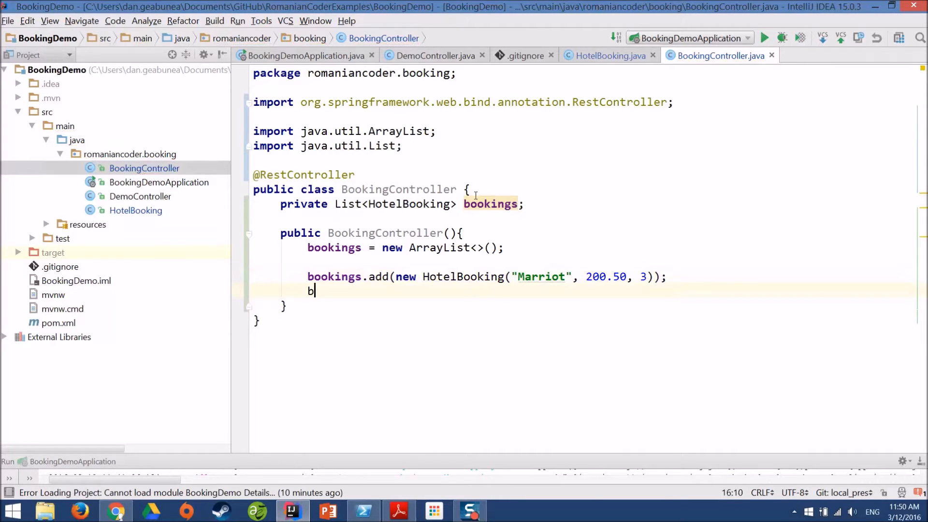
type("ookings.add(new HotelBooking(\"\"))")
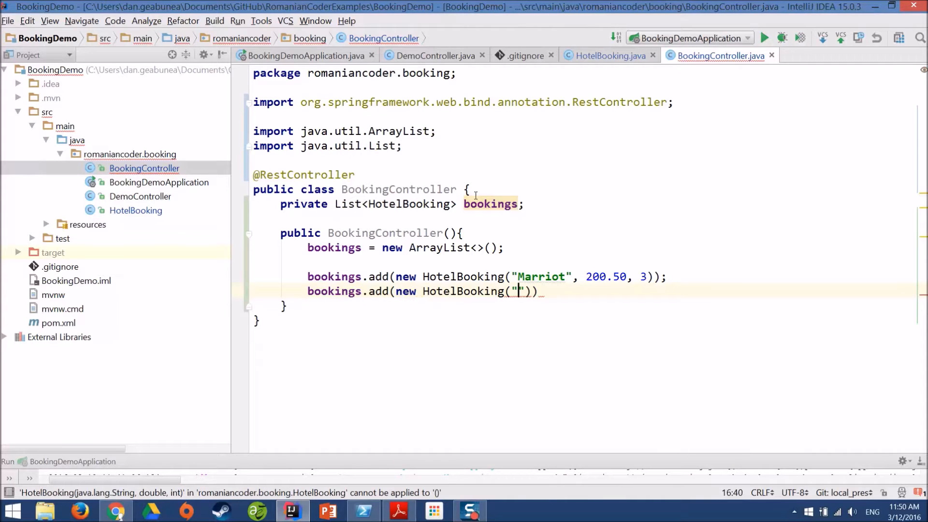
type("Ibis")
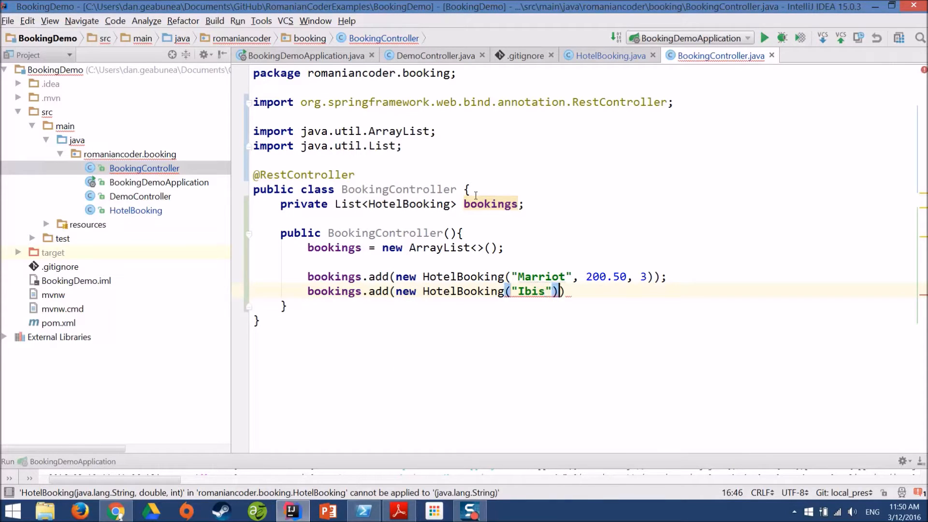
type(", 90,")
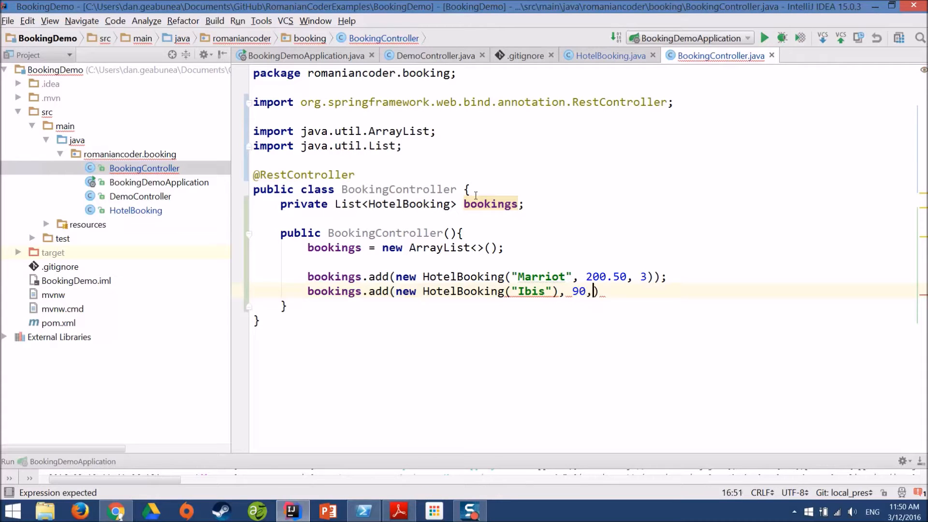
type("4);")
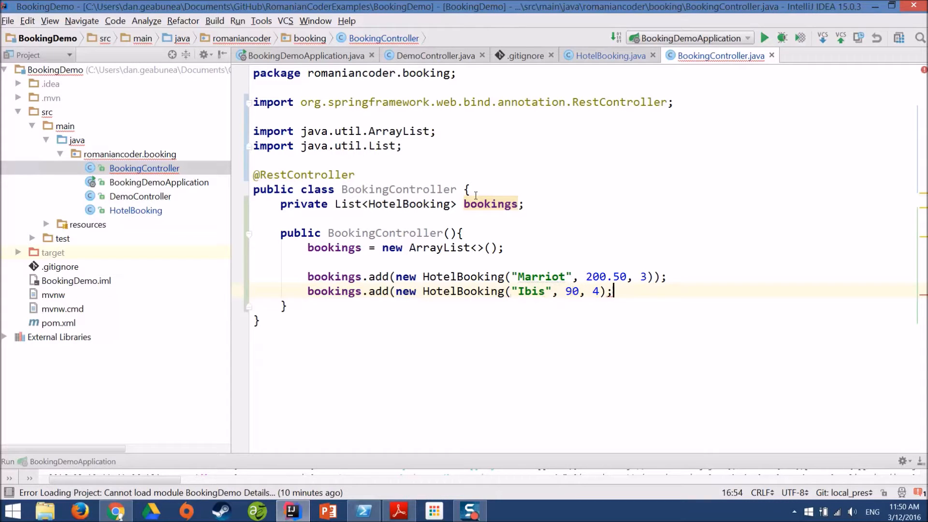
Add a Novotel booking at 140.74 for 1 night to the bookings list
type(")")
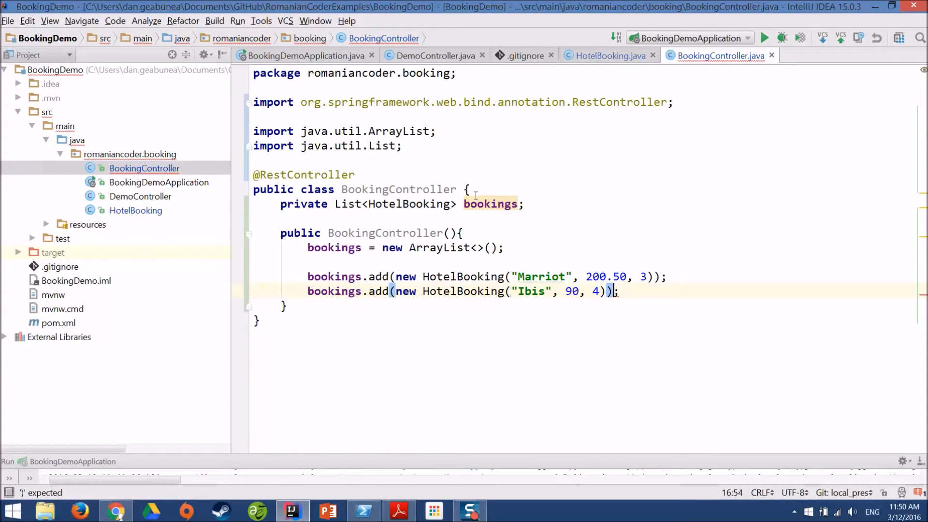
type("bookings.add(new HotelBooking())")
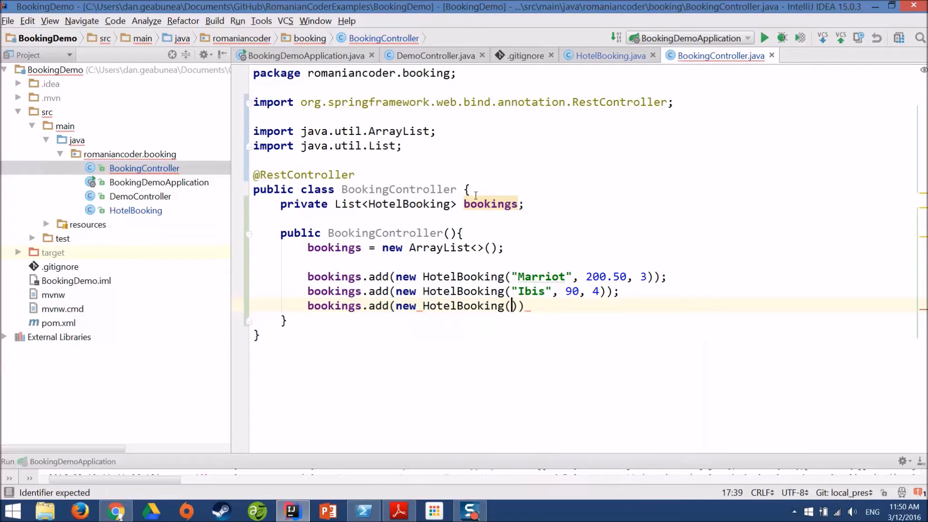
type("\"N")
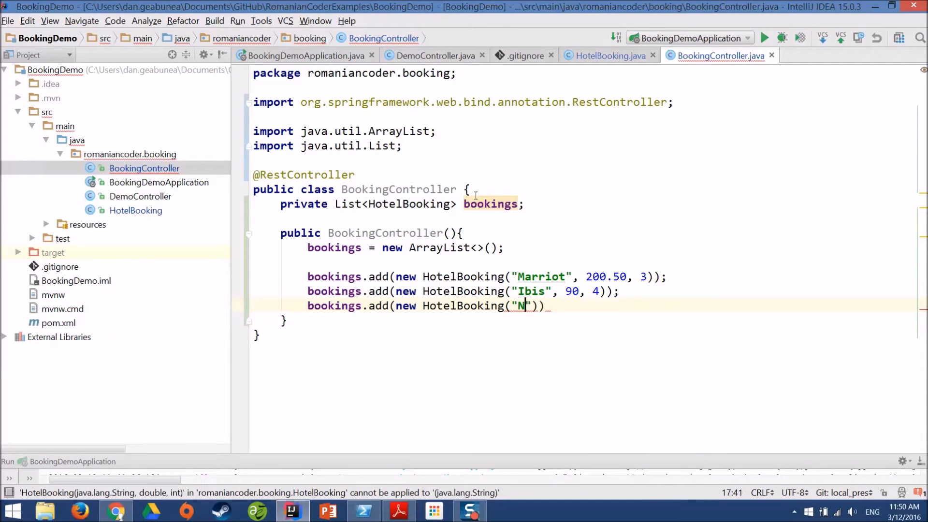
type("ovotel\", 1")
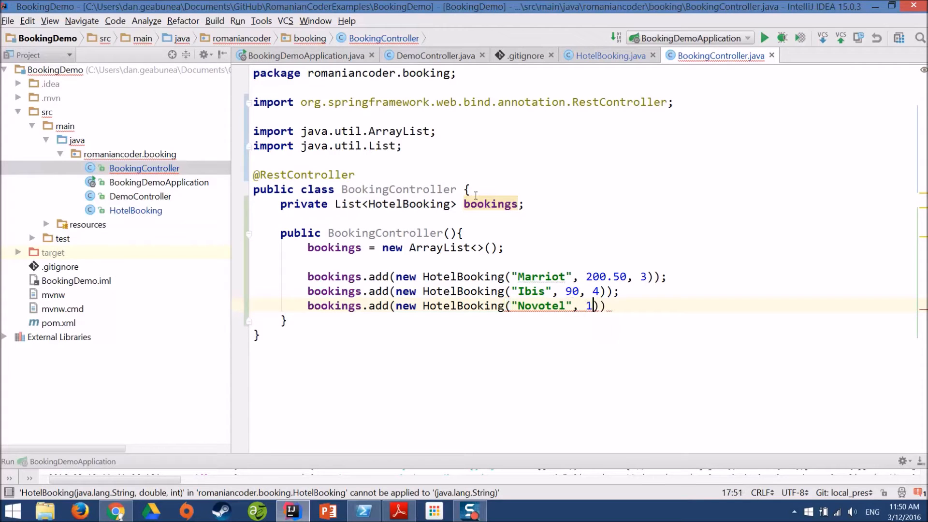
type("40,74")
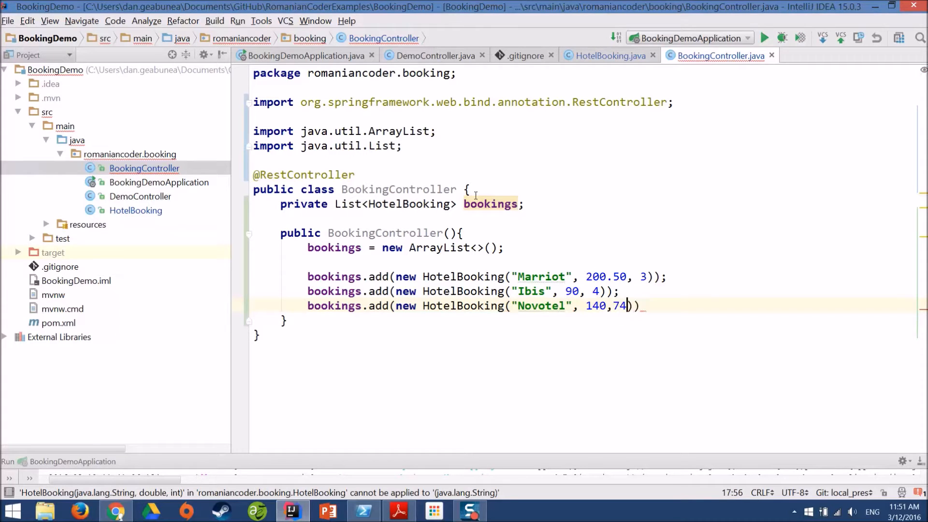
type(", 1")
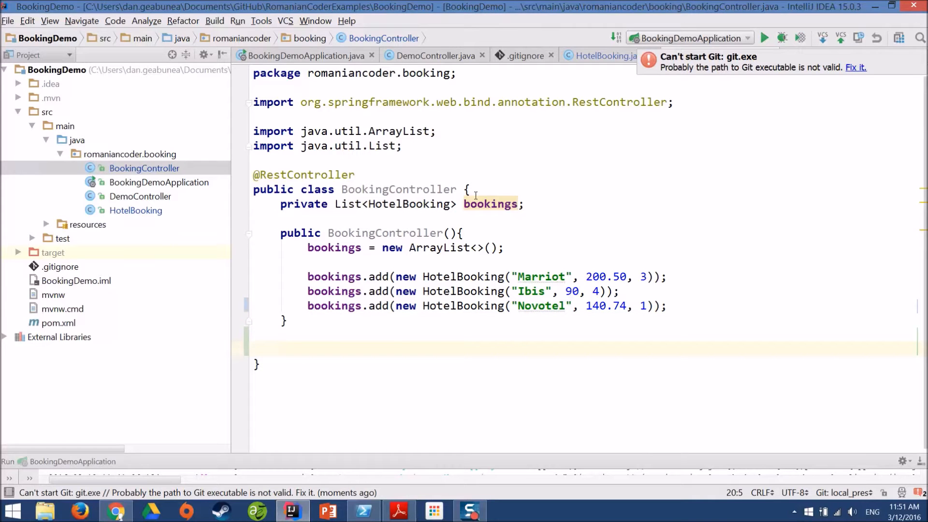
Write public List<HotelBooking> getAll() returning the bookings list
type("public")
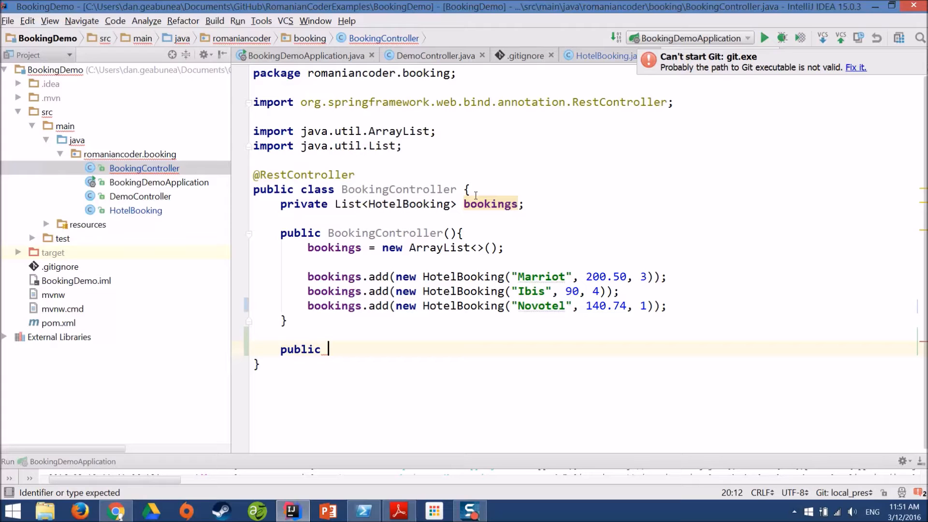
type("L")
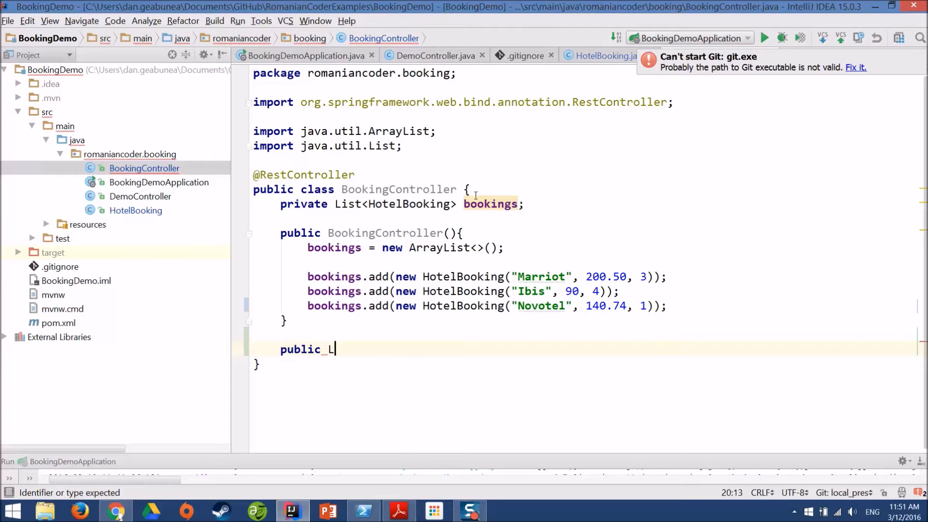
type("ist<B")
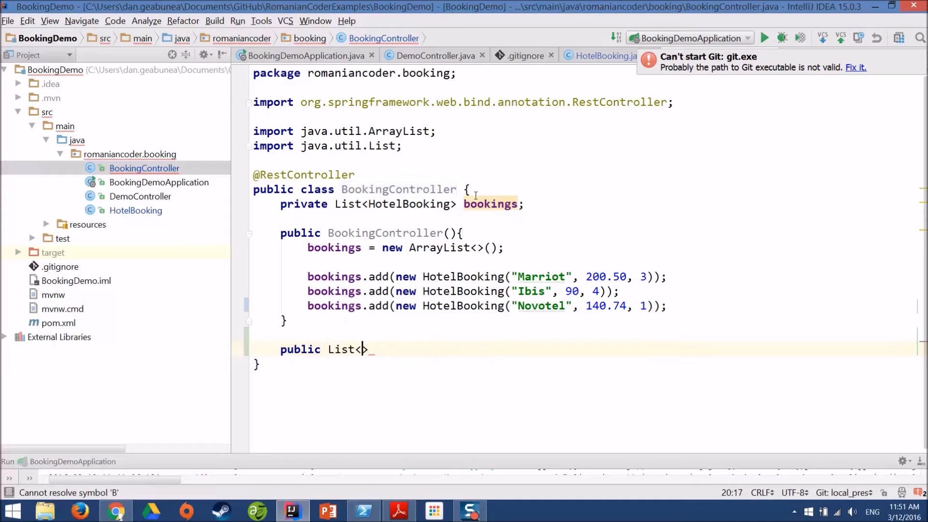
type("HotelBooking")
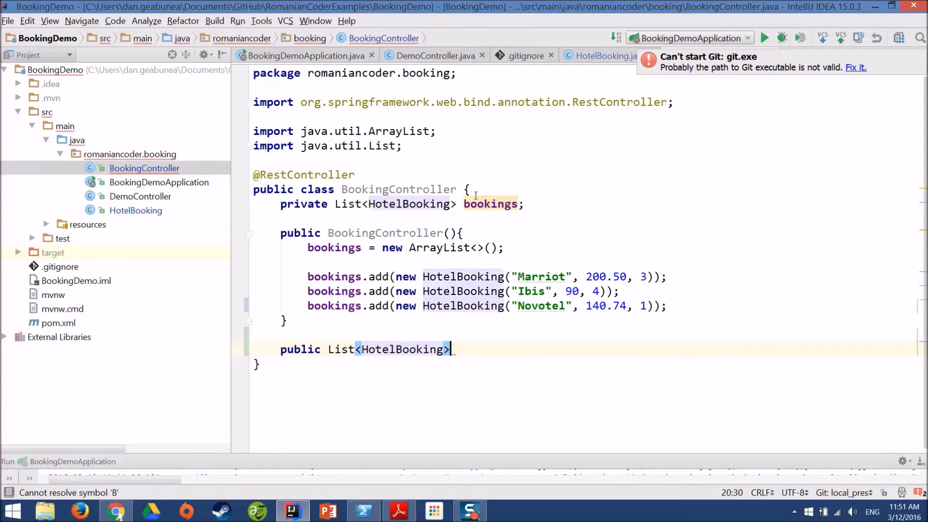
type("get")
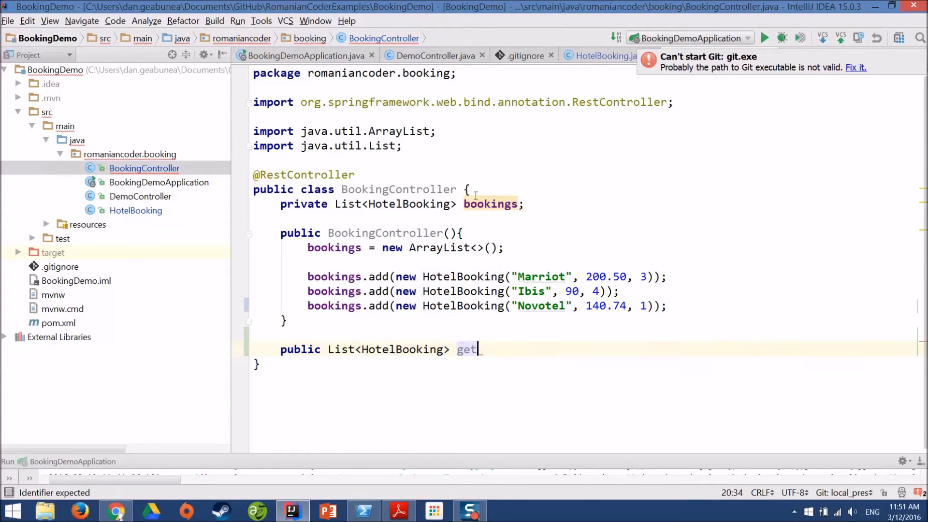
type("All(){")
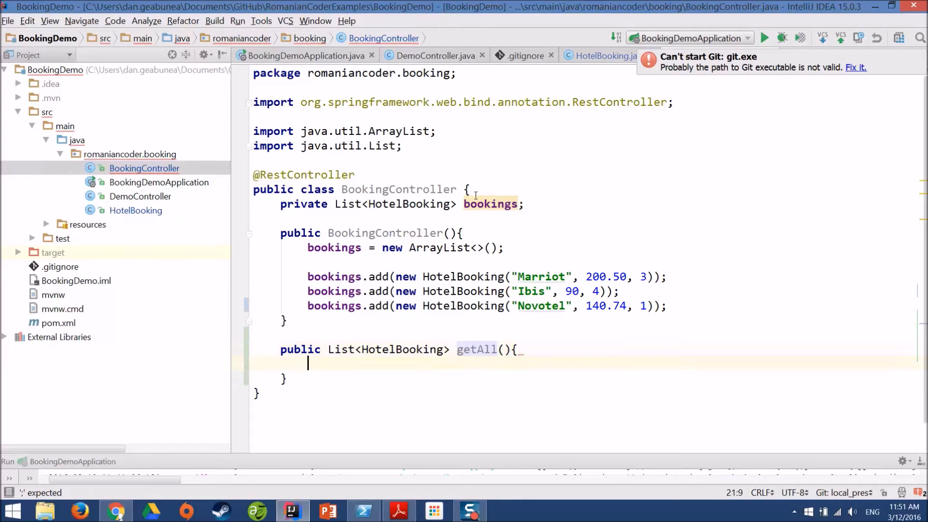
type("return")
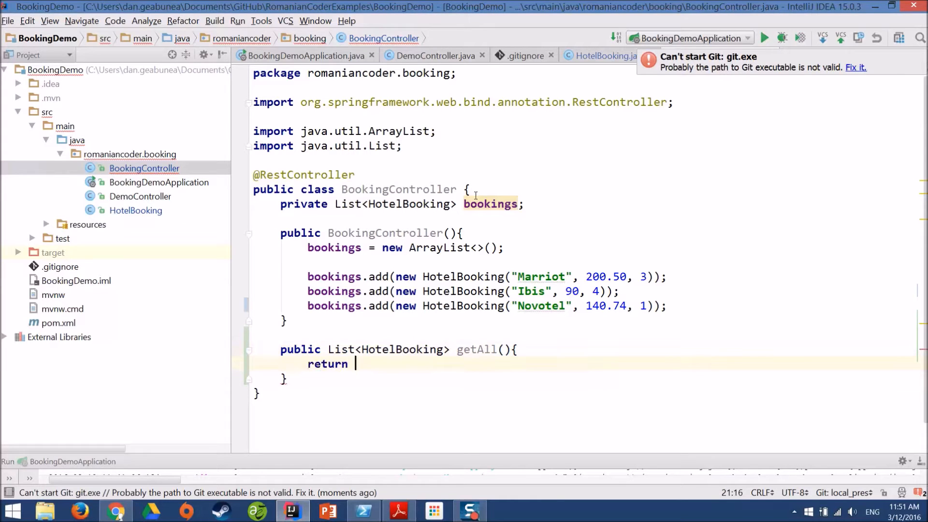
type("bookings;")
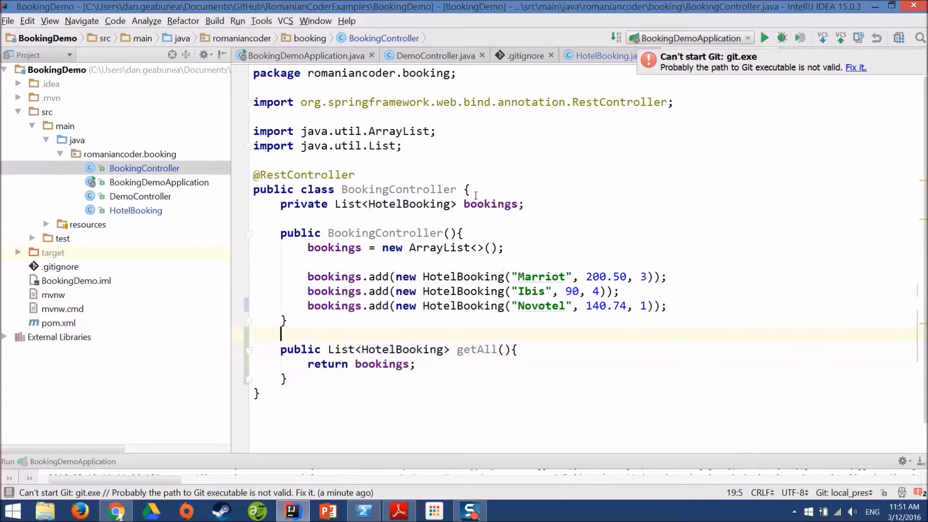
type("@re")
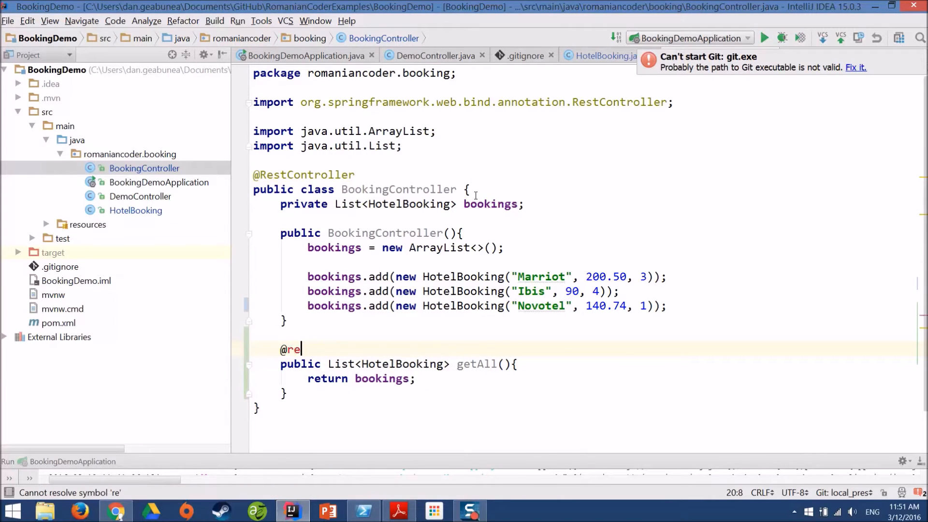
type("e")
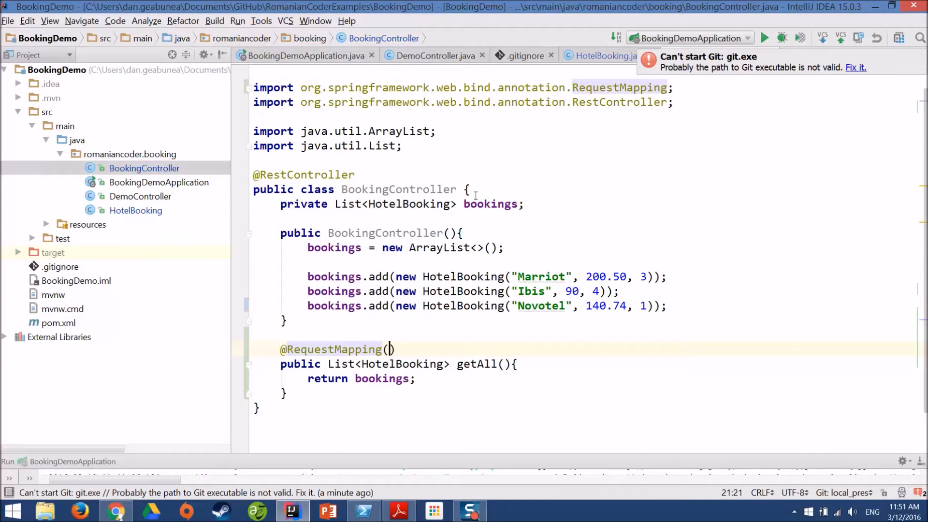
type("\"/\"")
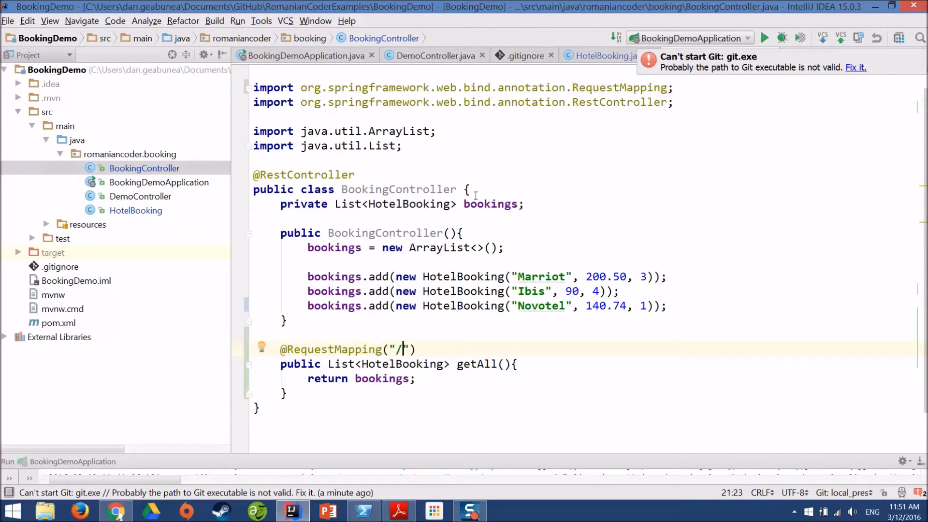
type("all")
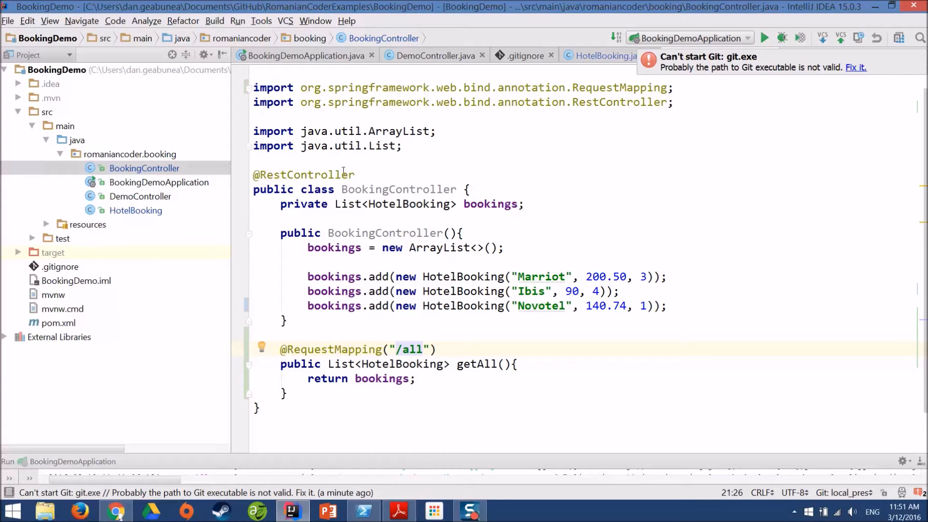
type("@RequestMapping(\"\")")
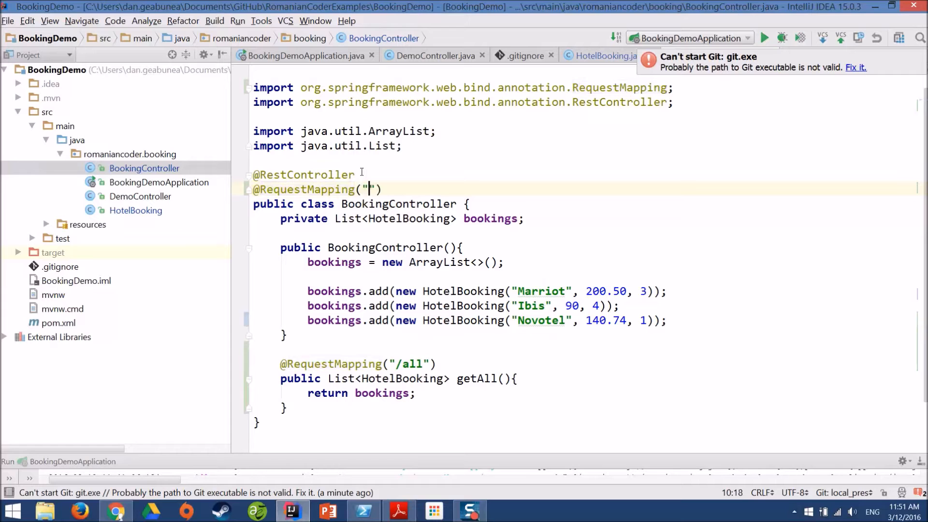
key("BackSpace")
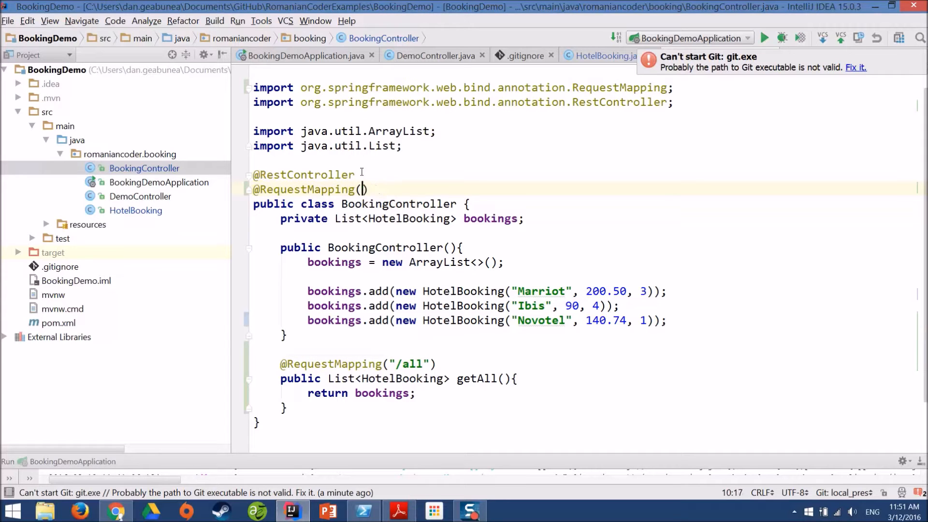
type("value =\"/\"")
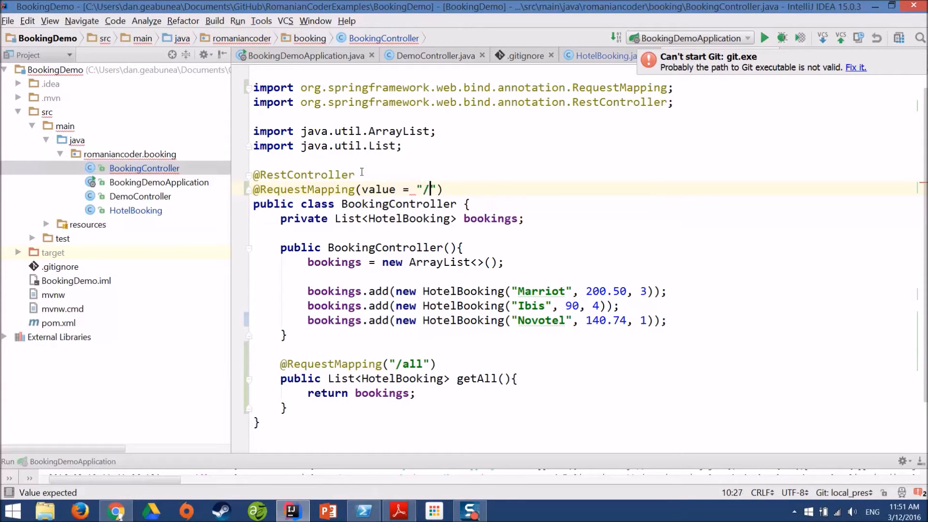
type("bookings")
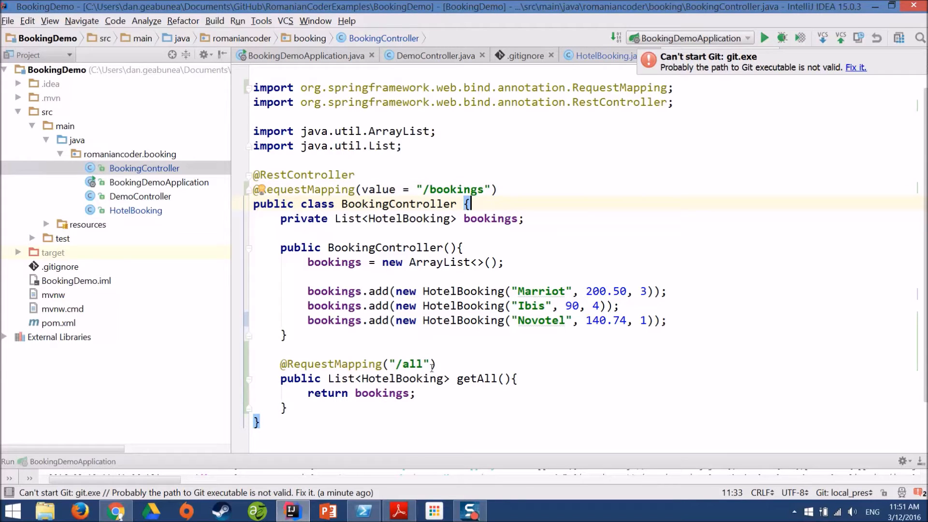
Complete getAll's mapping as value = "/all", method = RequestMethod.GET
type("val")
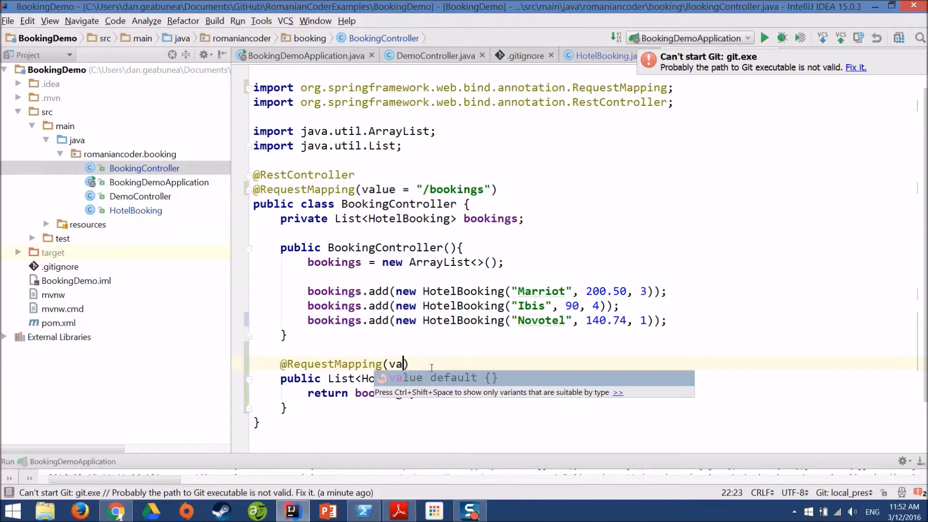
type("lue = \"/al")
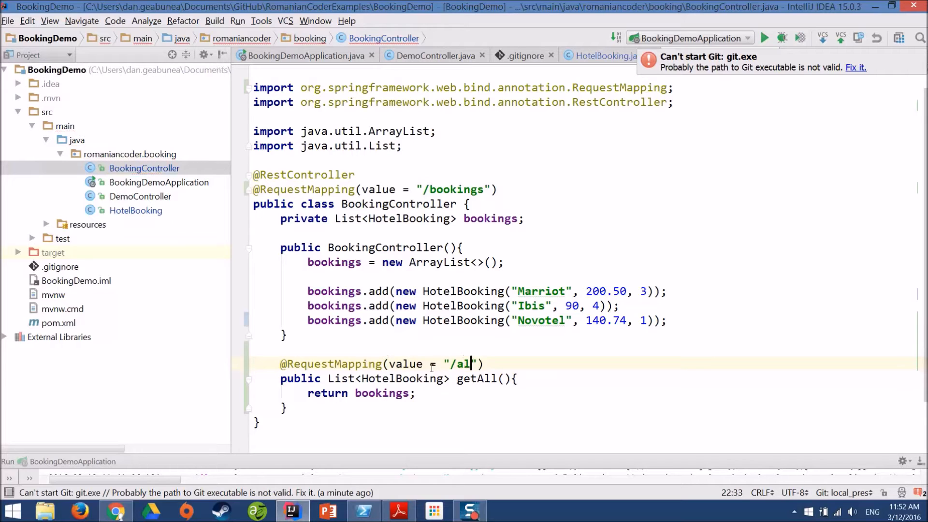
type("l")
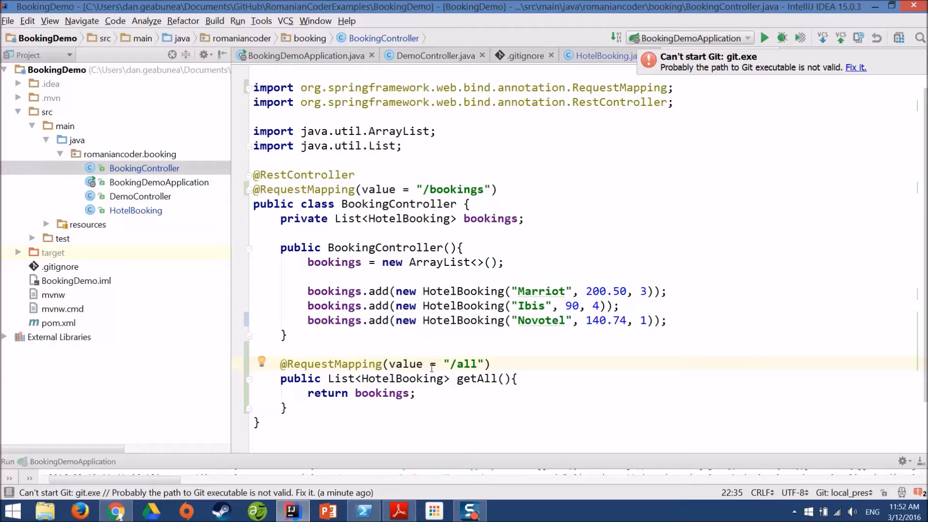
type(", method =")
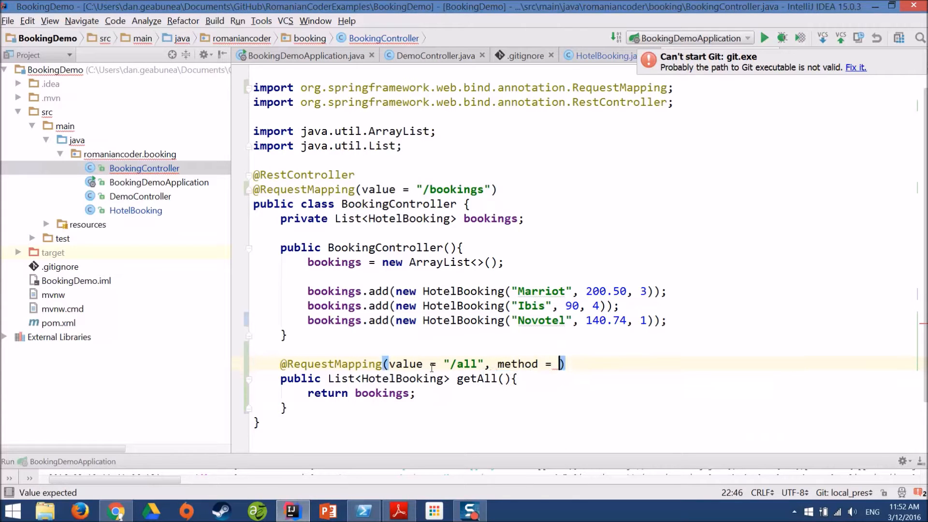
type("RequestMethod.GET")
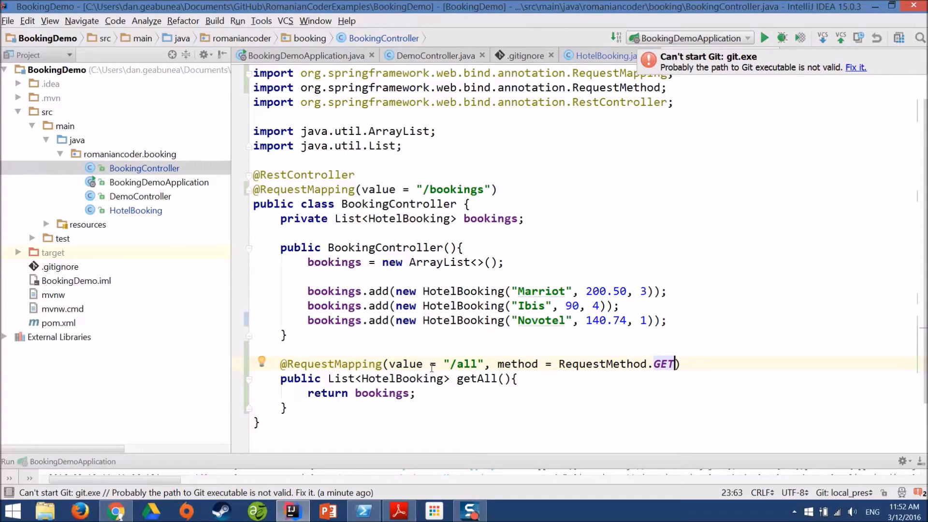
mouse_move(502, 364)
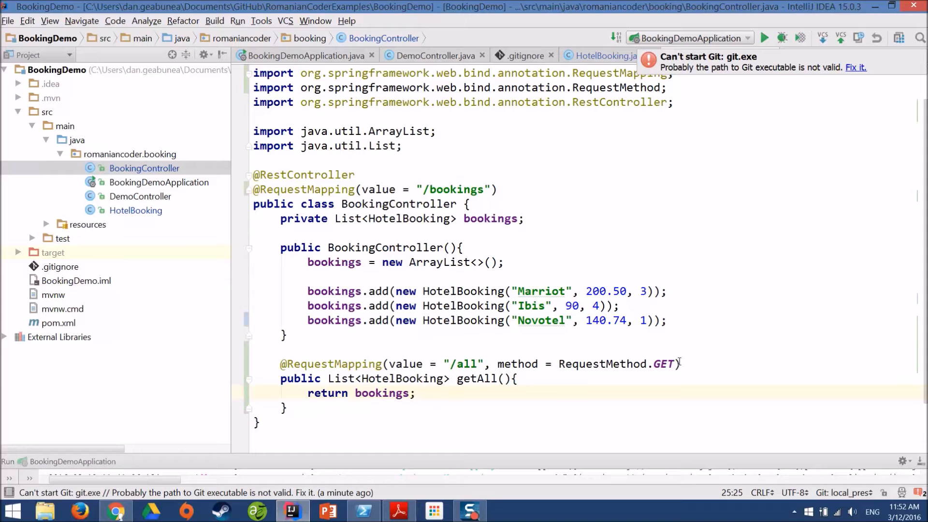
Rebuild the project and restart BookingDemoApplication, confirming the rerun
scroll("down", 3)
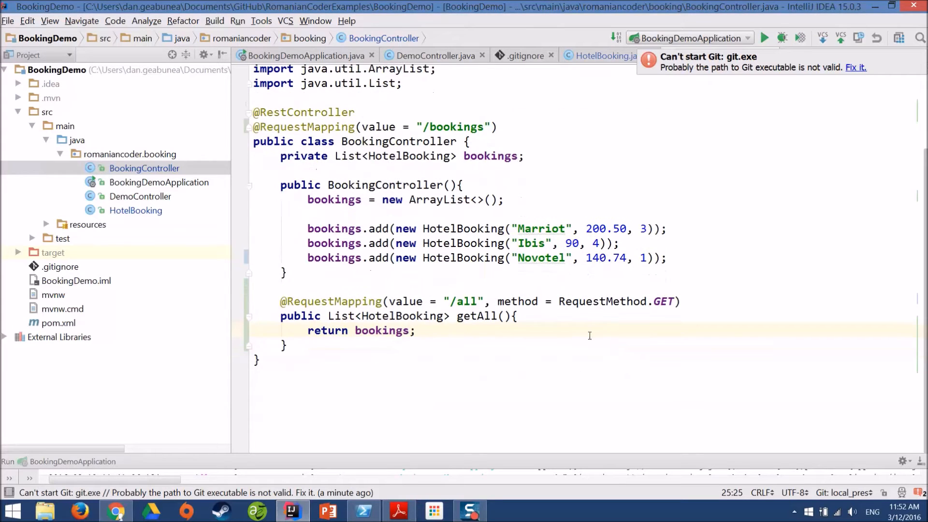
left_click(764, 38)
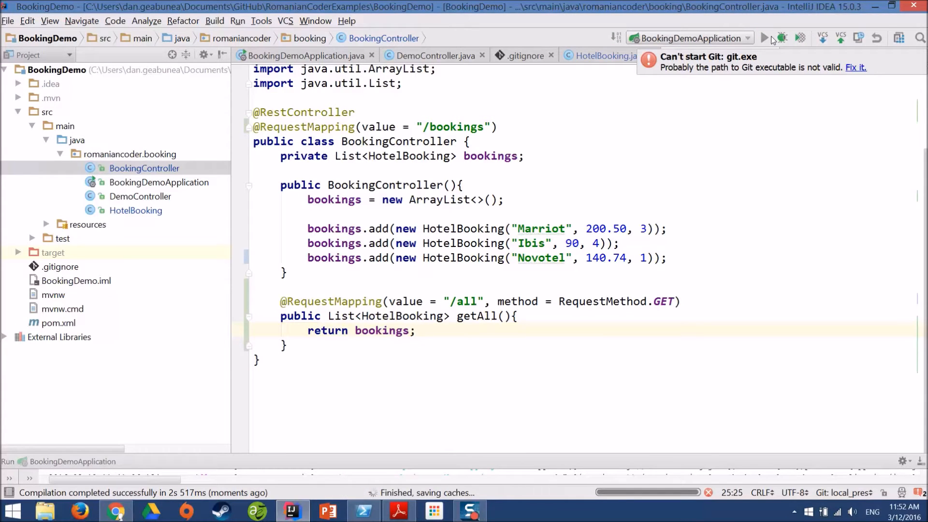
left_click(763, 37)
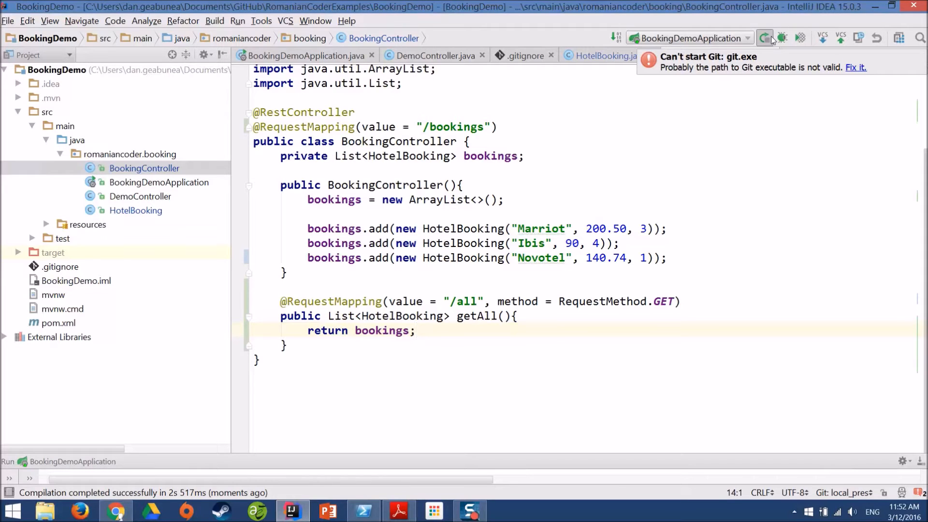
left_click(415, 331)
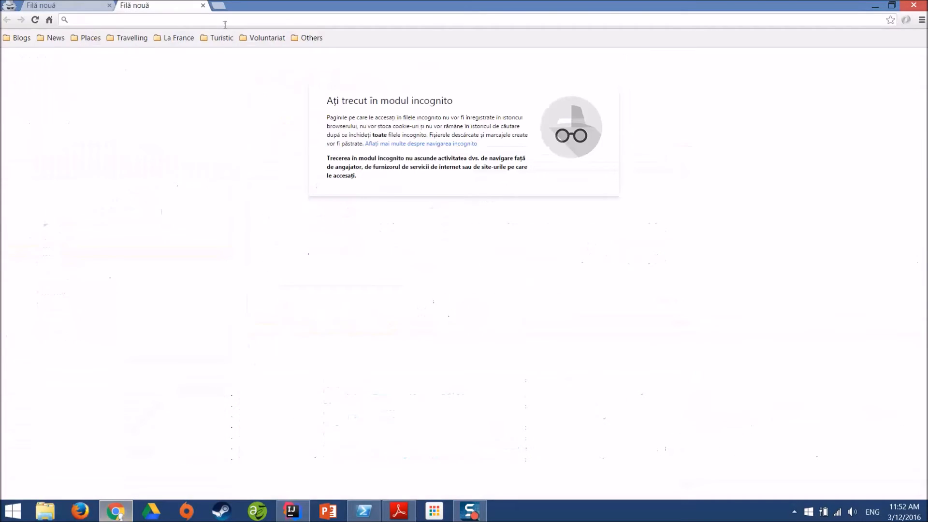
Load localhost:8080/bookings/all in Chrome to list every booking, then return to the controller
type("localhost:8080")
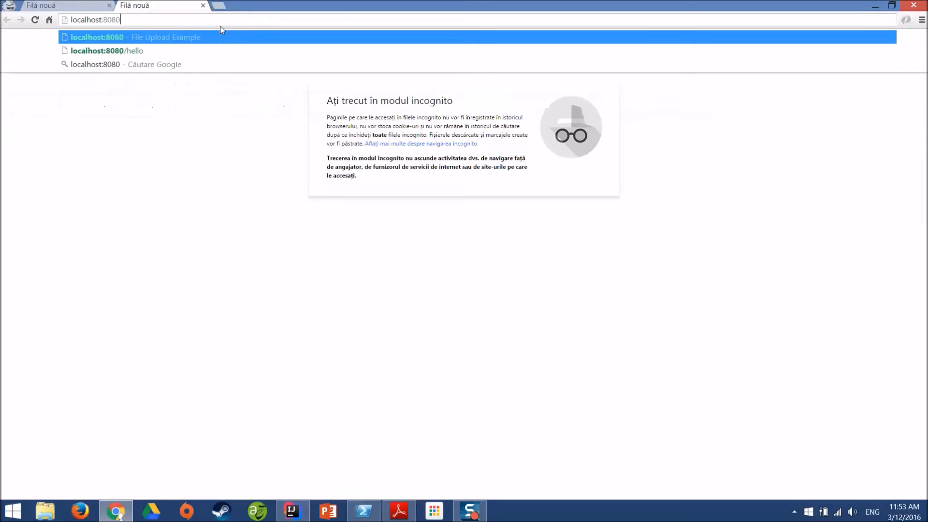
type("/booking")
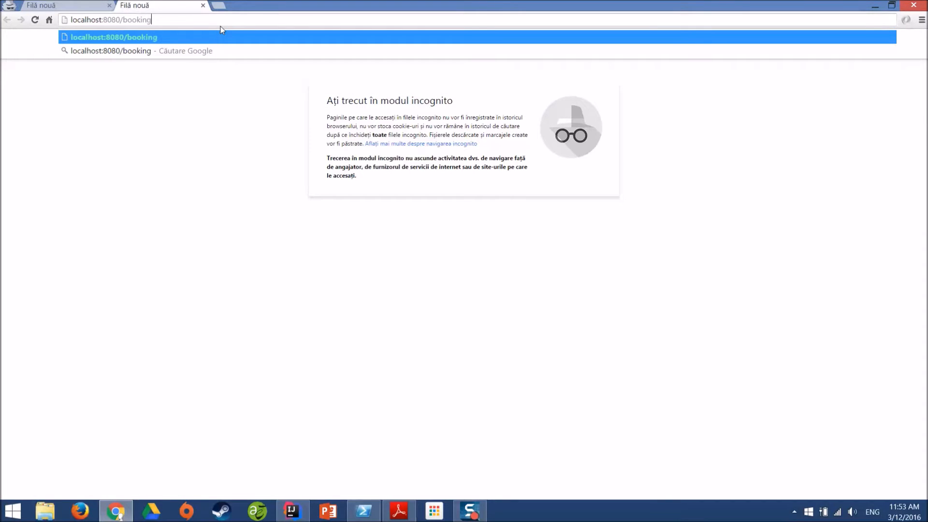
type("s/all")
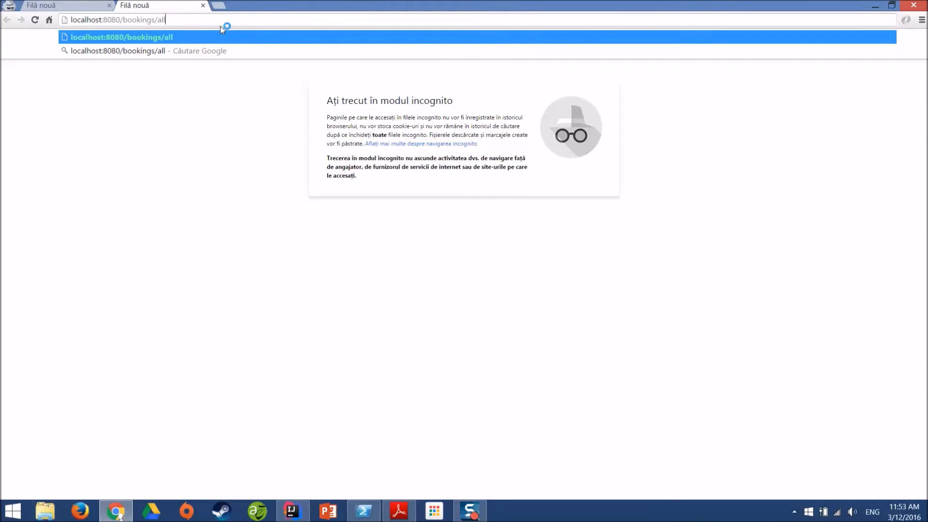
key("Enter")
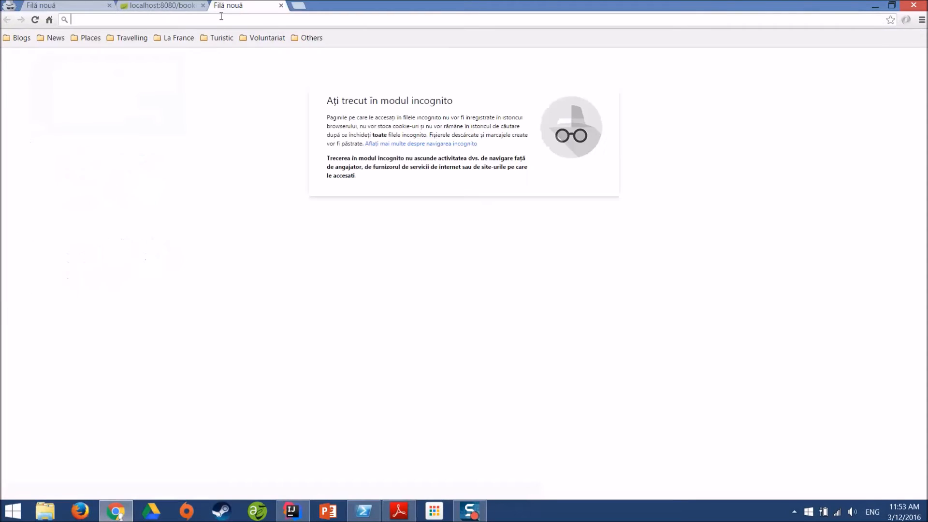
left_click(291, 510)
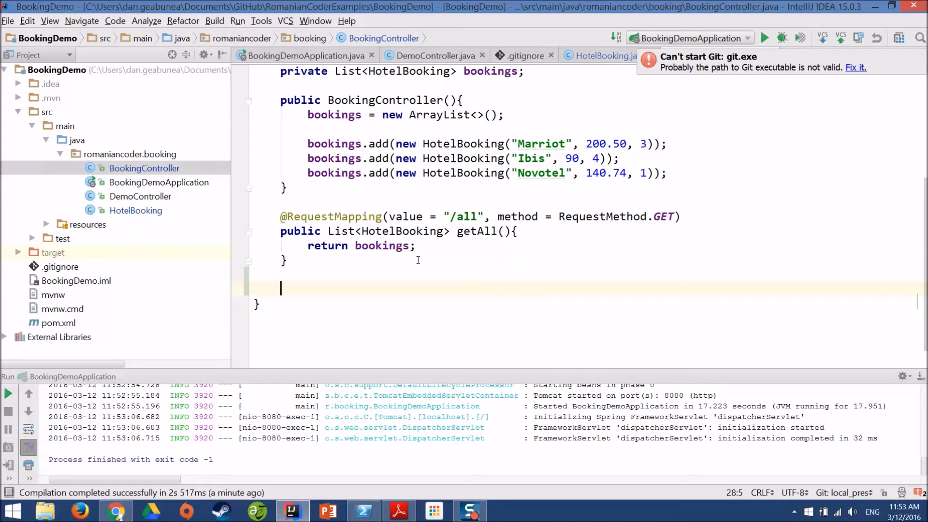
type("public List<HotelBooking>")
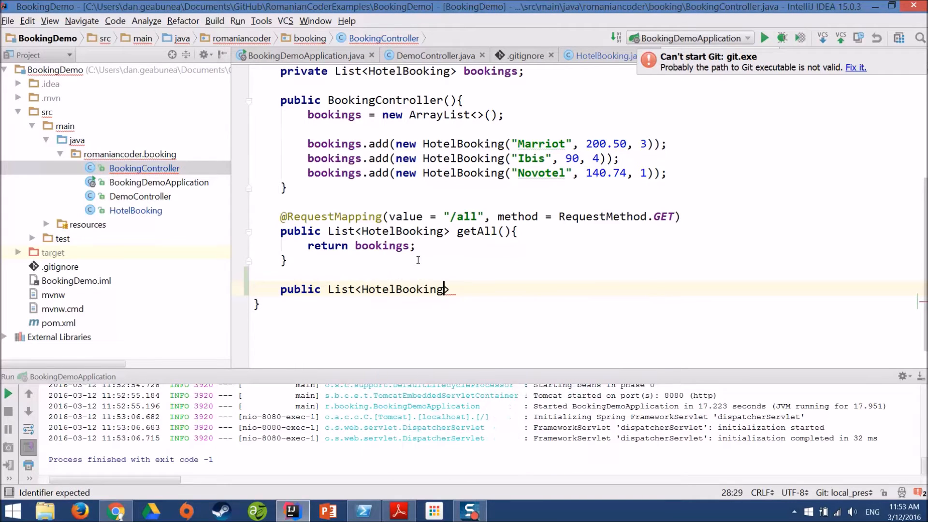
type("getAffordable")
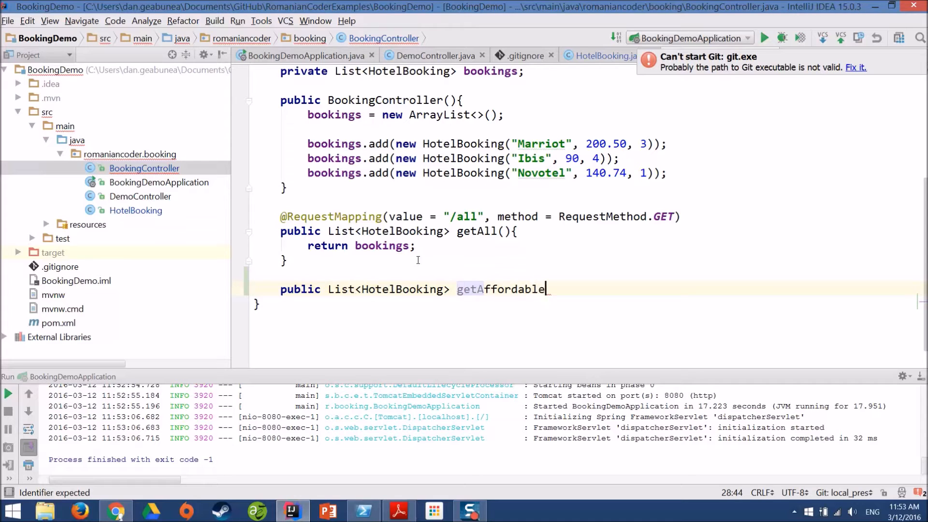
type("()")
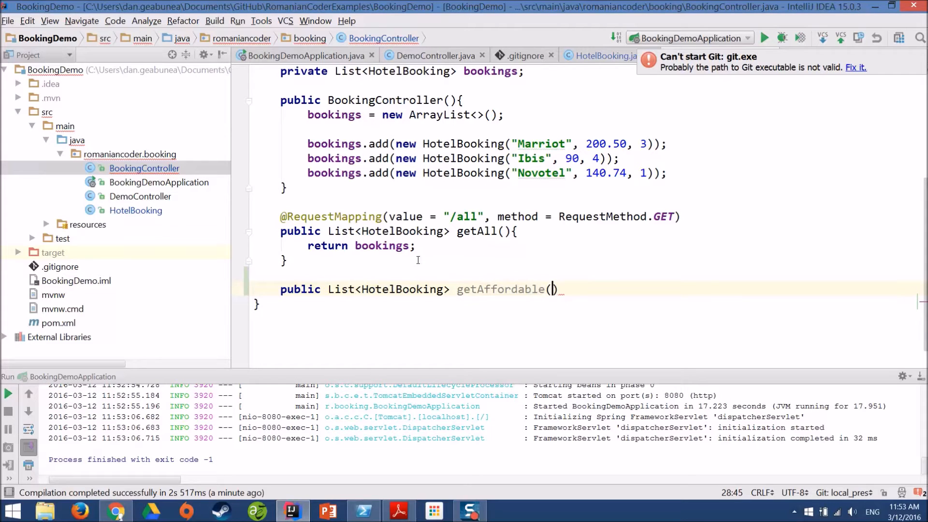
type("@")
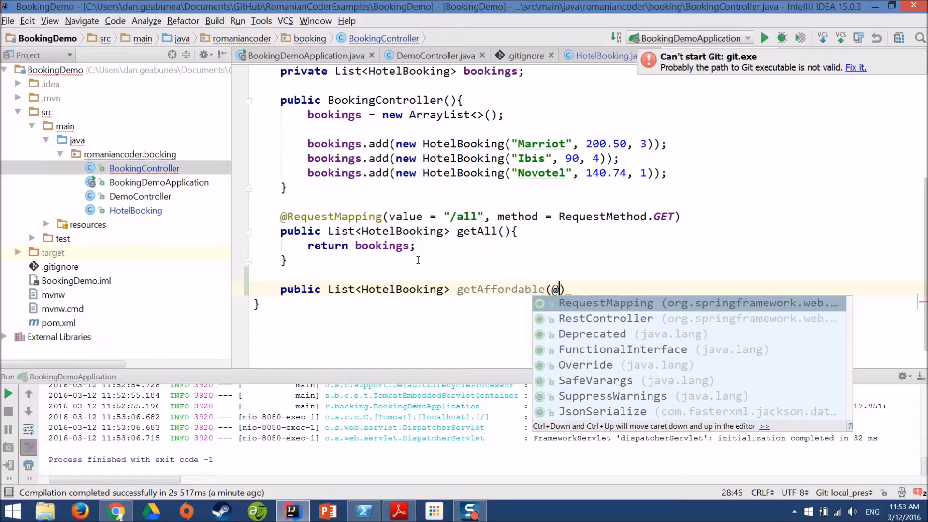
type("PathVariable")
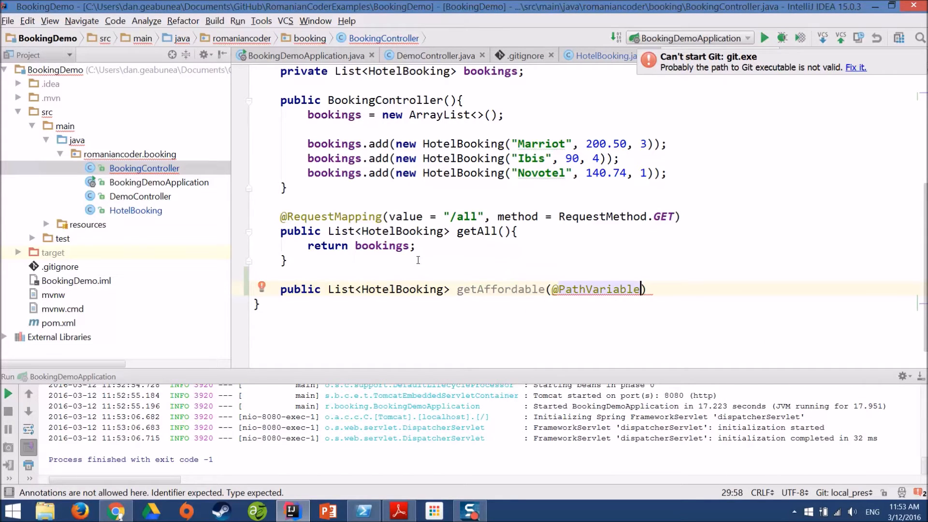
type("double price")
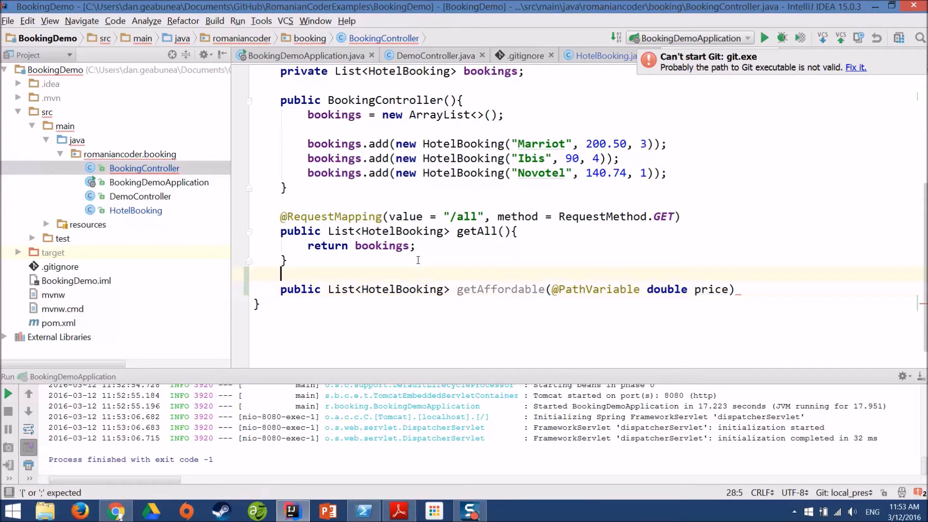
type("{")
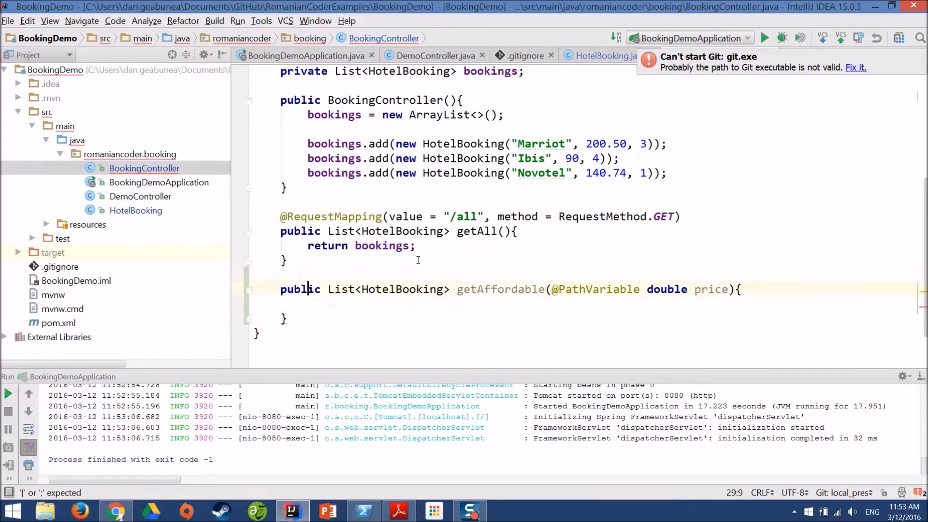
type("@re")
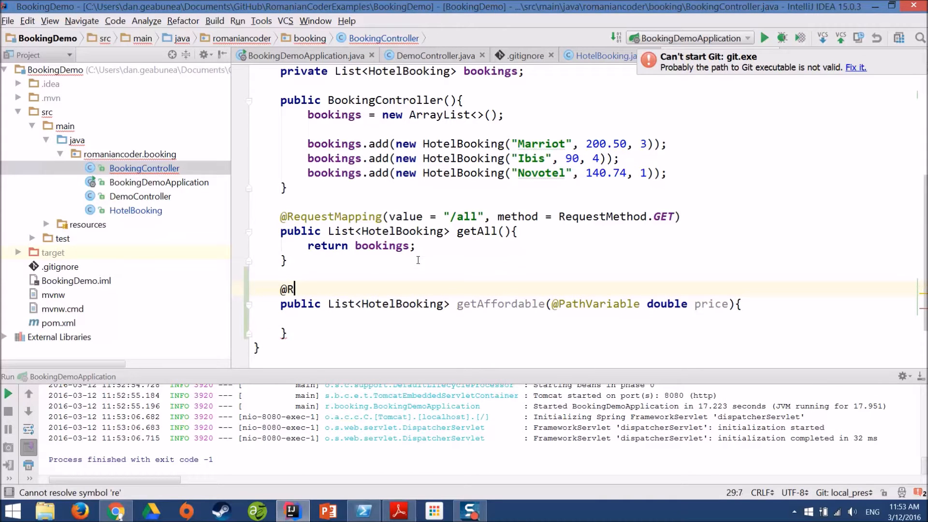
type("equestMapping(value = \"/")
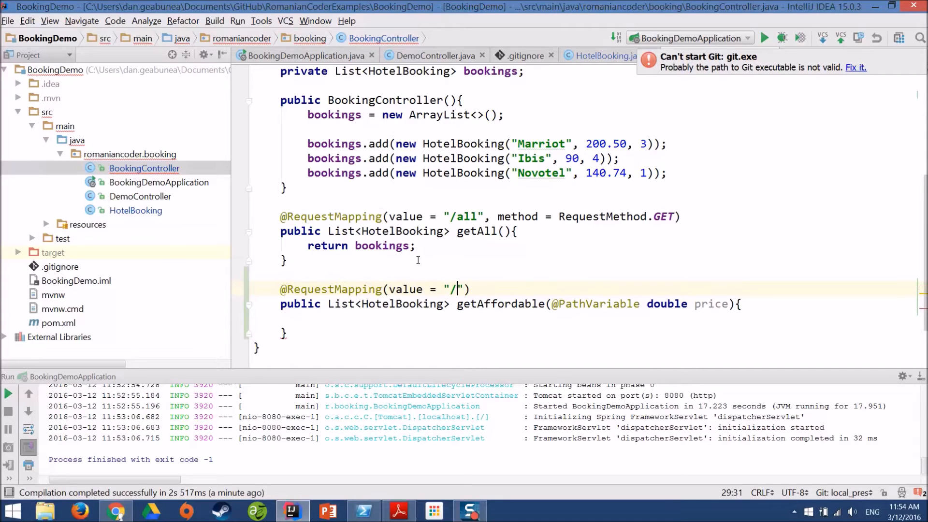
type("affor")
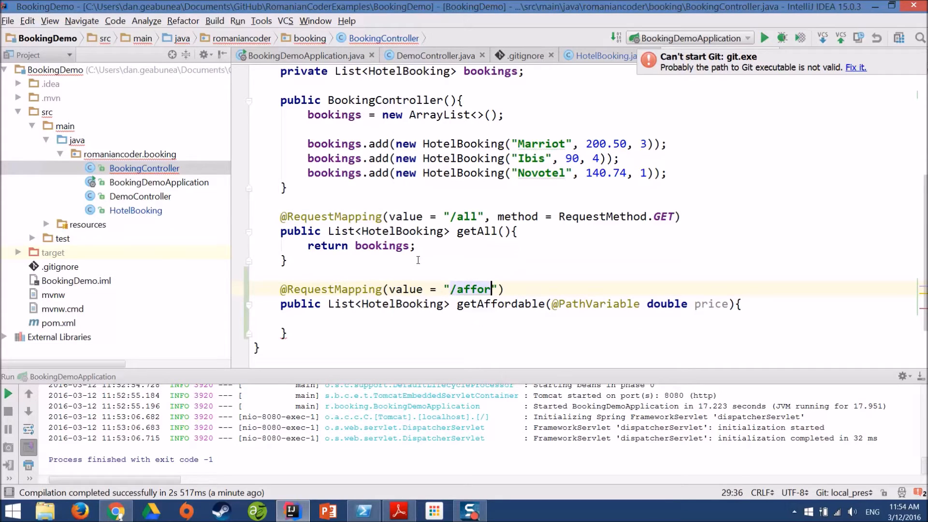
type("dable/{price")
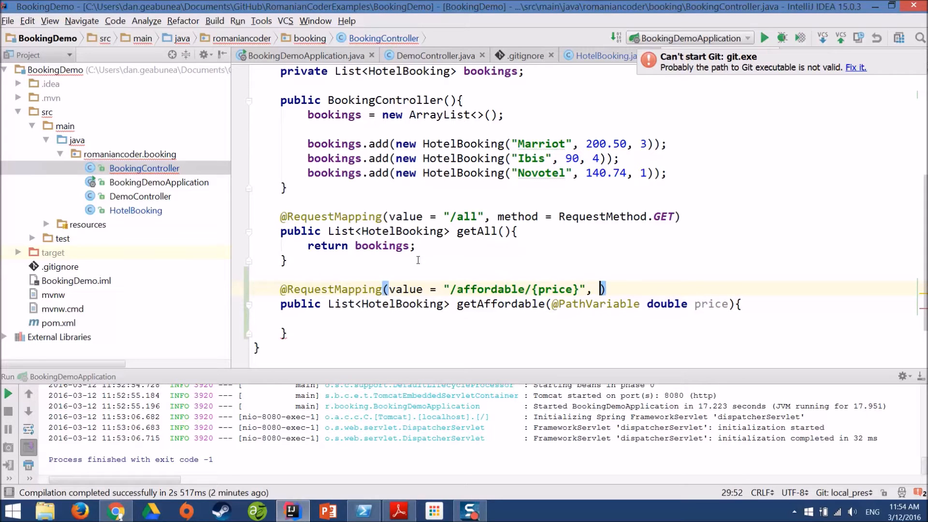
type("method = RequestMethod.GET")
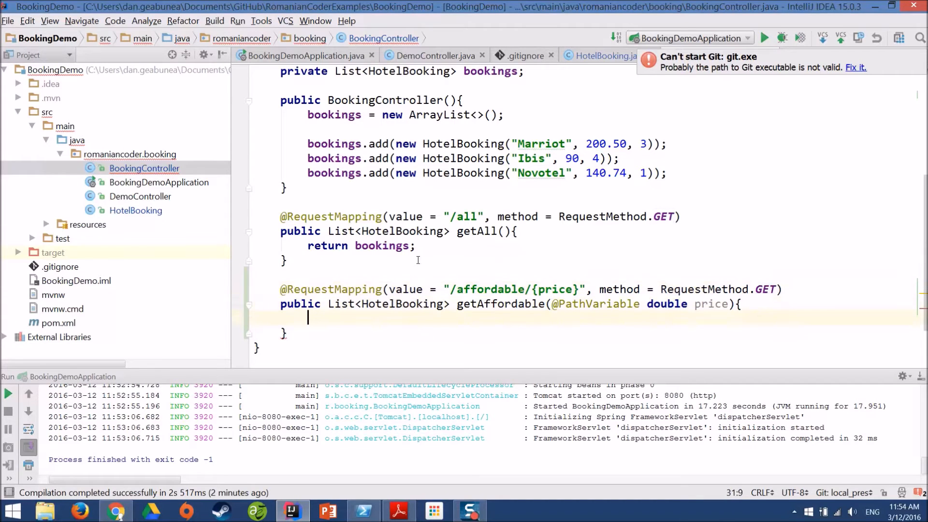
Return bookings filtered to pricePerNight <= price, collected into a list
type("return")
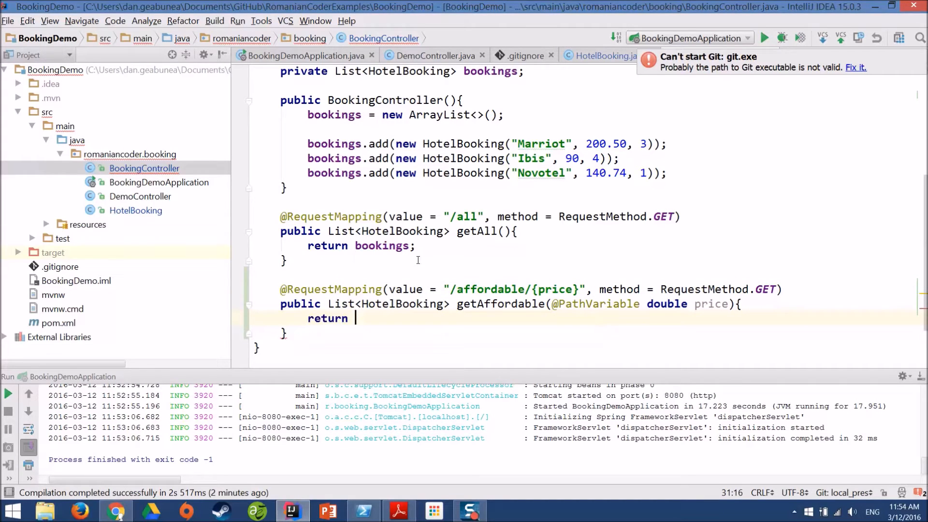
type("bookings.stream().")
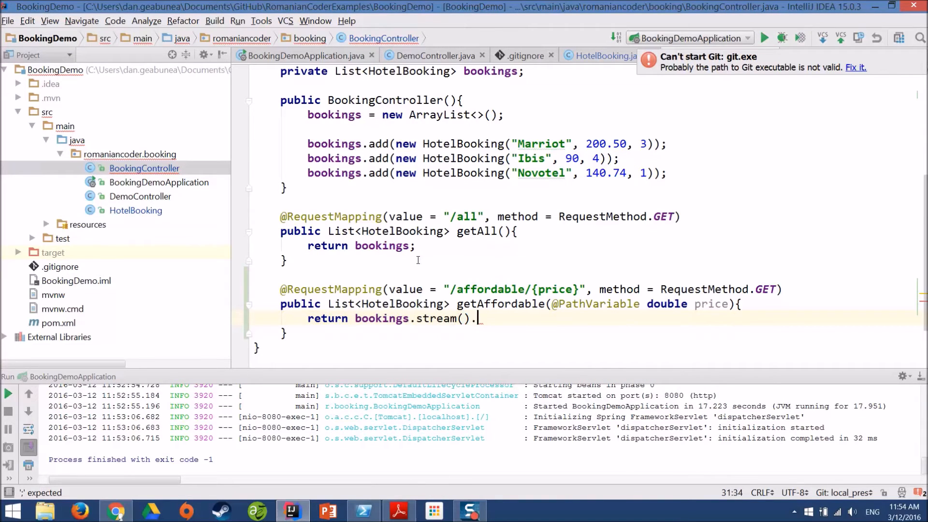
type("filter(x -> x")
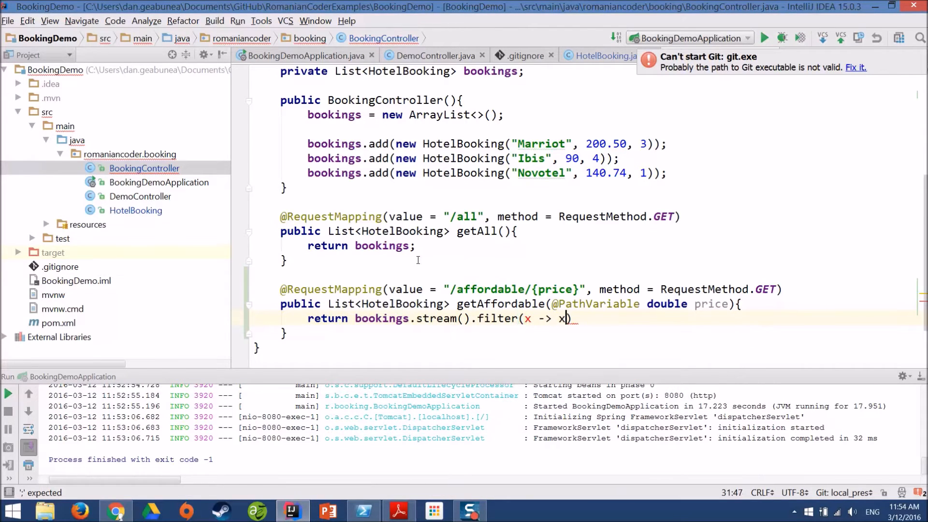
type("getPricePerNight(")
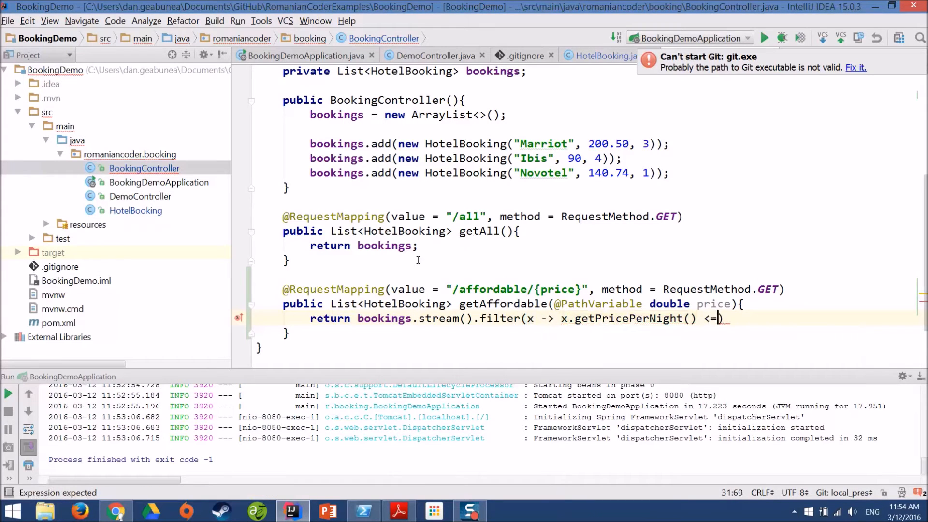
type("price")
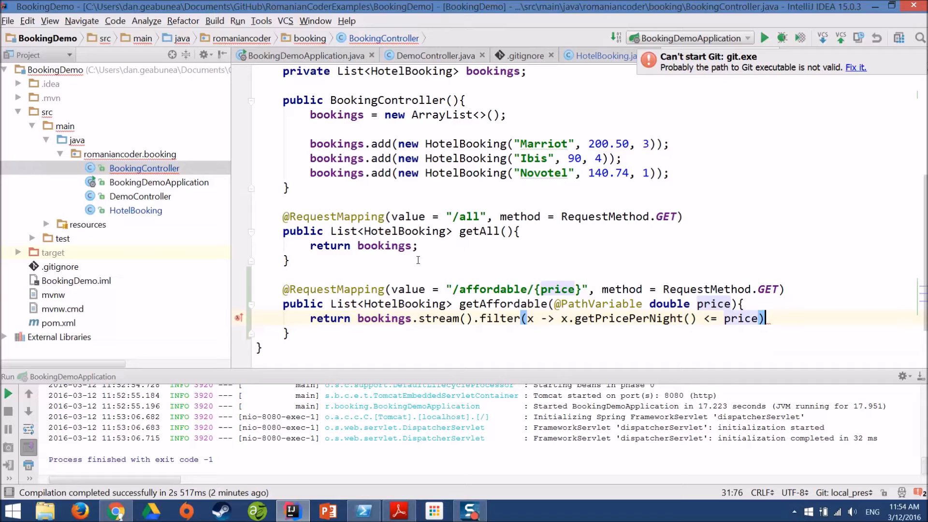
type(".collect(Collectors.toList());")
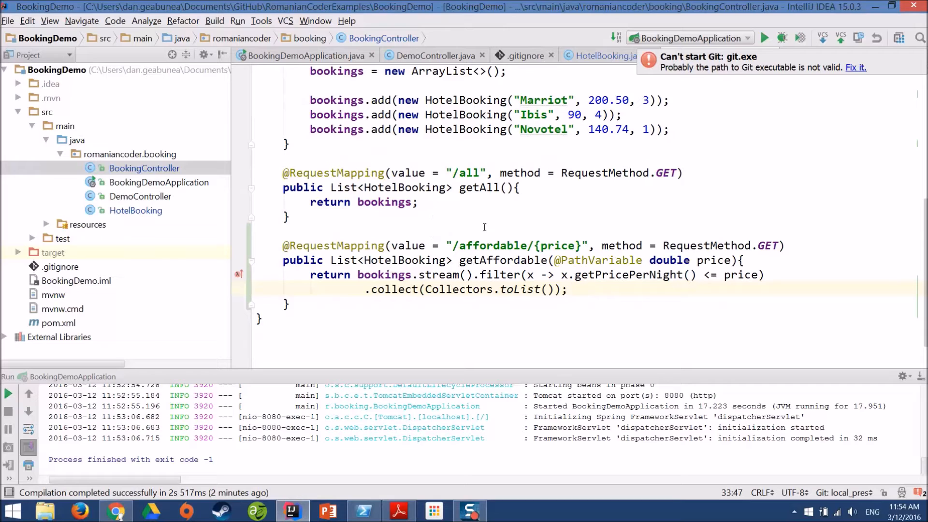
mouse_move(524, 227)
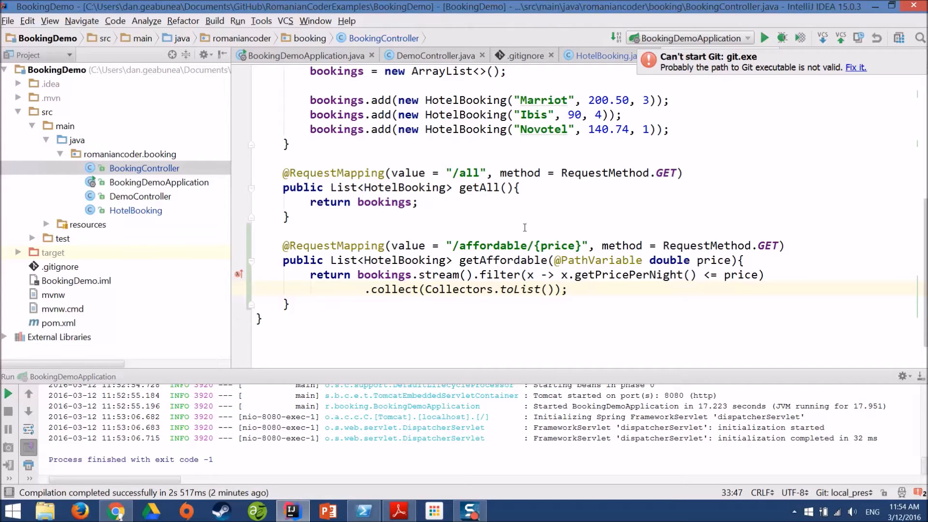
mouse_move(505, 242)
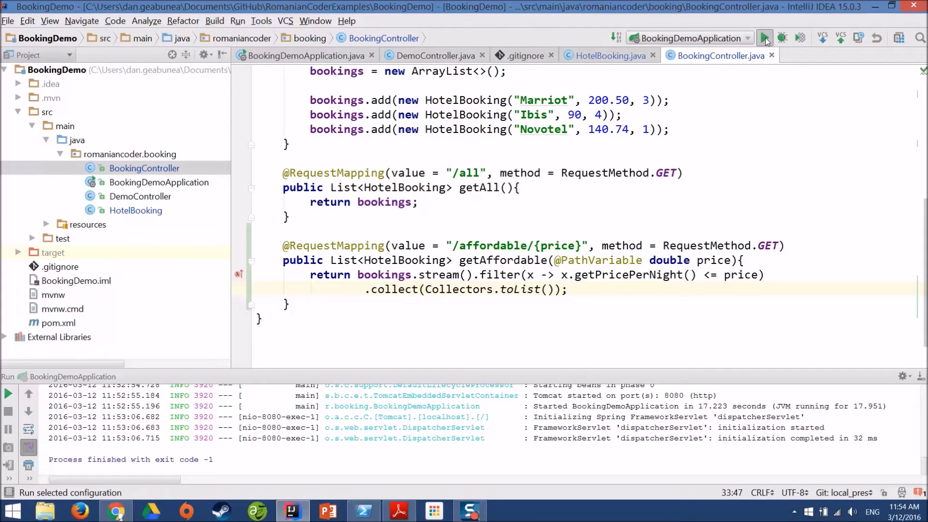
mouse_move(764, 38)
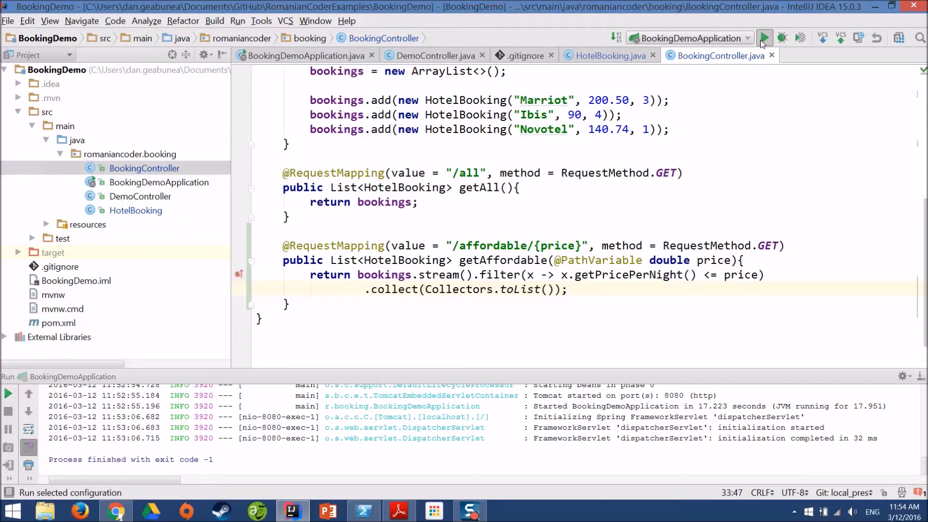
Rerun BookingDemoApplication so the affordable endpoint is served
left_click(764, 38)
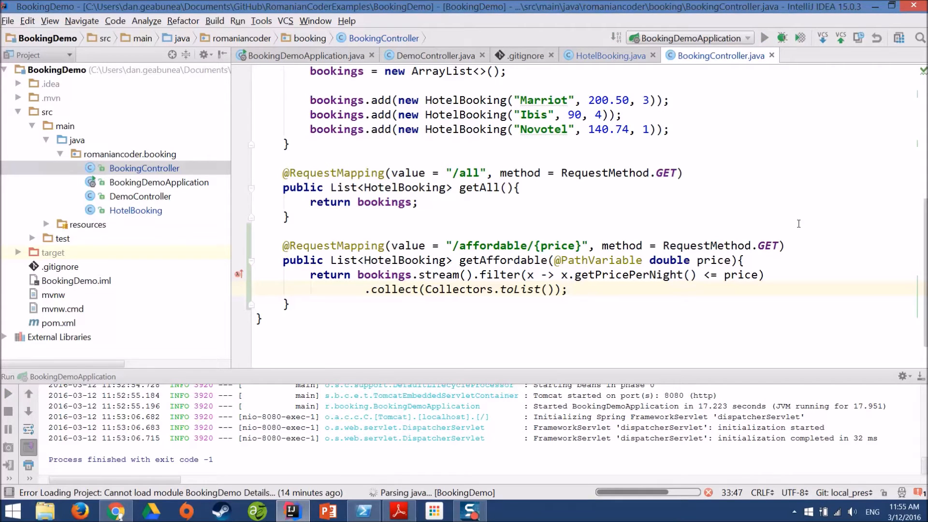
left_click(764, 38)
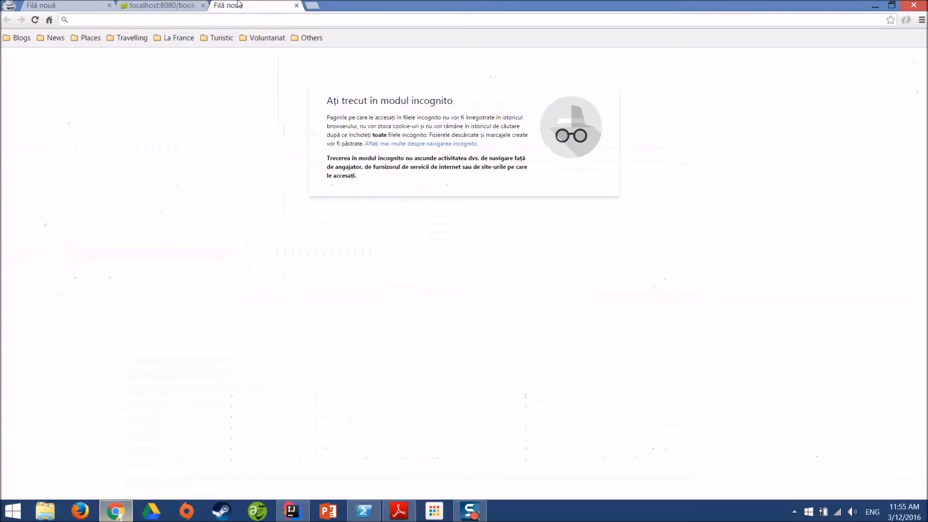
Request localhost:8080/bookings/affordable/100 in Chrome
type("localhost:8080")
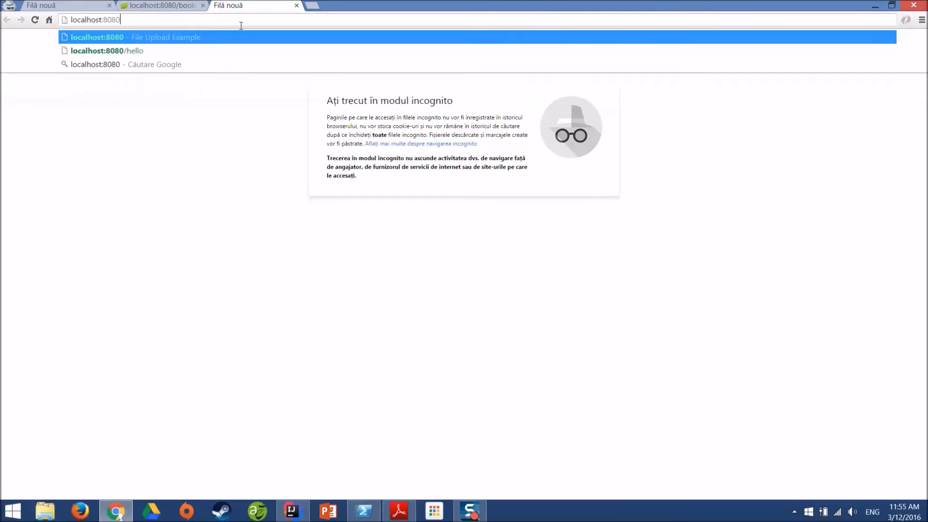
type("/bookings/all")
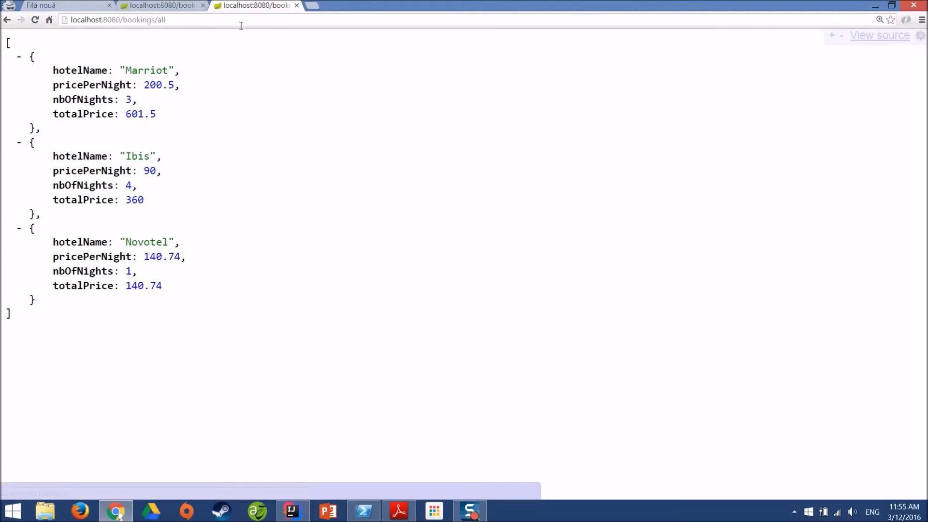
mouse_move(241, 45)
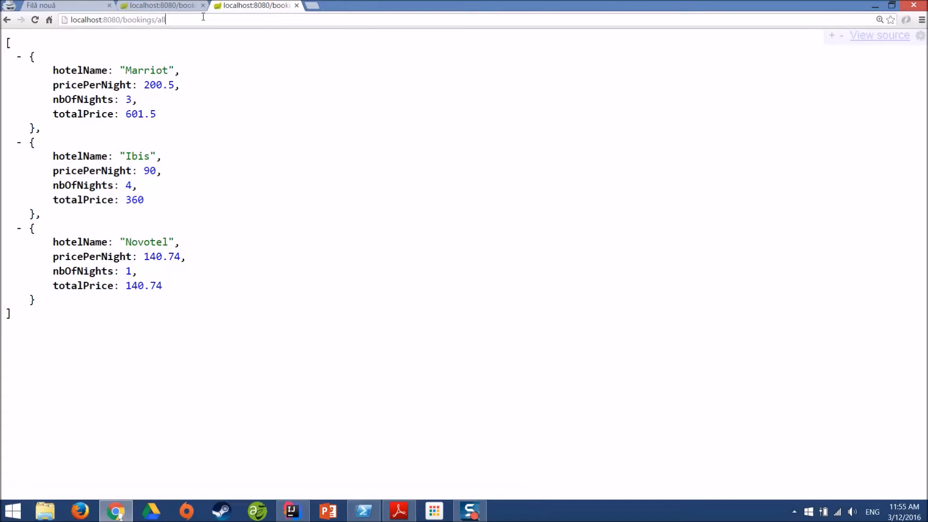
type("af")
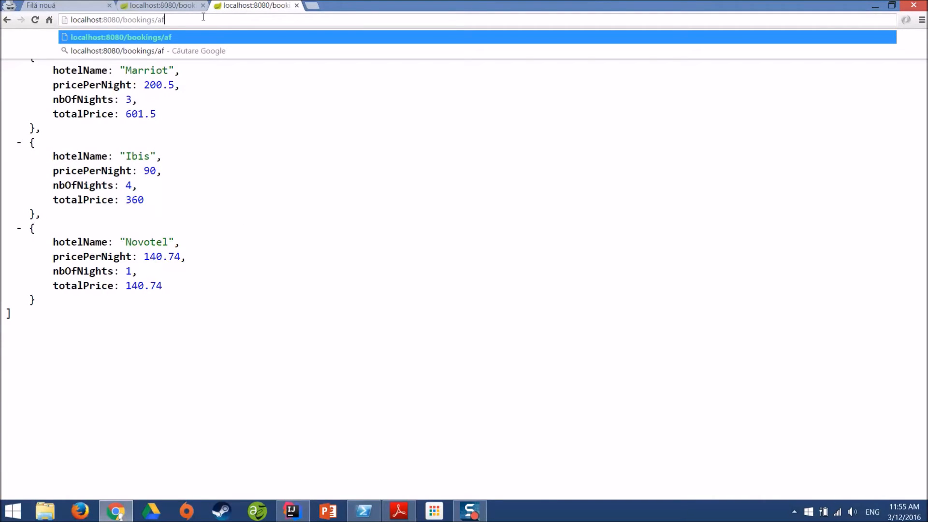
type("fordable")
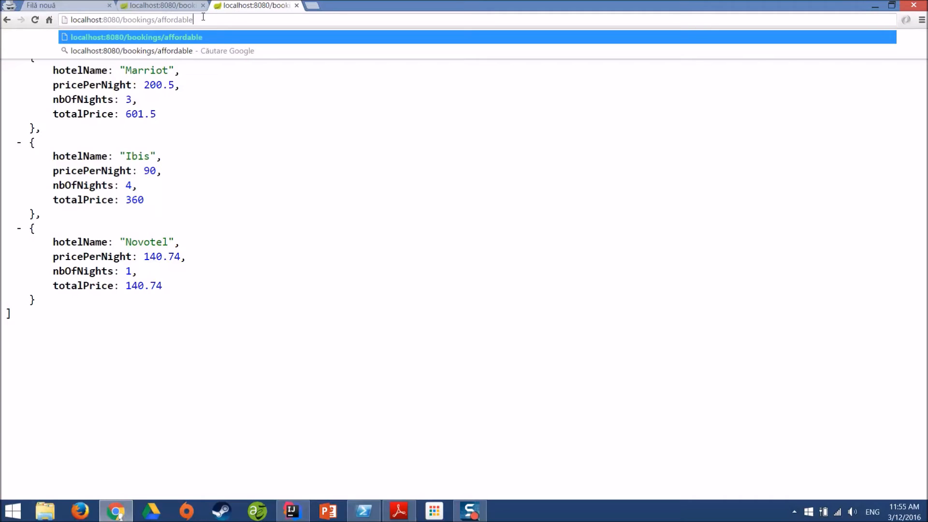
type("/100")
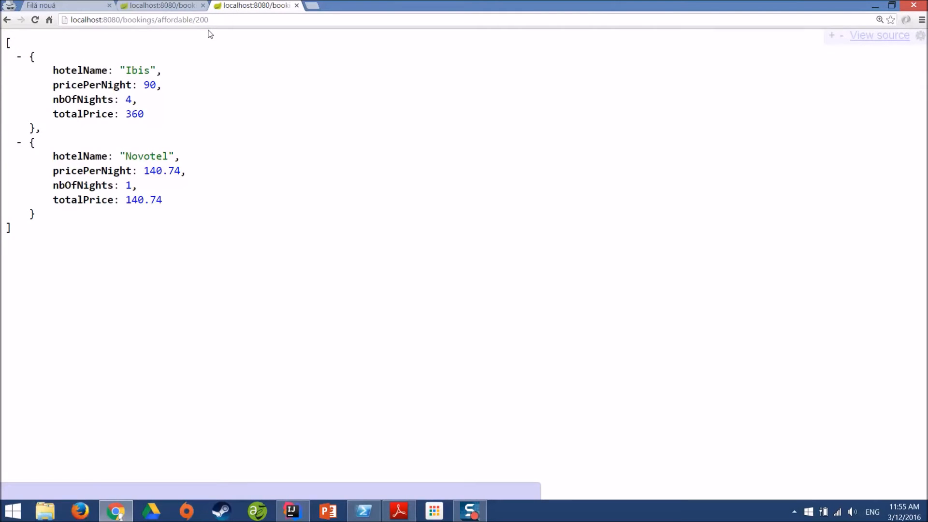
Edit the price in the address to compare results for 200 and 300
left_click(140, 20)
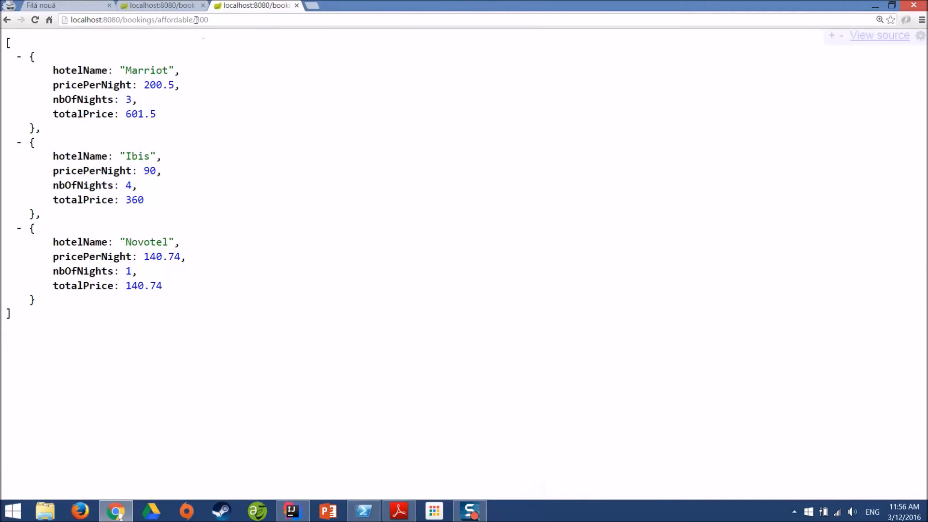
double_click(201, 20)
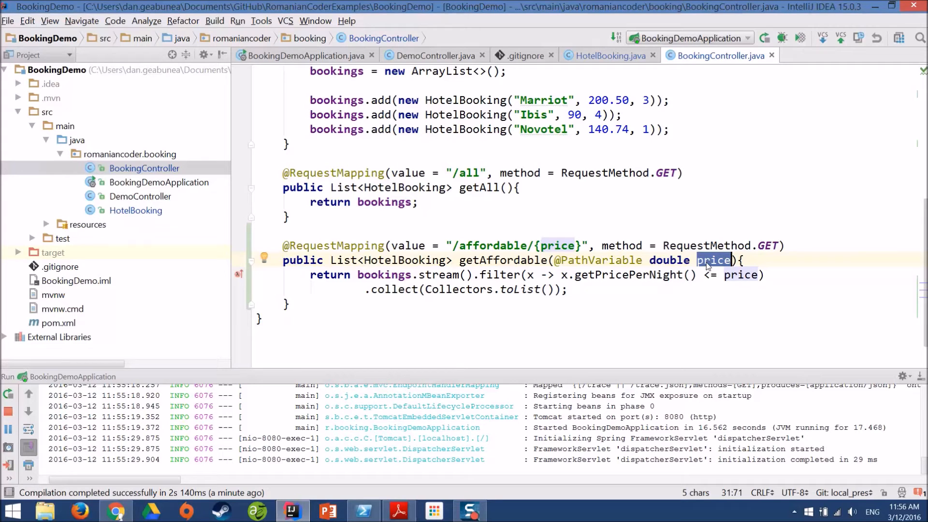
Point out the price path variable of getAffordable in the controller
left_click(115, 510)
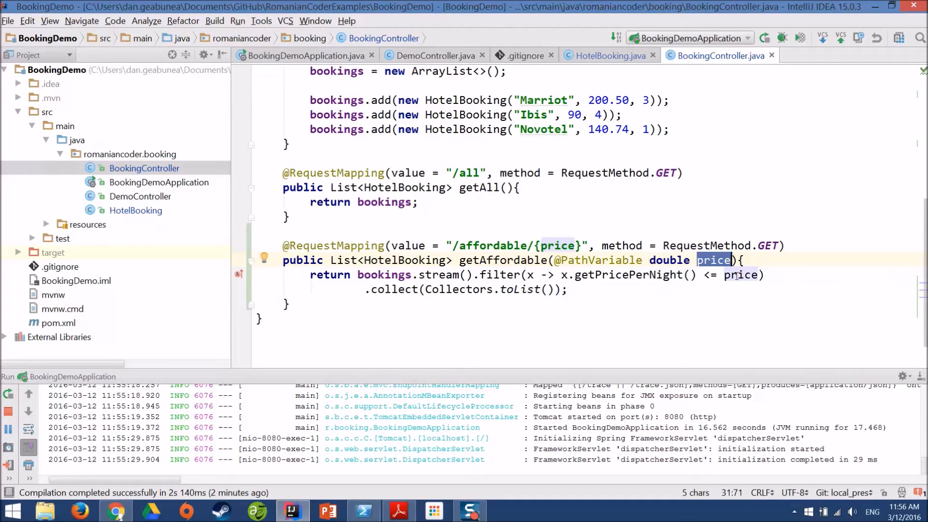
mouse_move(71, 373)
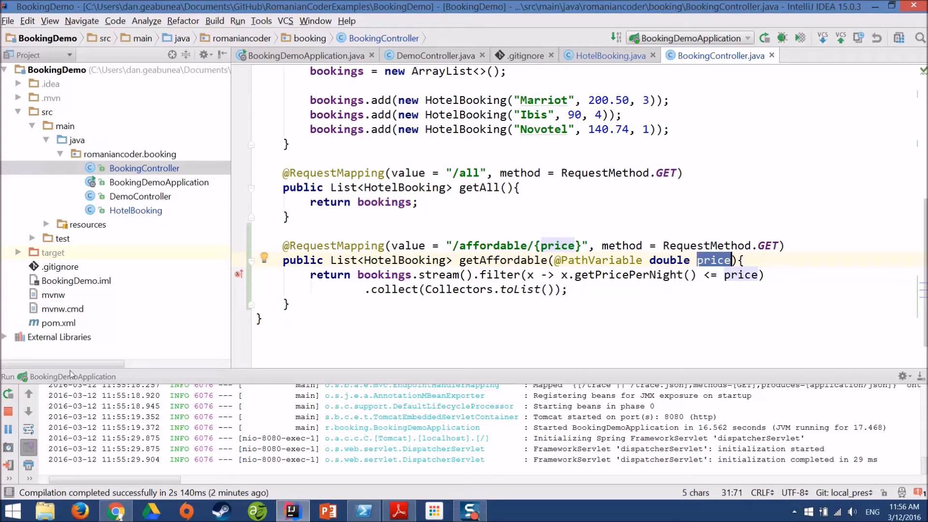
mouse_move(8, 412)
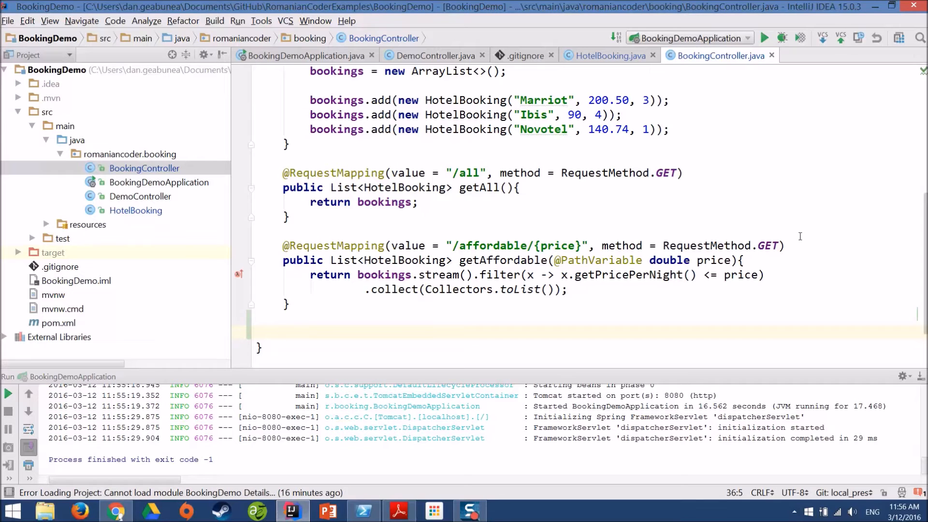
type("public")
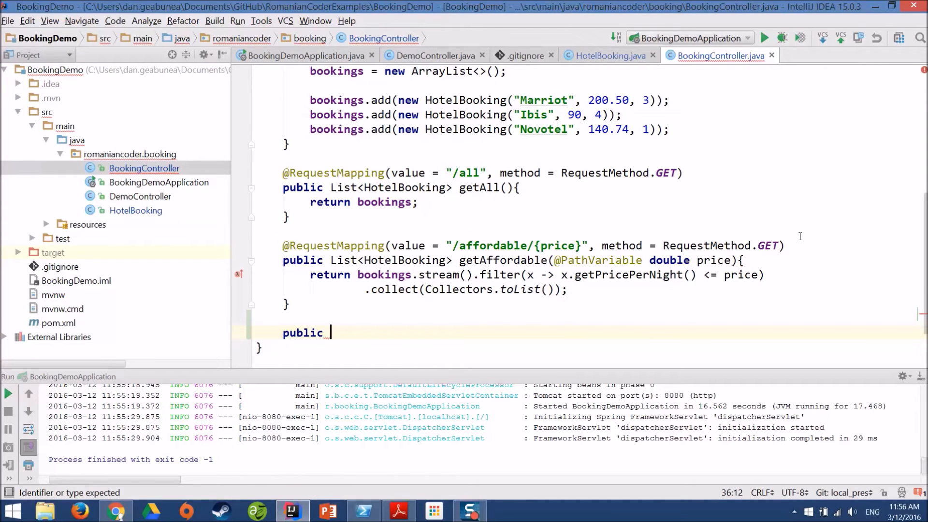
type("L")
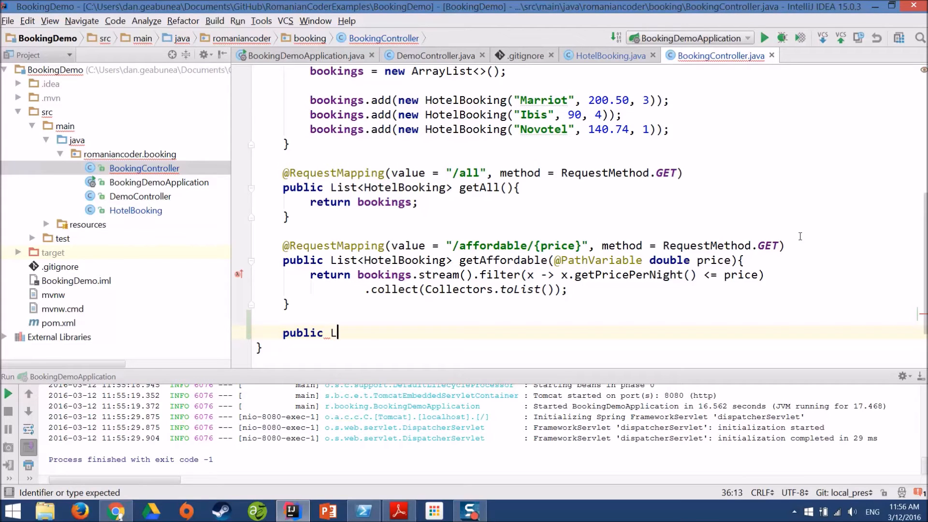
type("ist<>")
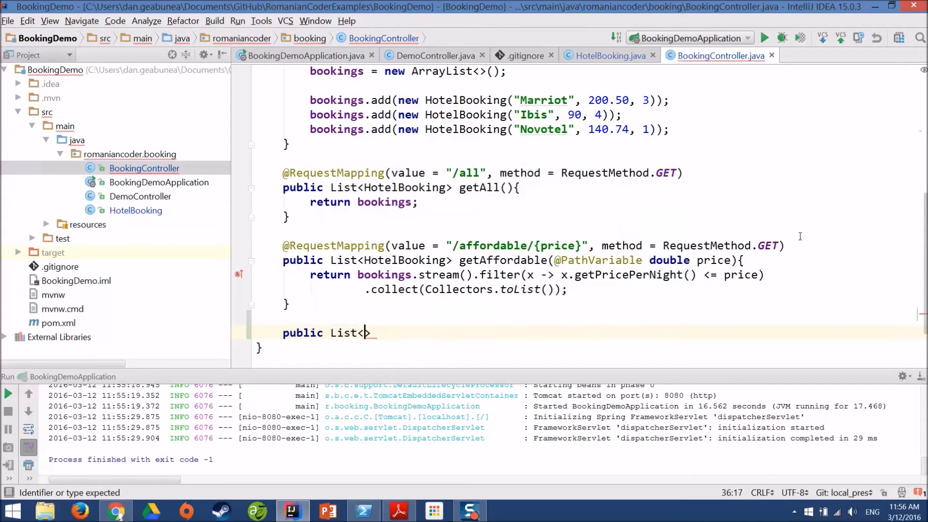
type("HotelBooking")
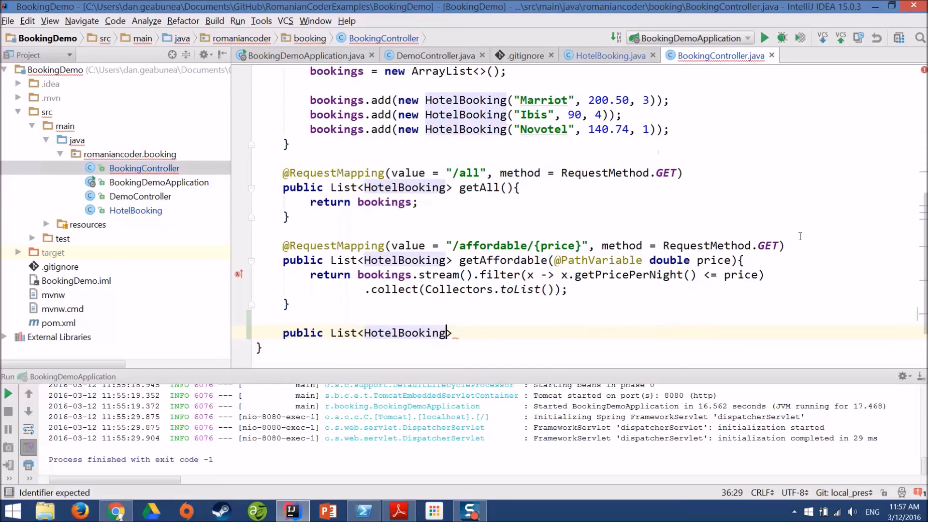
type("create")
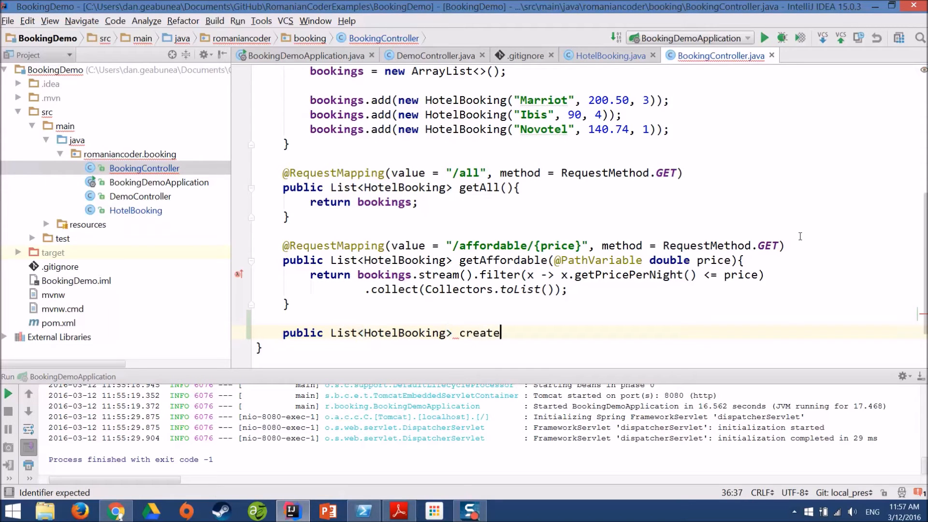
type("(@")
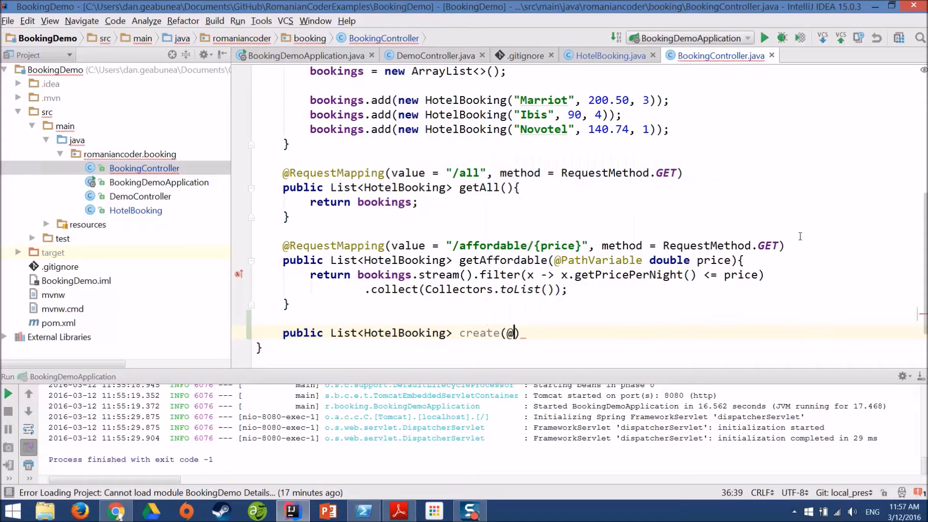
type("RequestBody")
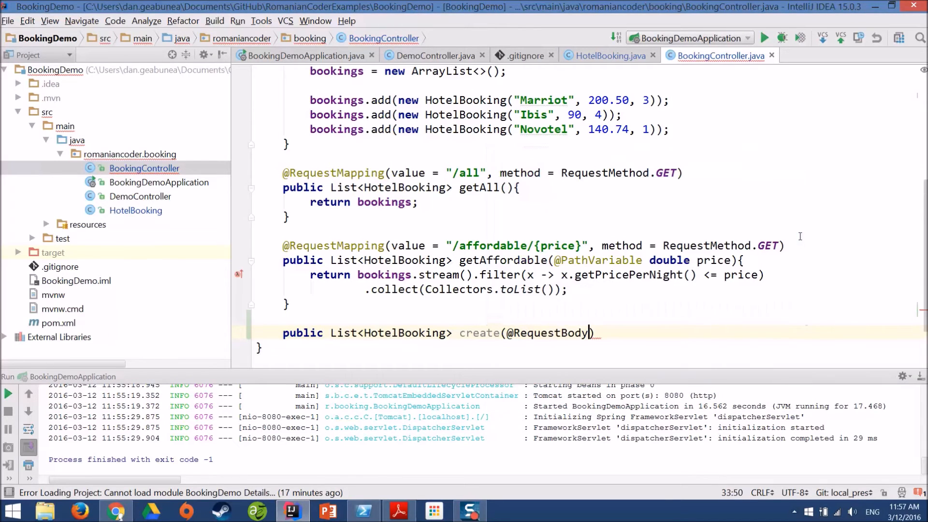
type("HotelBooking hotelBooking")
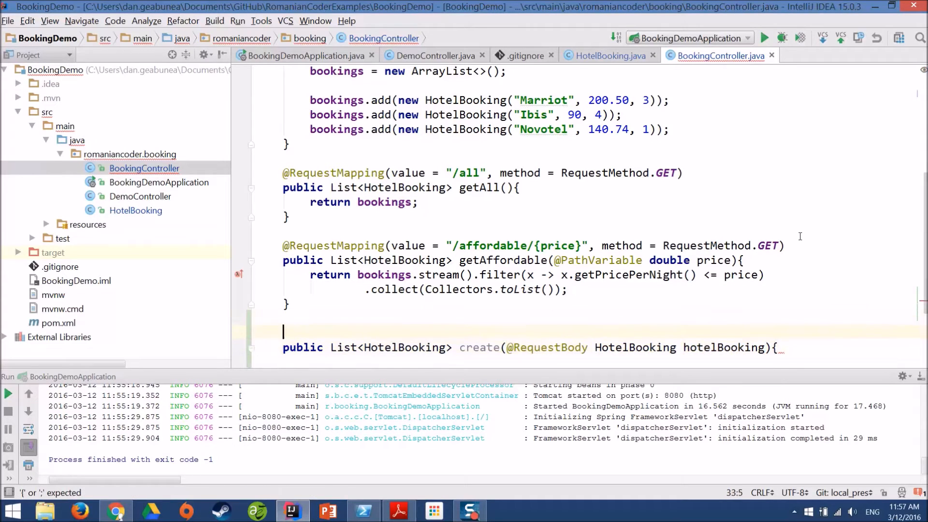
type("@RequestMapping(")
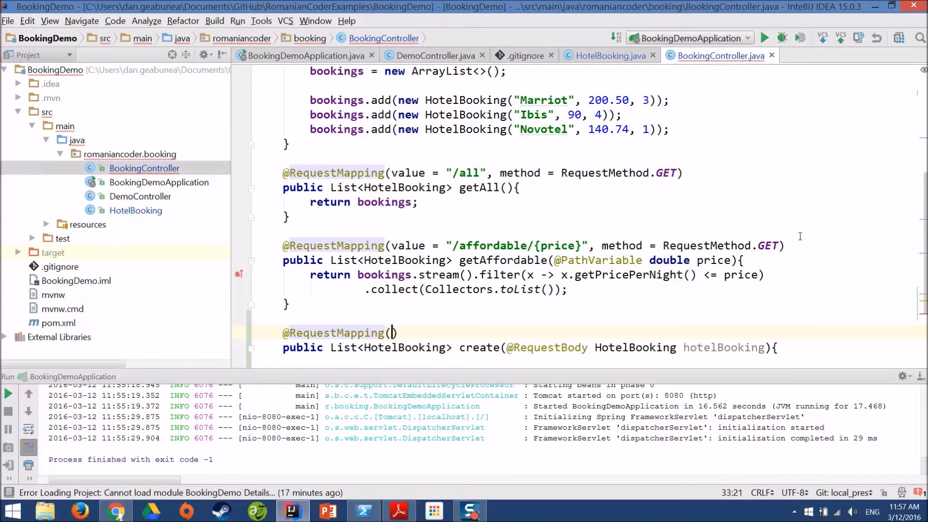
type("value = \"")
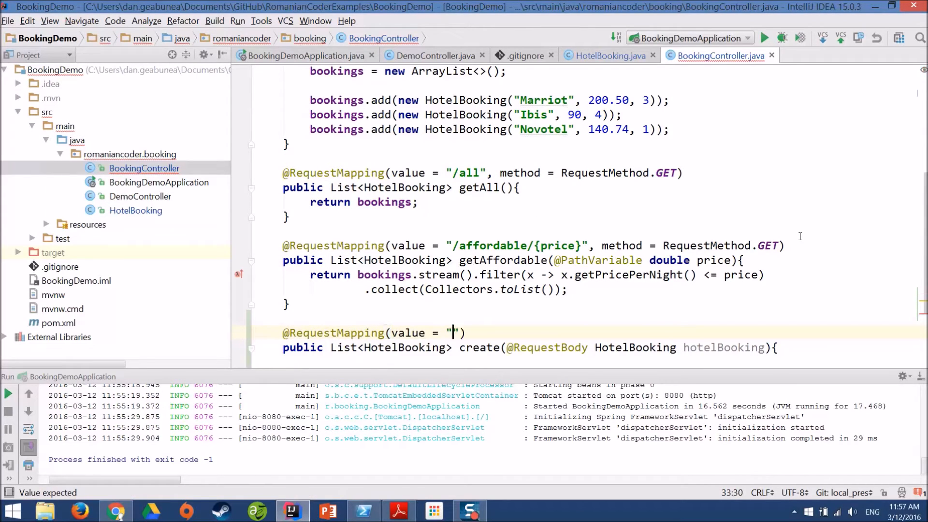
type("/crea")
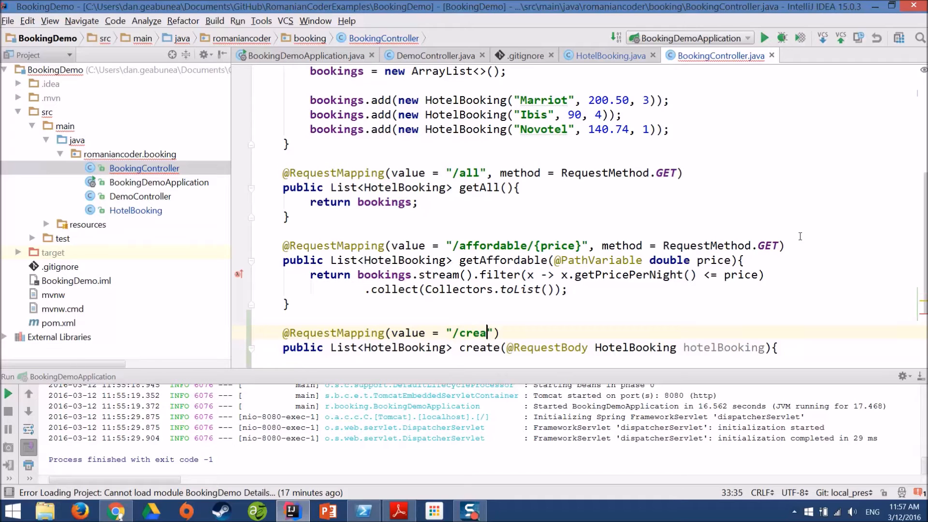
type("te\", ne")
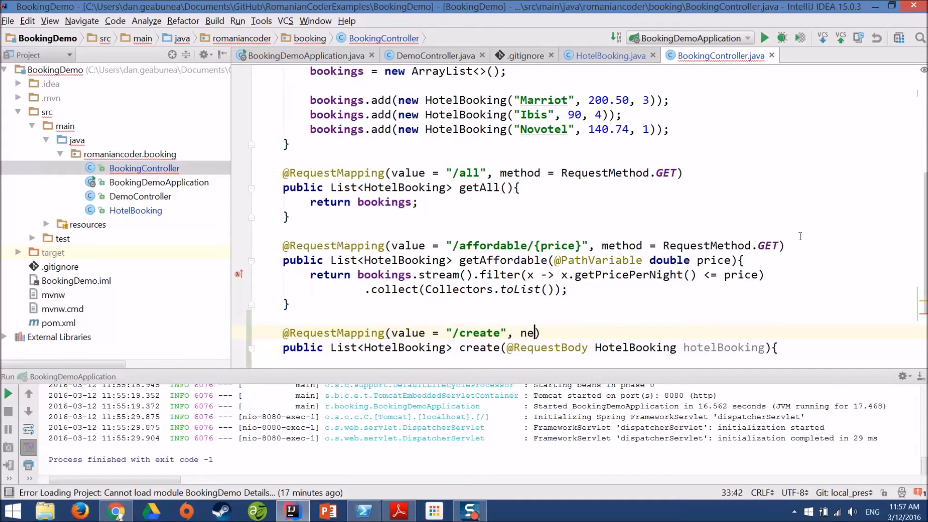
type("method = P")
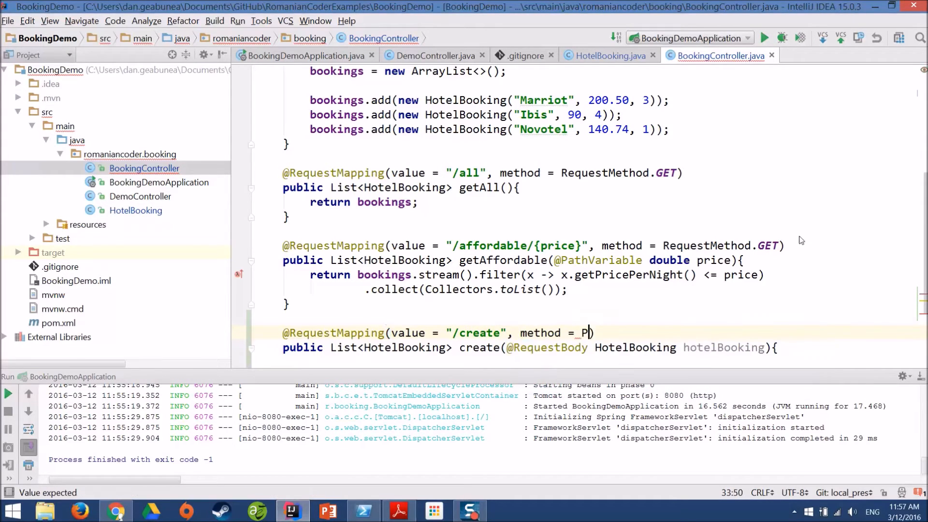
type("RequestMethod.POST")
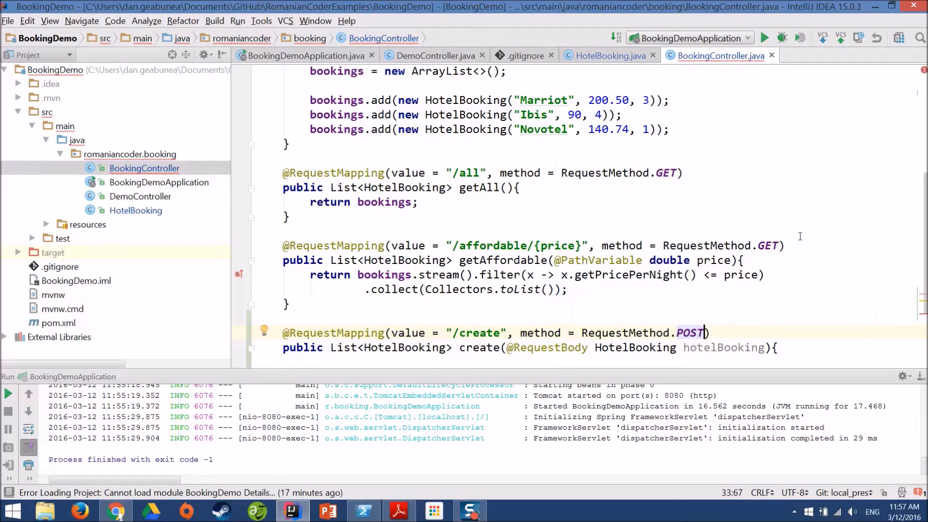
Add the hotelBooking to bookings and return the bookings list
scroll("down", 3)
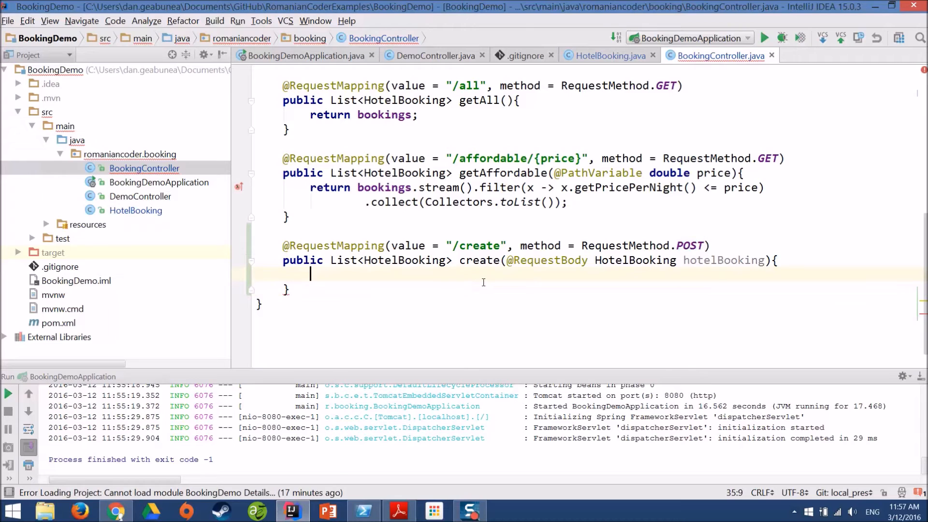
type("bookings")
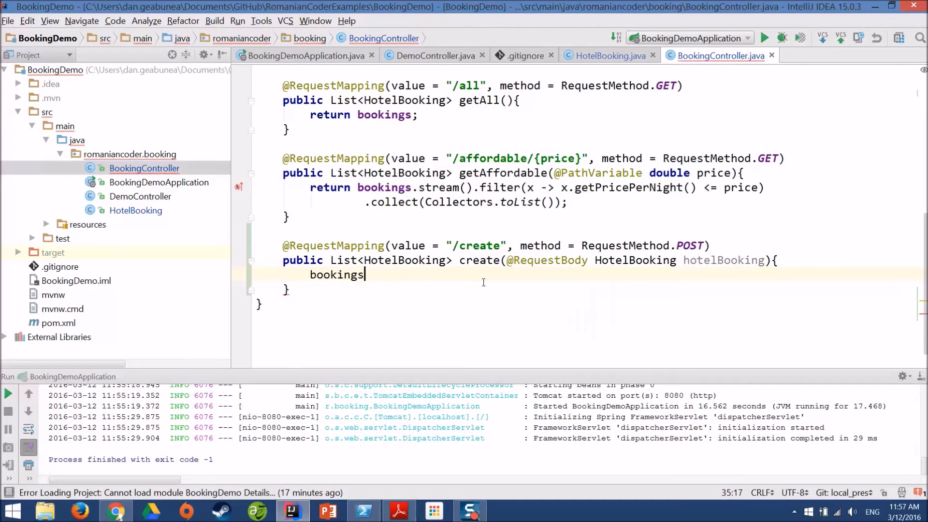
type(".add(h")
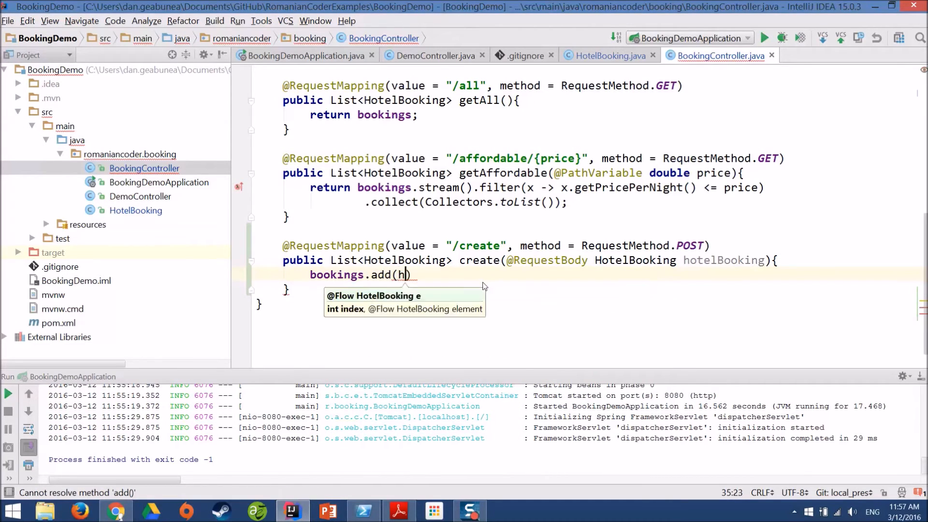
key("Enter")
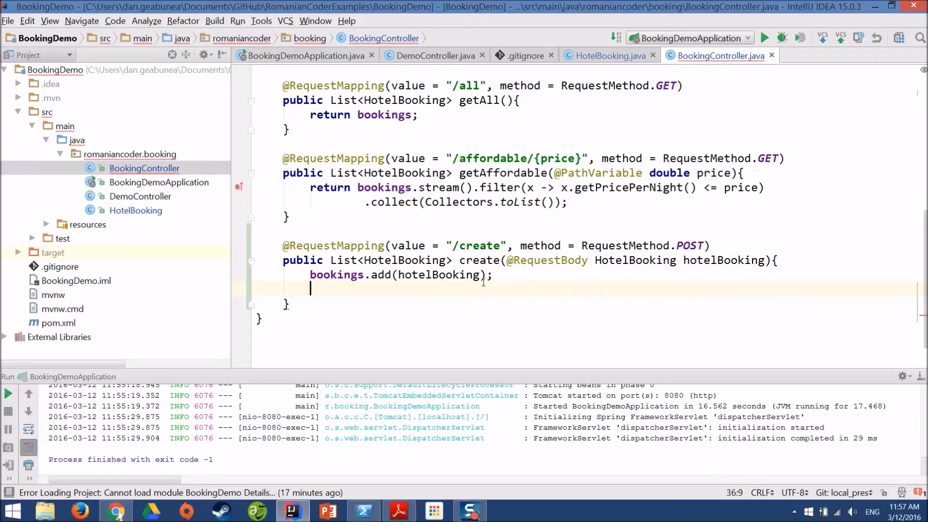
type("return")
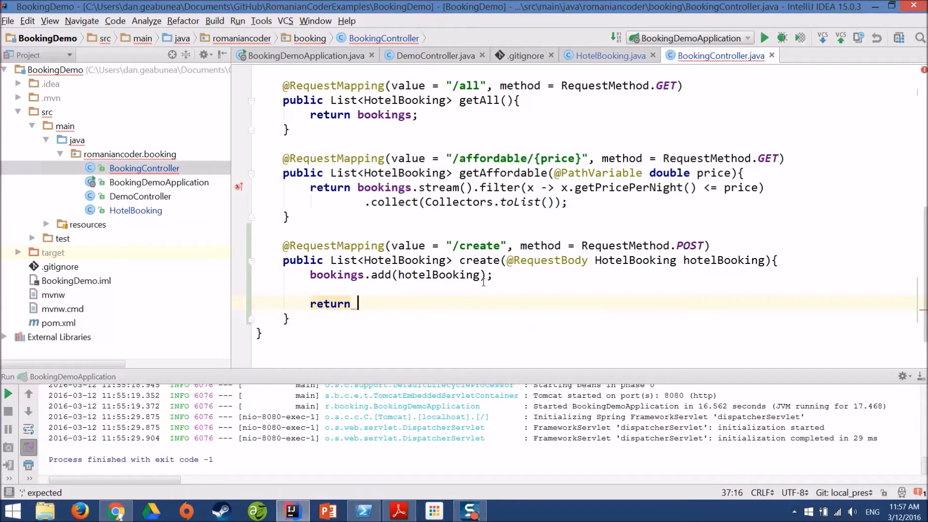
type("bookings;")
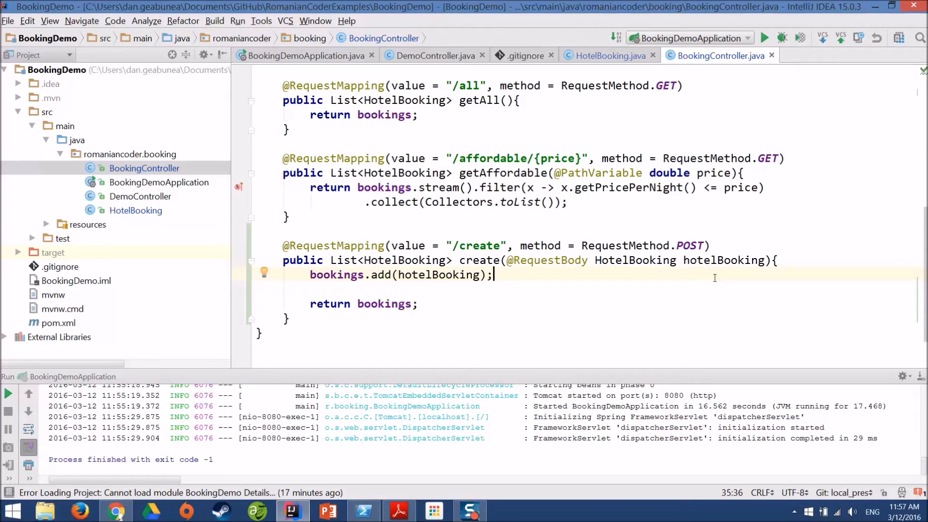
double_click(560, 260)
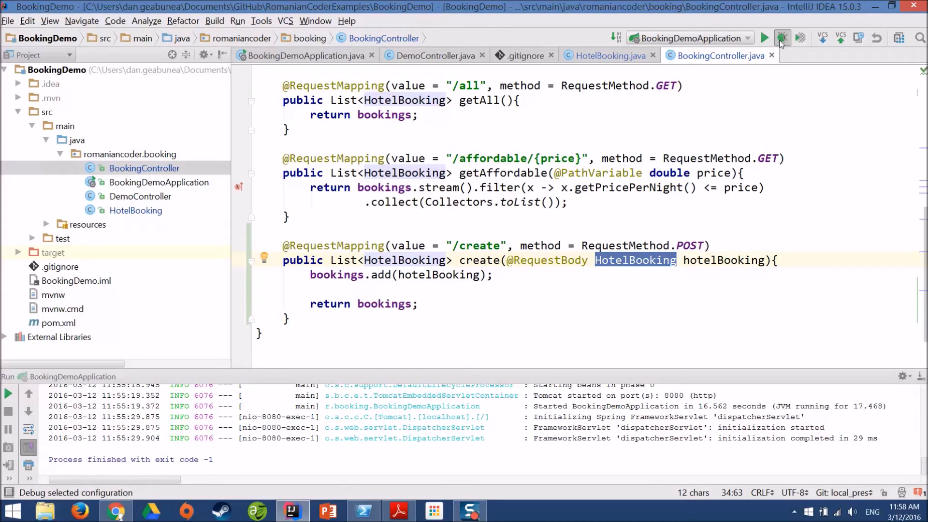
mouse_move(764, 37)
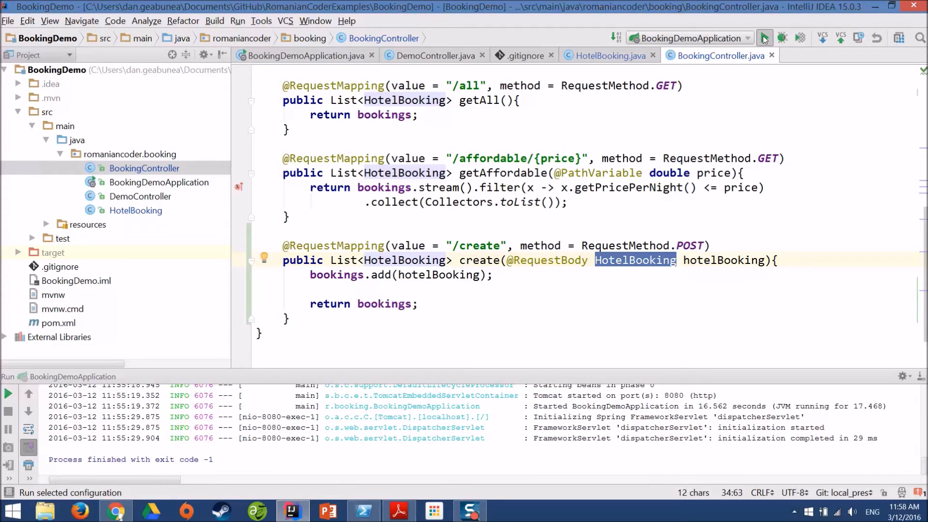
Restart BookingDemoApplication in debug mode with the create endpoint
left_click(782, 38)
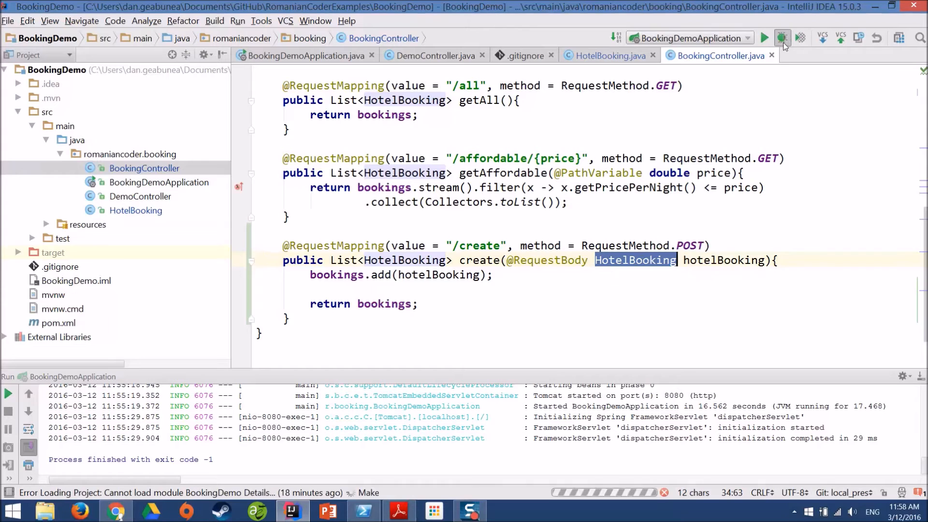
left_click(781, 38)
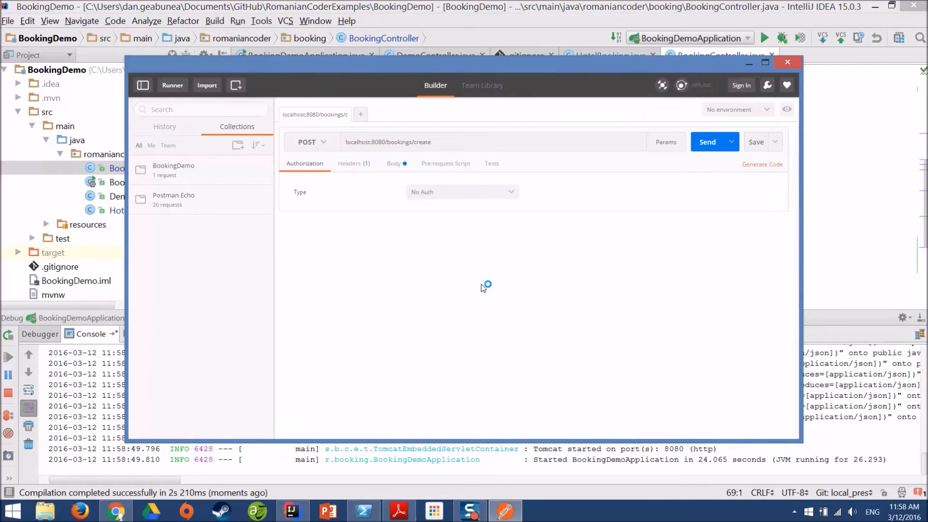
Change the create request body's hotel to Intercontinental and send it to /bookings/create
left_click(173, 170)
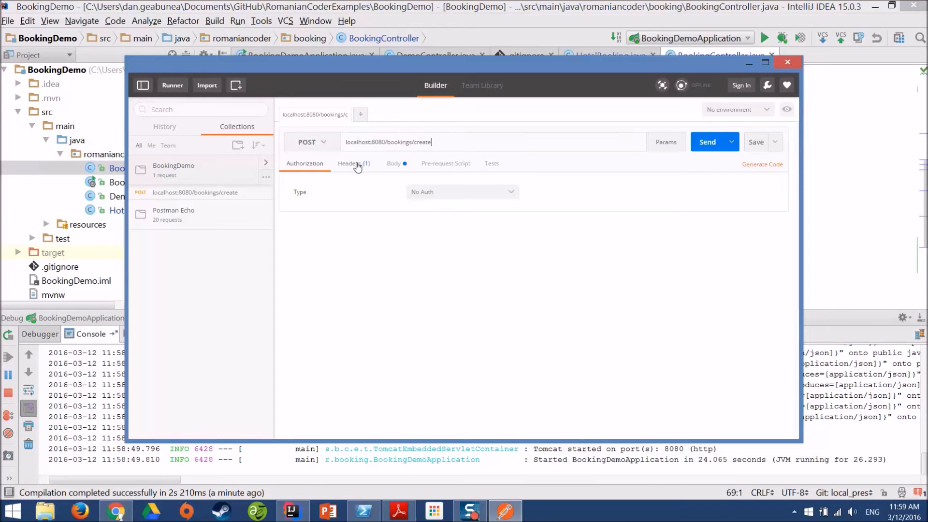
left_click(394, 164)
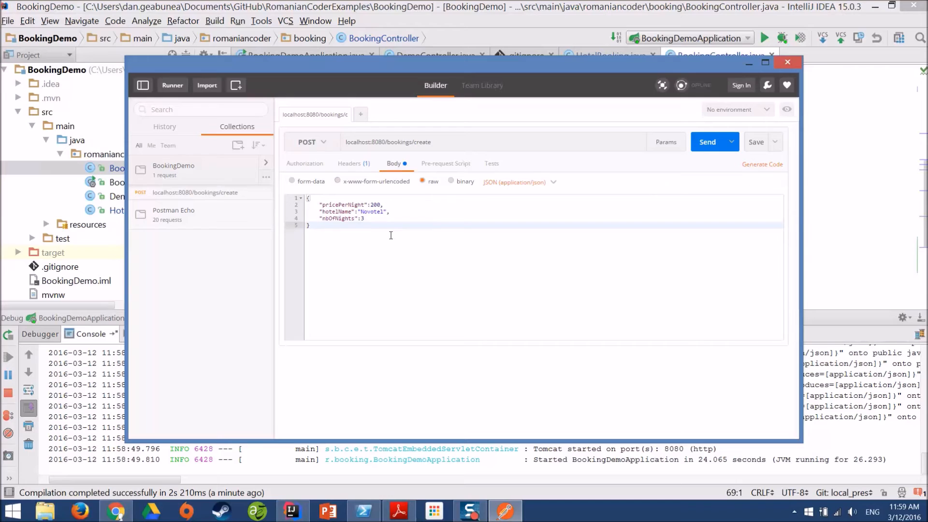
mouse_move(397, 247)
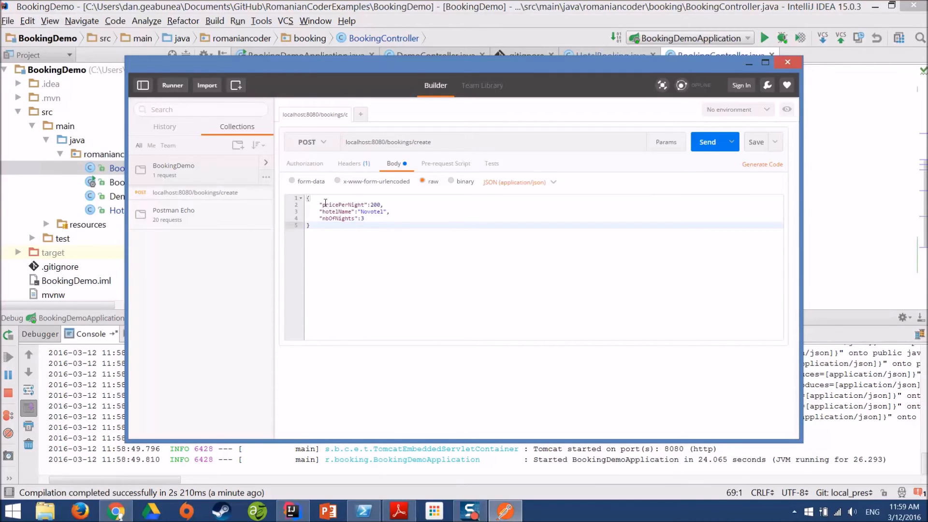
double_click(340, 205)
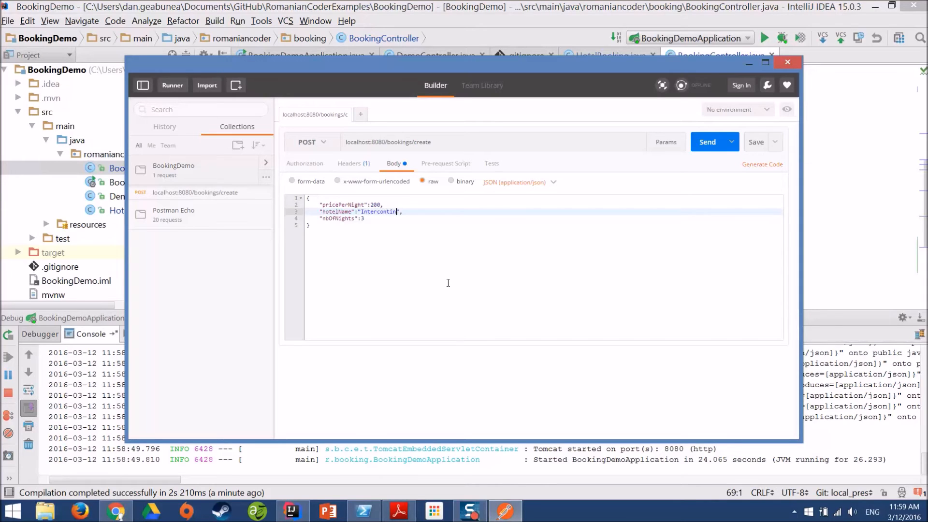
type("ental")
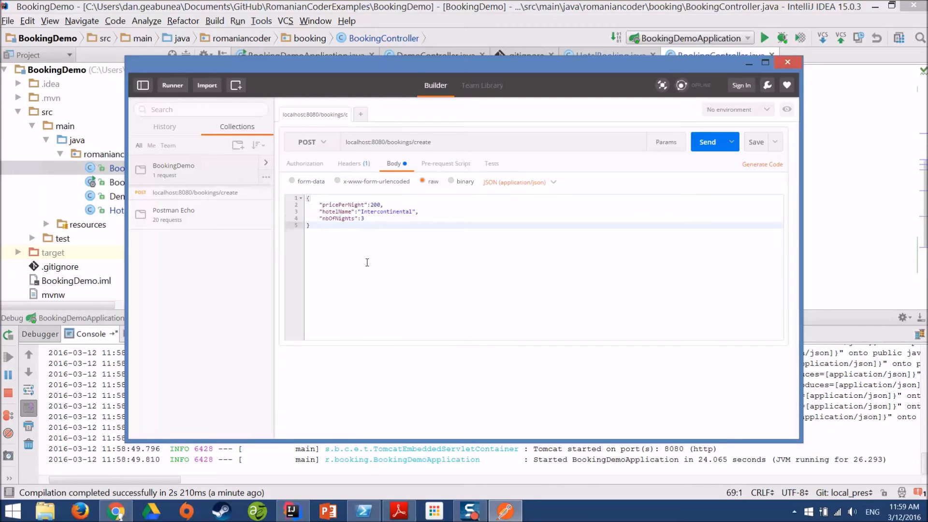
mouse_move(531, 189)
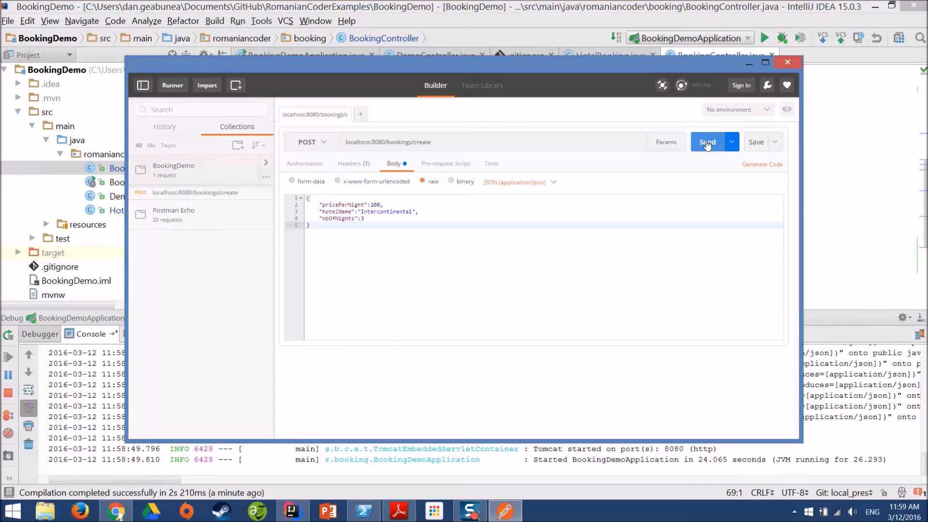
left_click(707, 143)
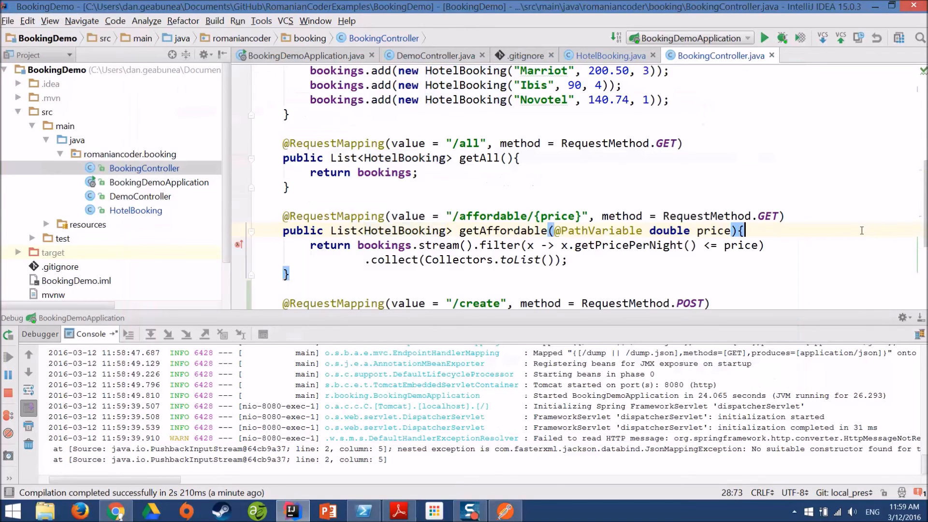
Open HotelBooking.java and add an empty public HotelBooking() constructor
scroll("down", 3)
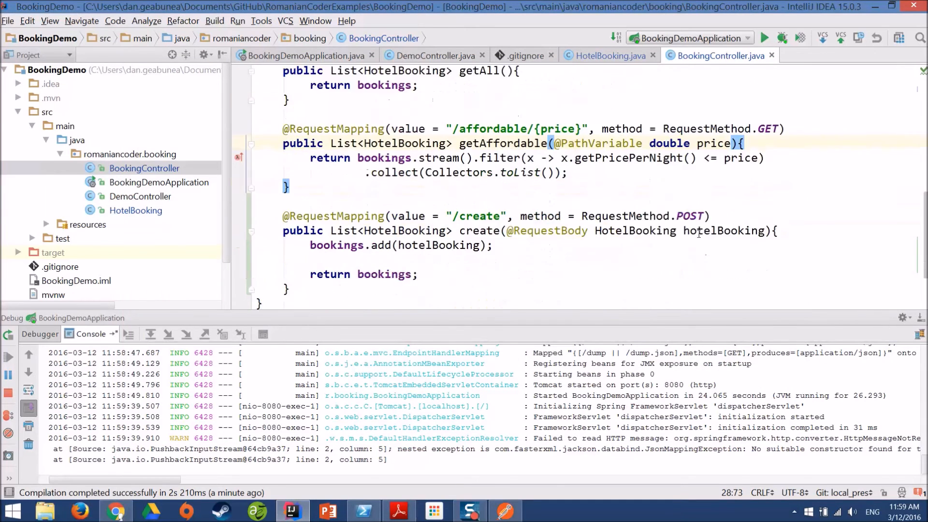
scroll("down", 3)
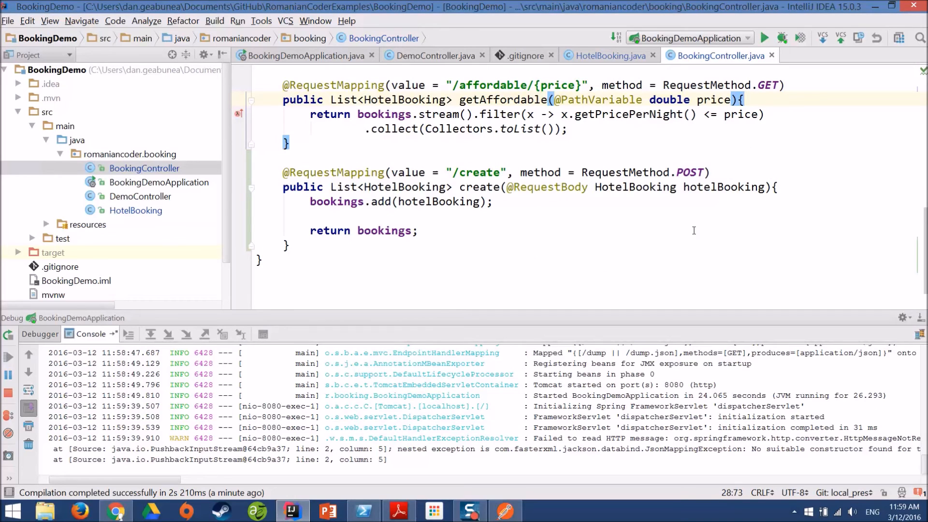
mouse_move(619, 187)
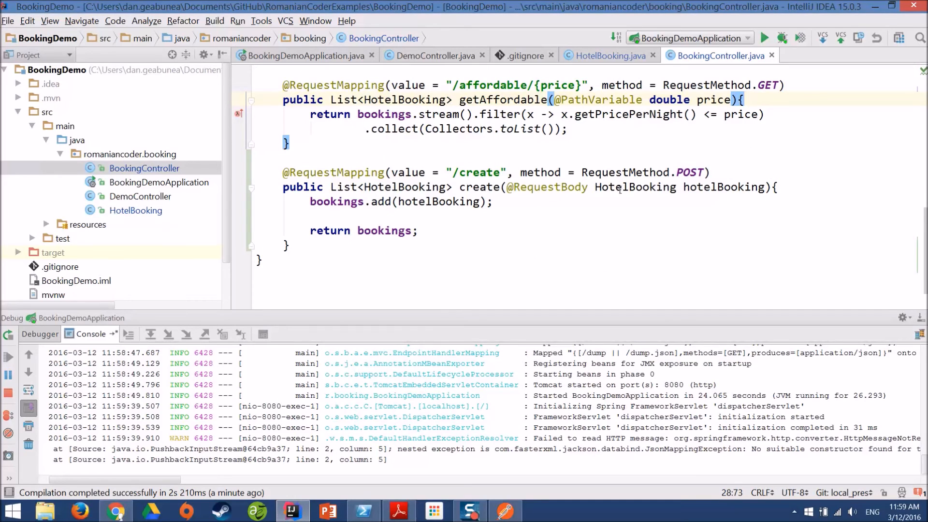
double_click(634, 186)
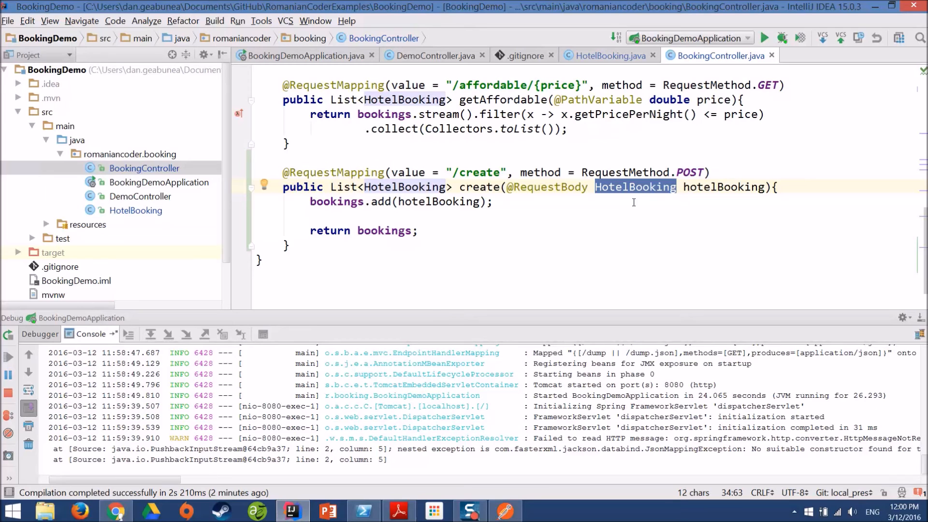
left_click(610, 55)
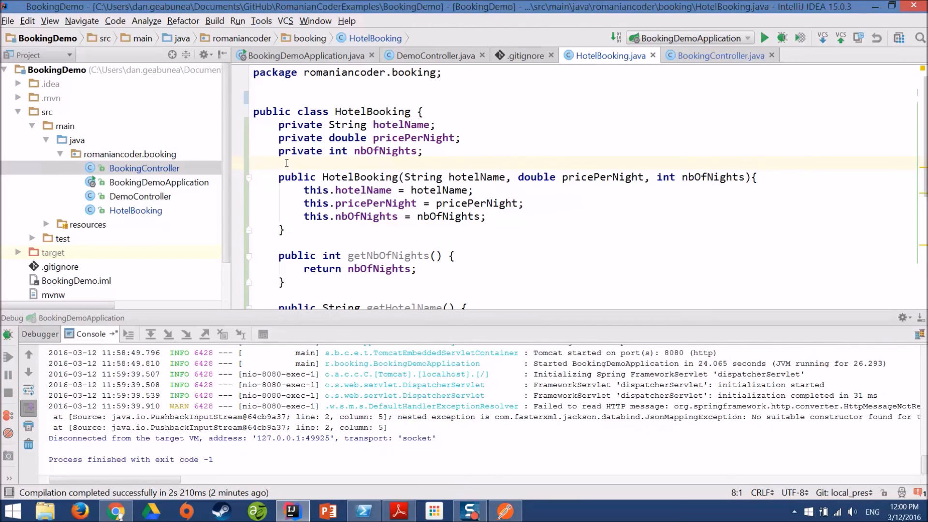
type("public HotelBooking{")
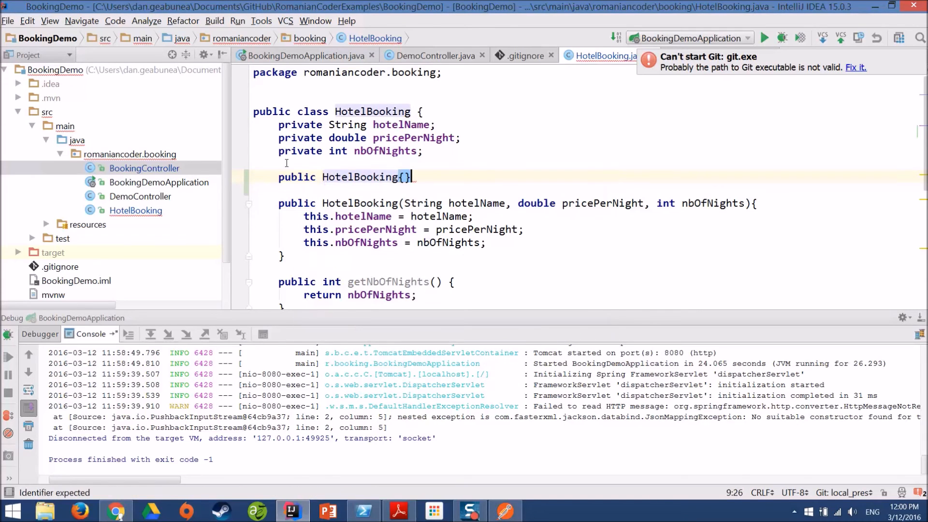
type("()")
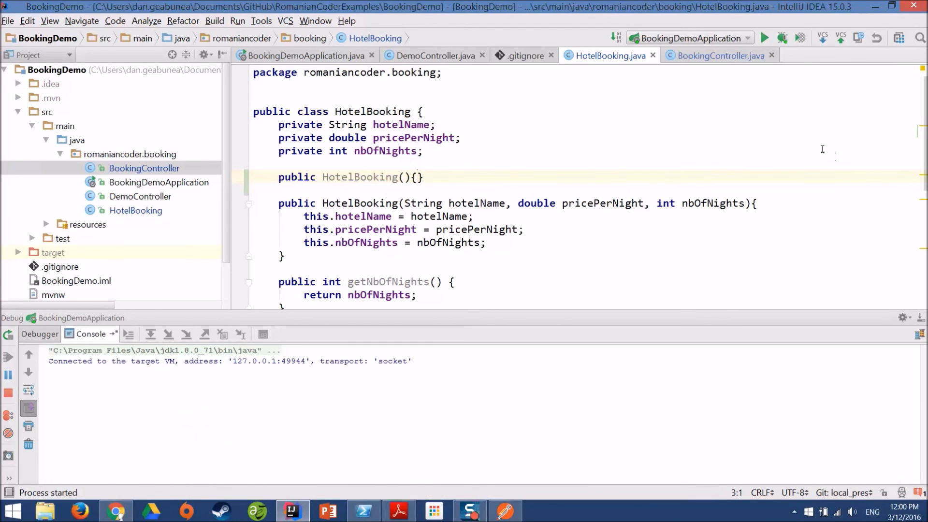
Flip through the editor tabs back to BookingController and scroll to the create method
left_click(305, 56)
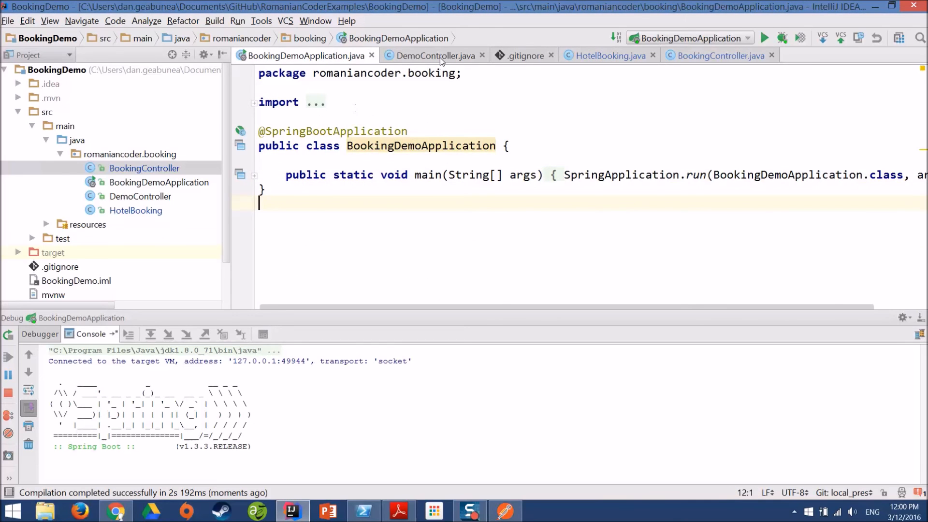
left_click(435, 55)
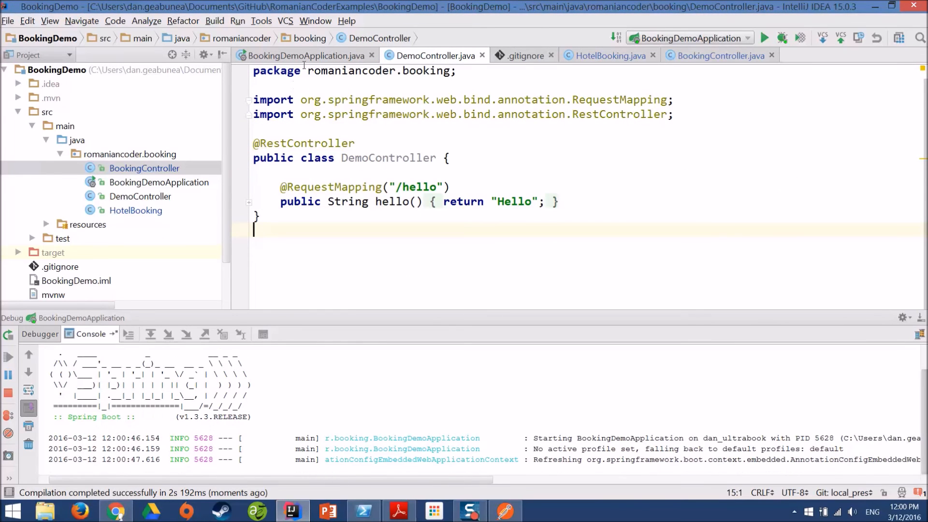
left_click(305, 56)
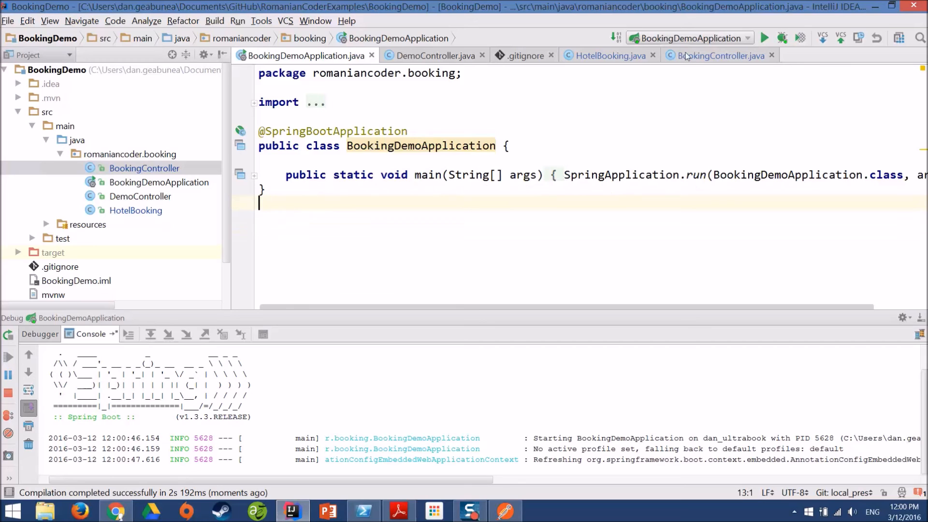
left_click(718, 55)
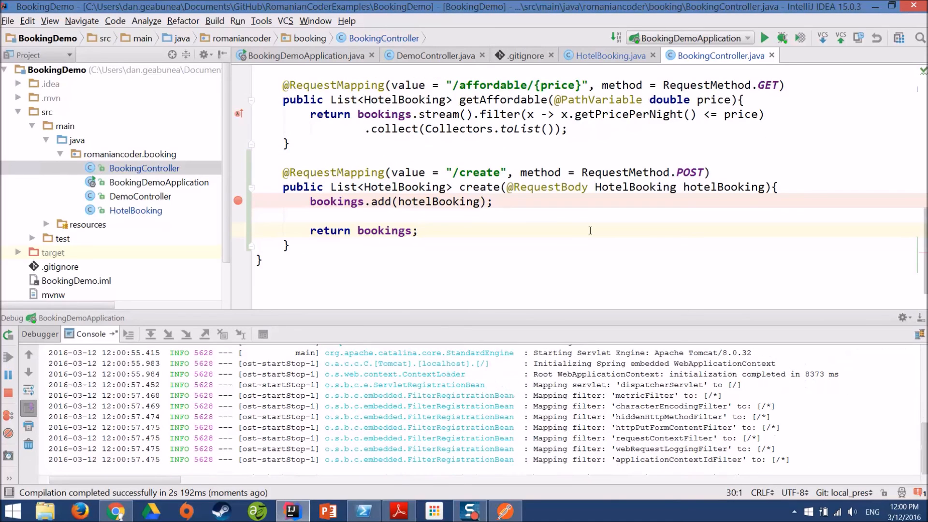
scroll("down", 3)
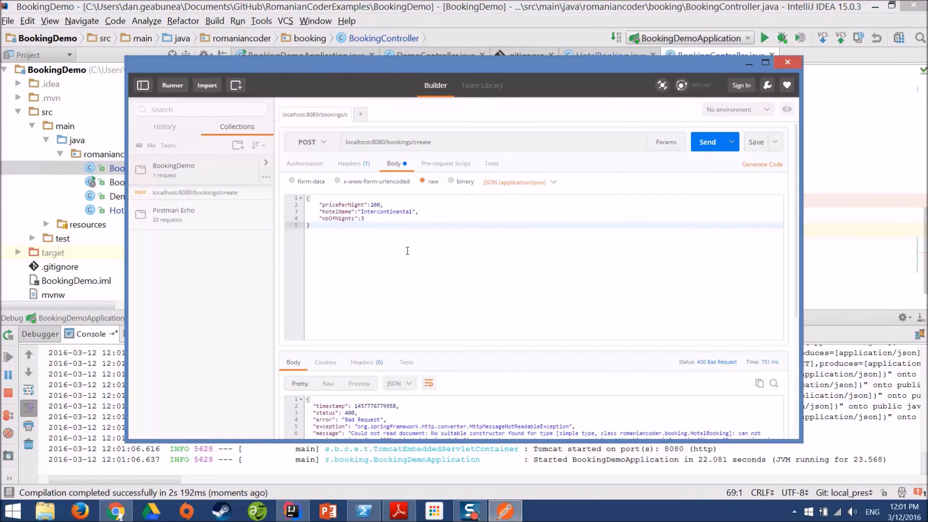
Resend the POST /bookings/create Intercontinental request, pausing BookingDemo at the breakpoint
left_click(388, 141)
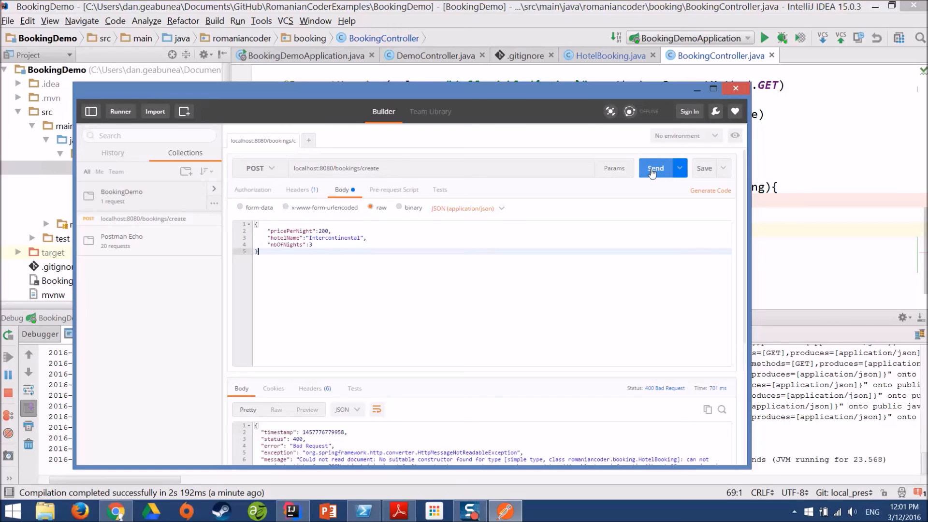
left_click(656, 168)
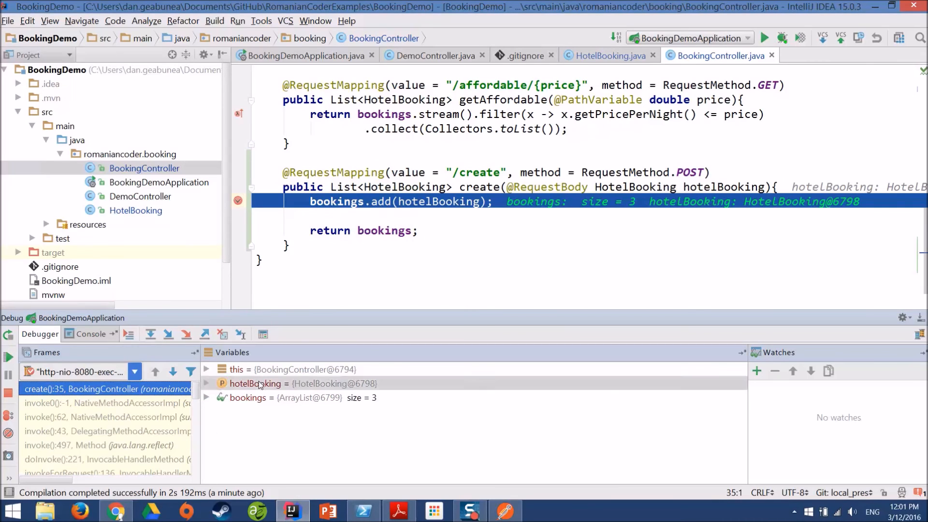
Inspect the received hotelBooking in the Variables pane and resume the program
left_click(207, 383)
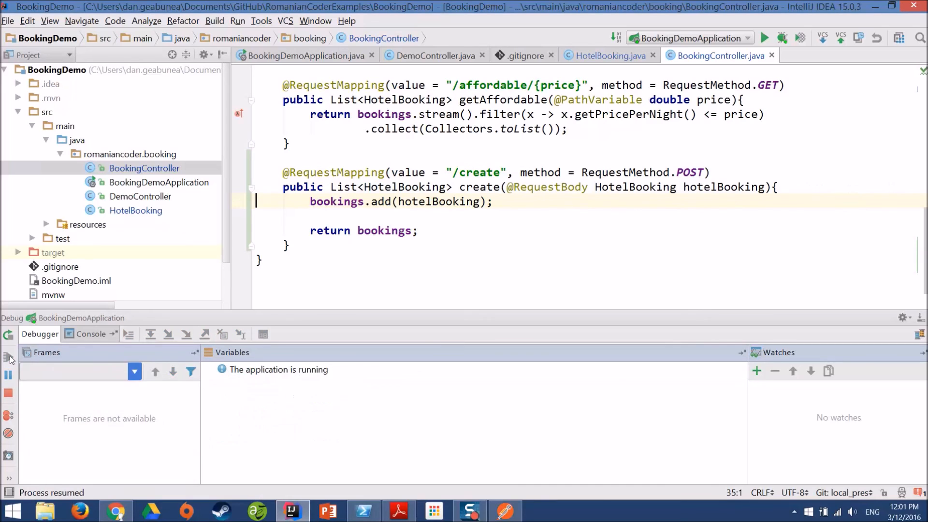
left_click(505, 510)
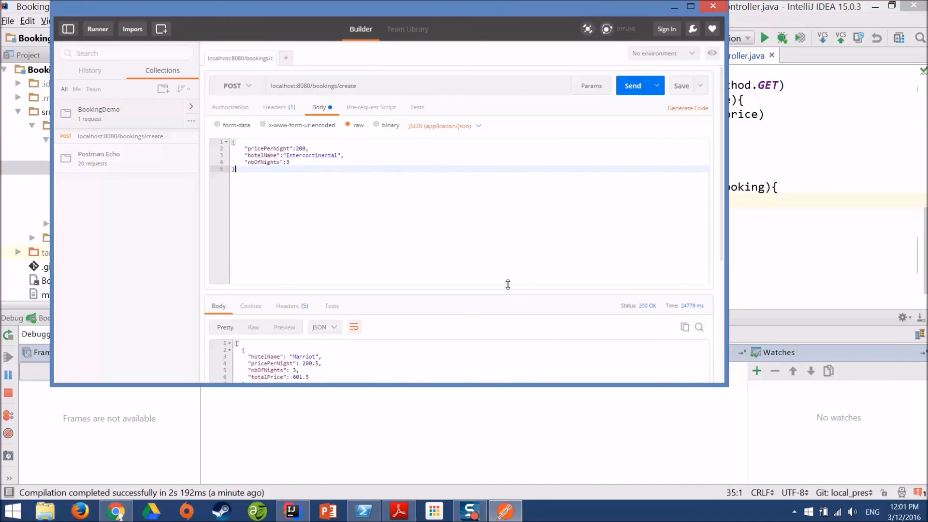
mouse_move(555, 296)
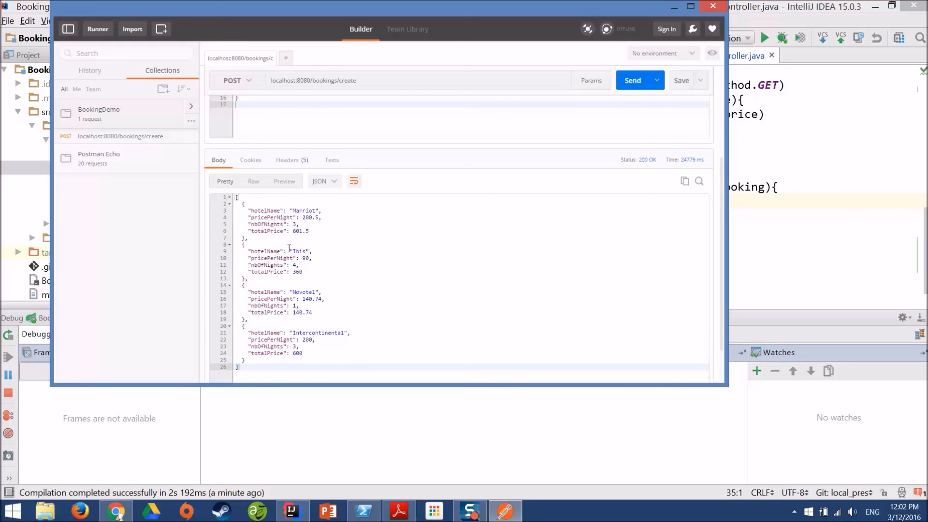
Select the response body to confirm four bookings with Intercontinental appended last
left_click_drag(242, 285, 243, 368)
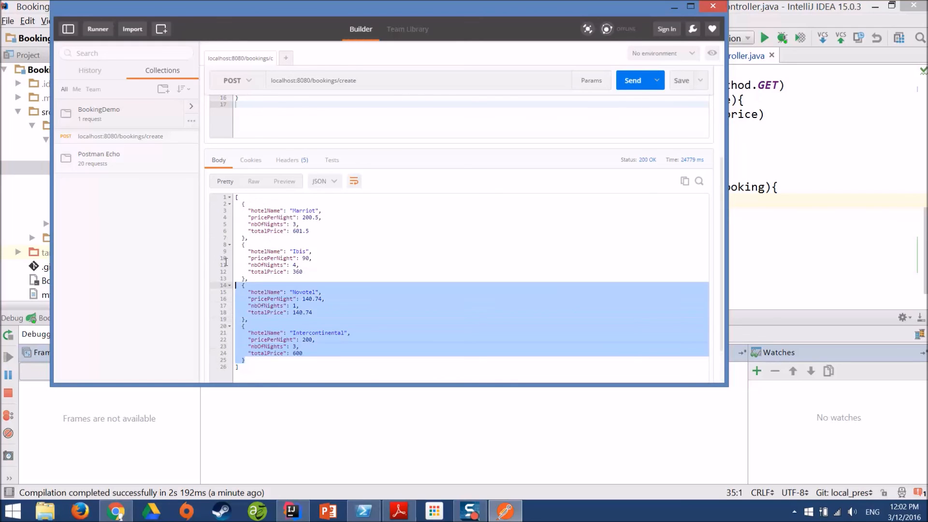
key("ctrl+a")
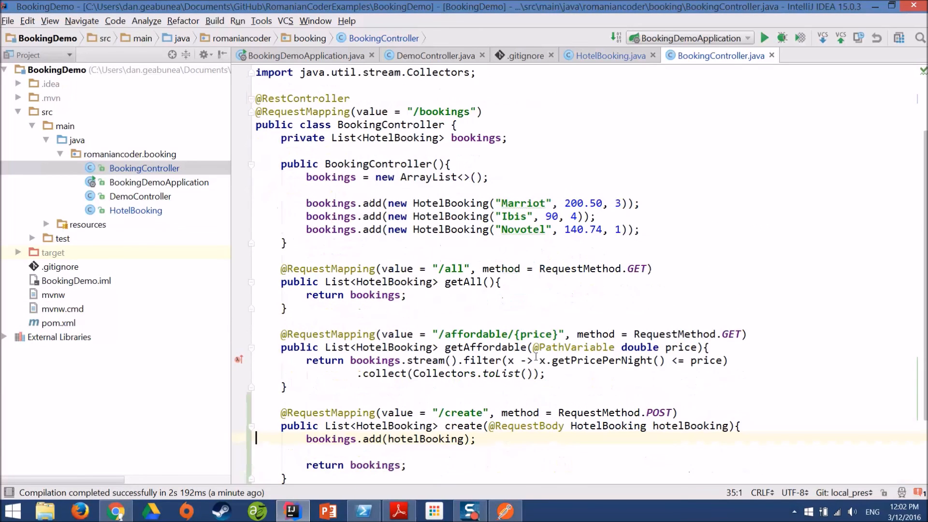
Scroll BookingController.java to show the constructor and getAll, getAffordable and create endpoints
scroll("down", 3)
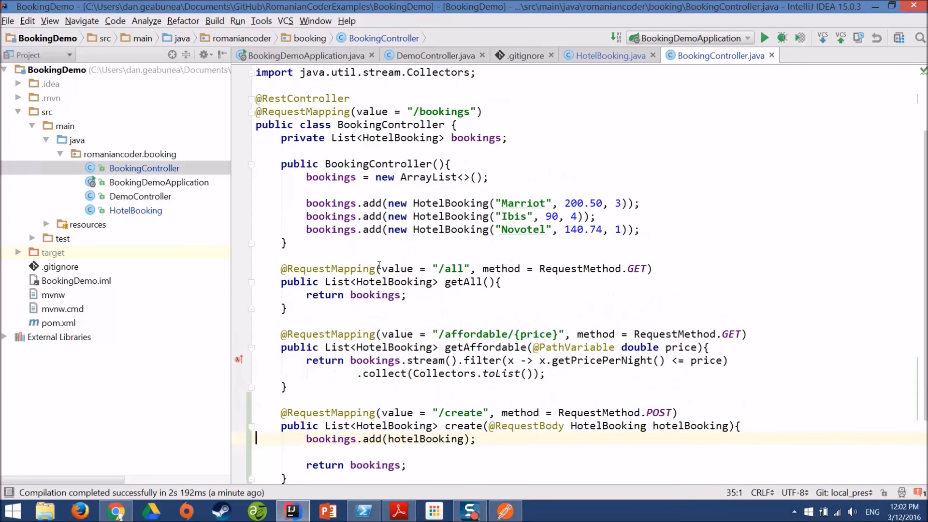
scroll("down", 3)
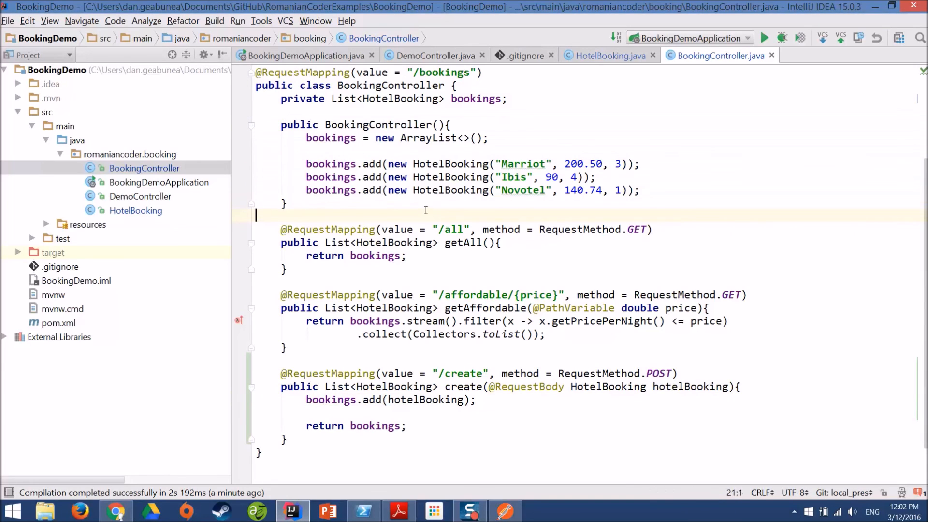
left_click(286, 203)
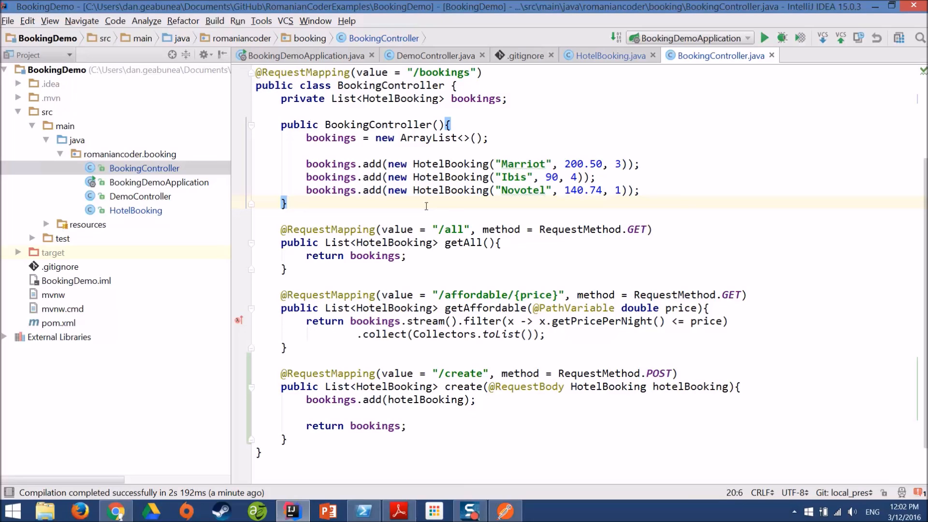